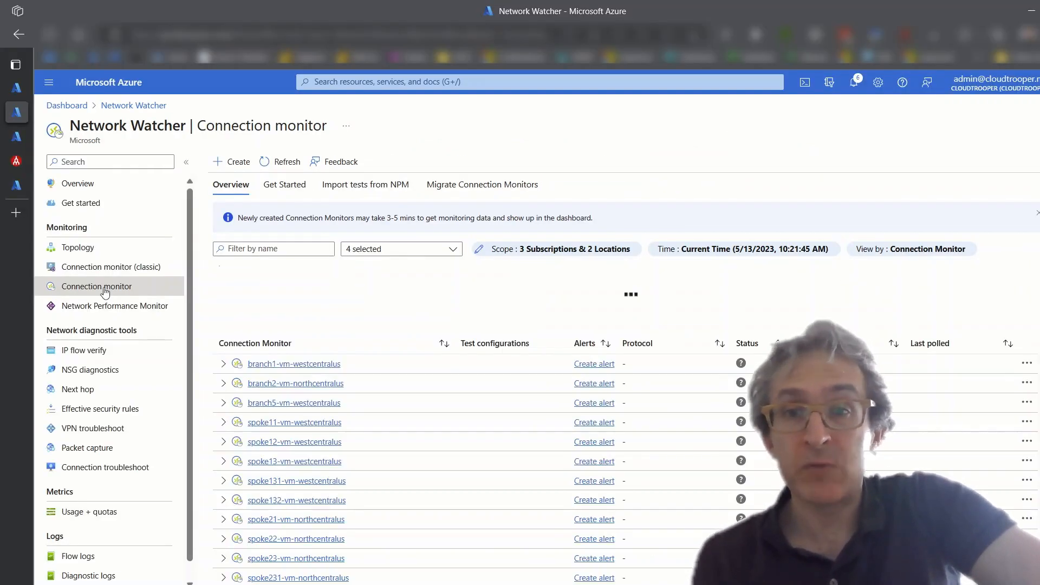
Show Network Watcher's connection monitors with their pass/fail counts (10 passing, 3 failing)
left_click(96, 286)
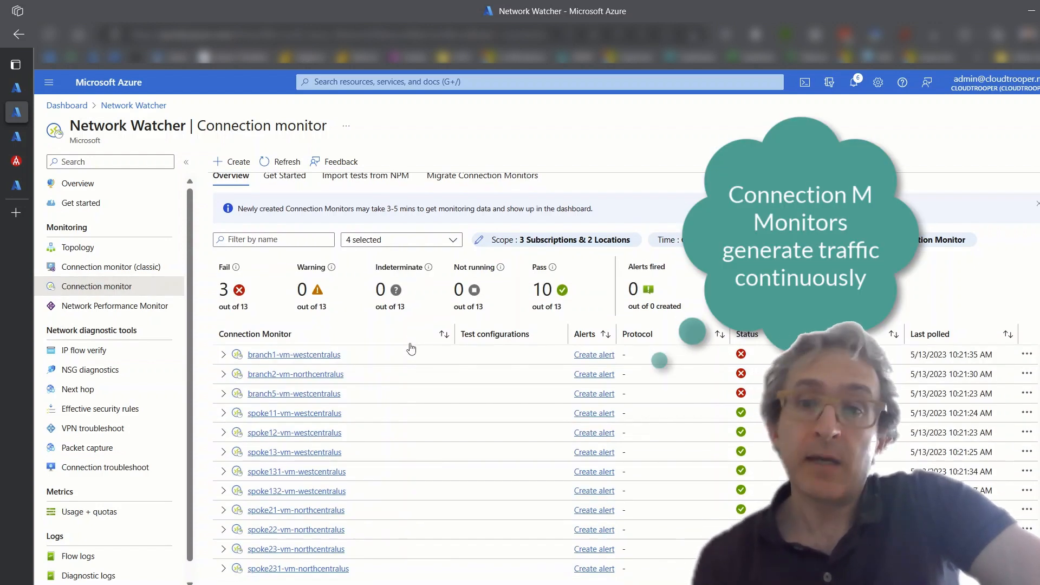
mouse_move(293, 355)
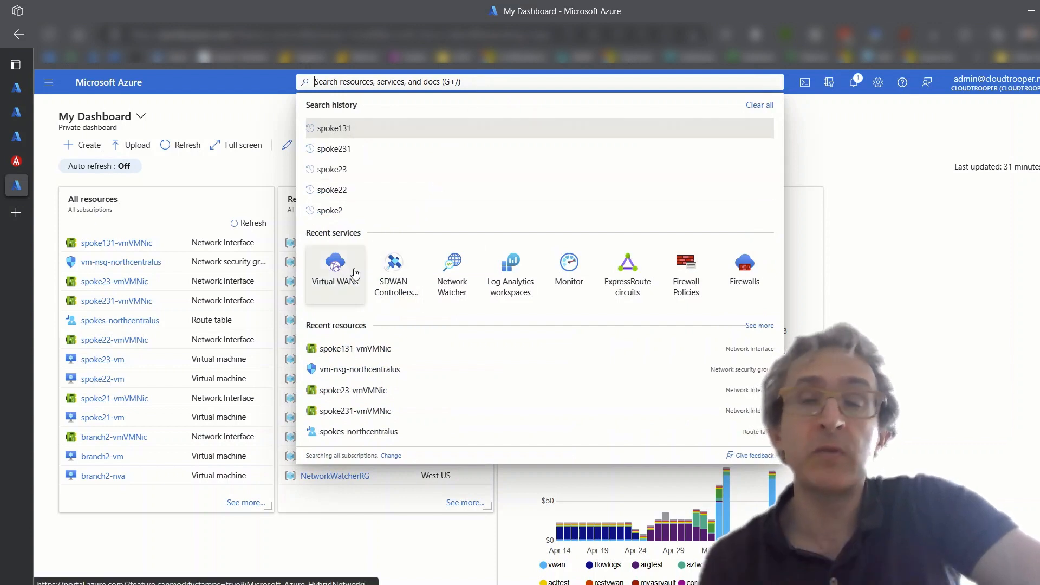
Navigate Virtual WANs > vwan overview, widen it, and open hub1 from the hub table
left_click(335, 271)
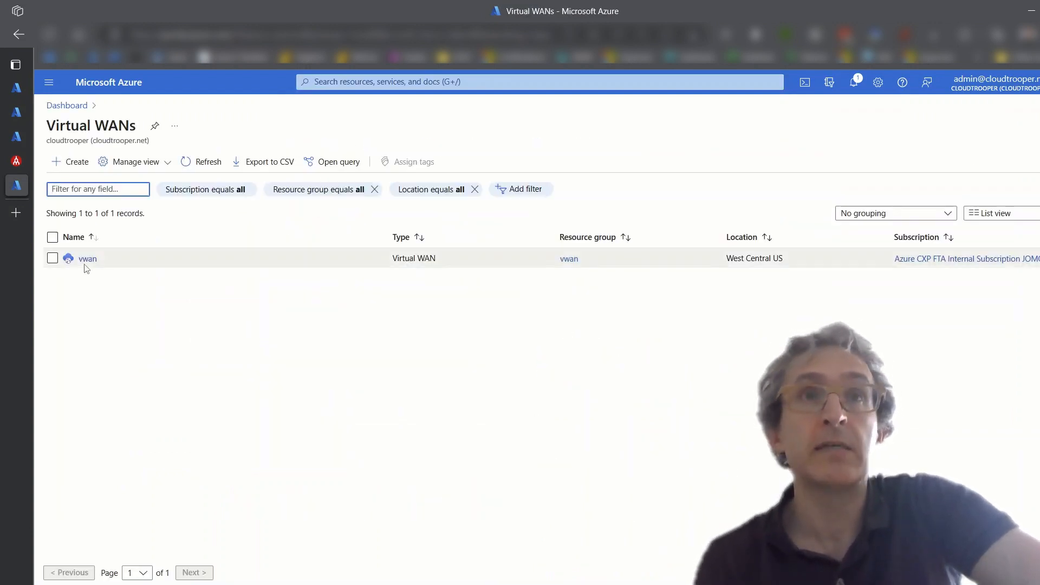
left_click(88, 258)
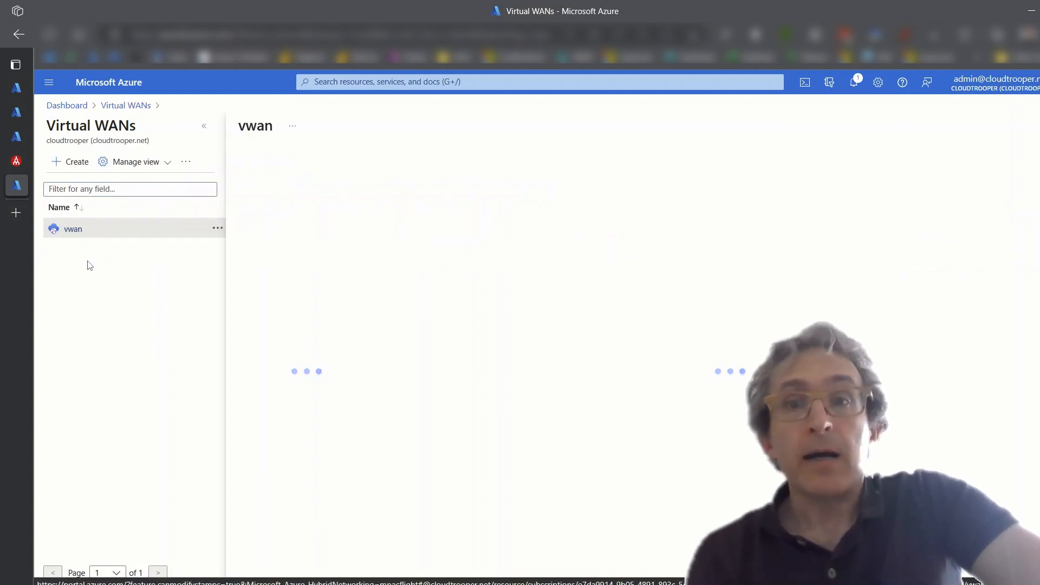
left_click(73, 229)
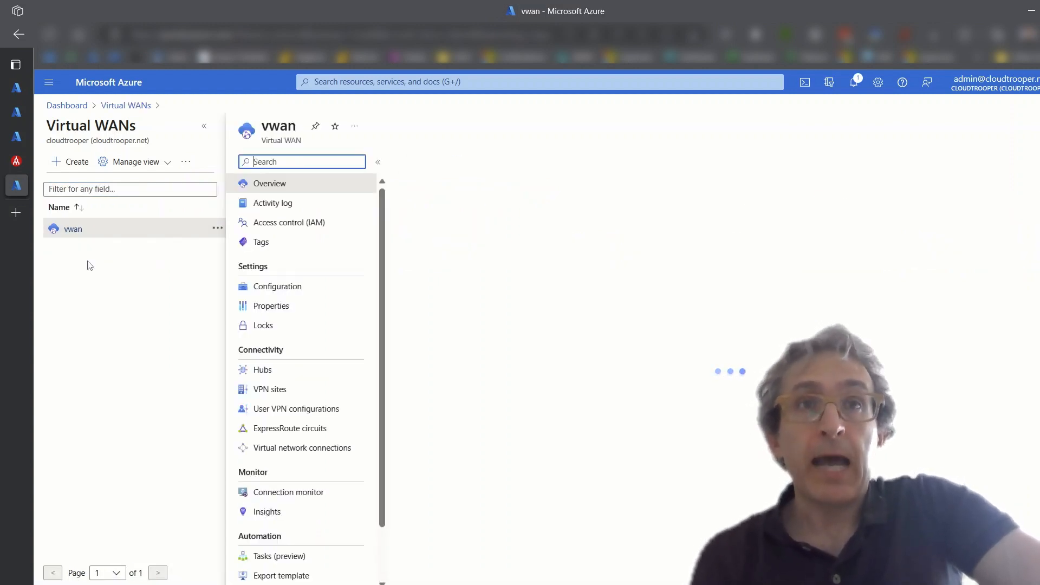
left_click(270, 183)
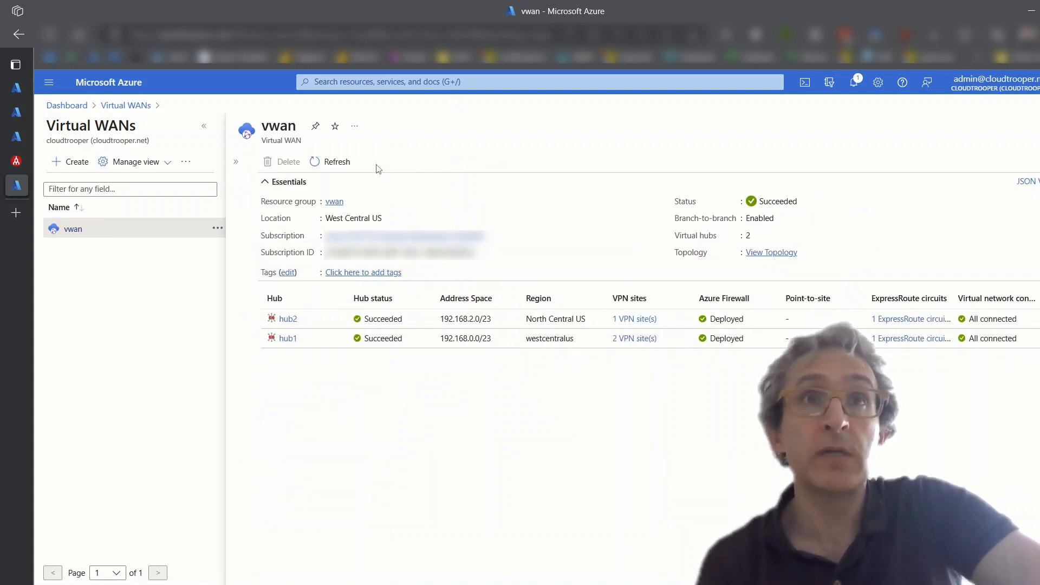
left_click(204, 125)
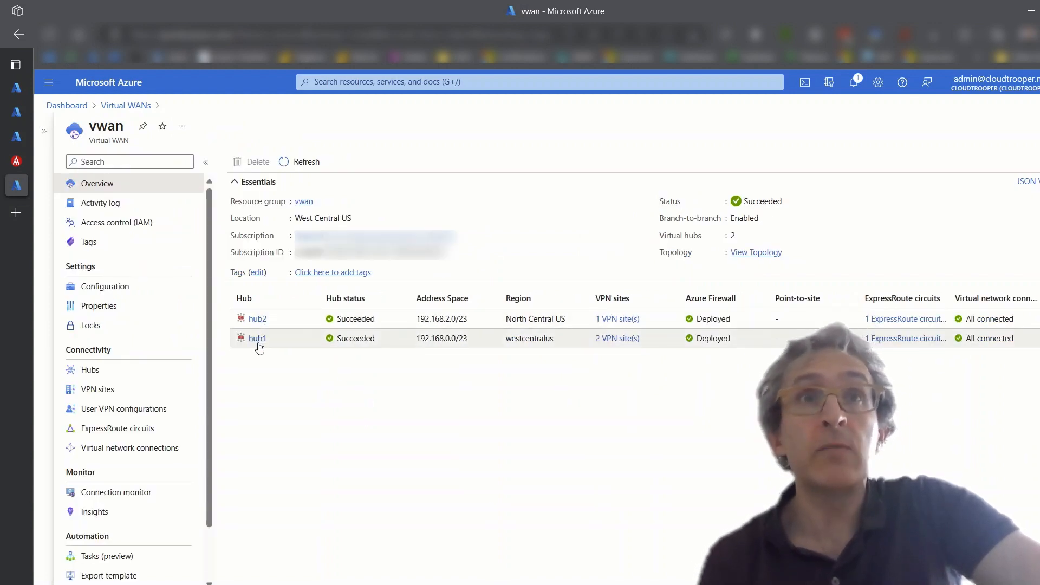
left_click(258, 338)
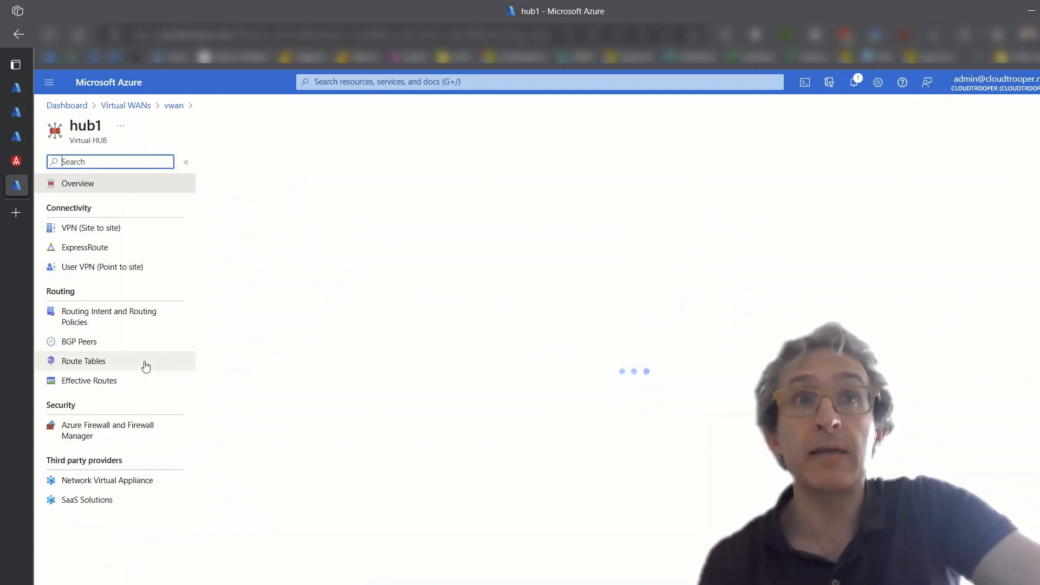
Show hub1's Effective Routes with resource type Route Tables and resource Default
left_click(88, 380)
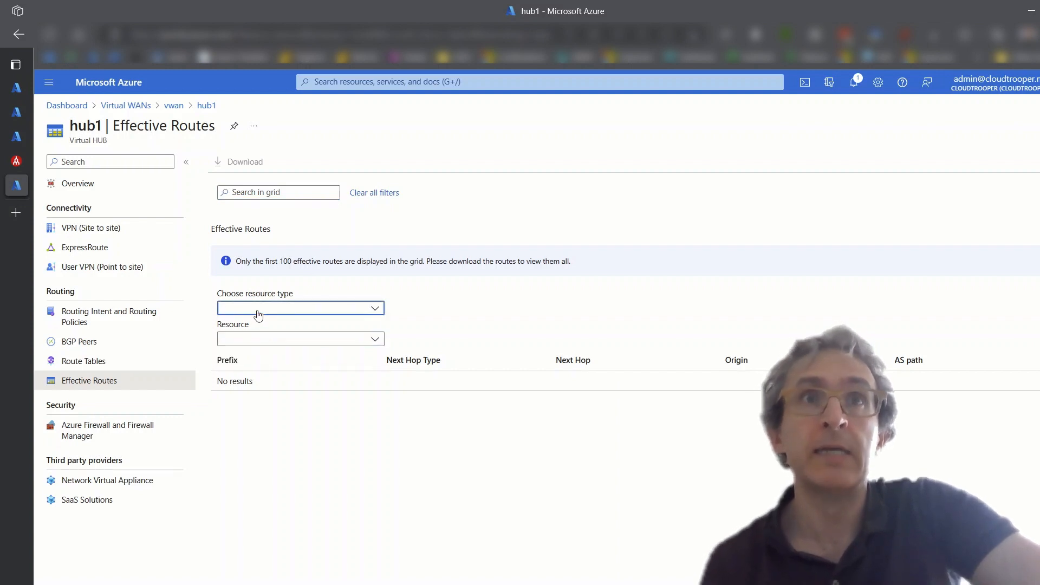
left_click(300, 338)
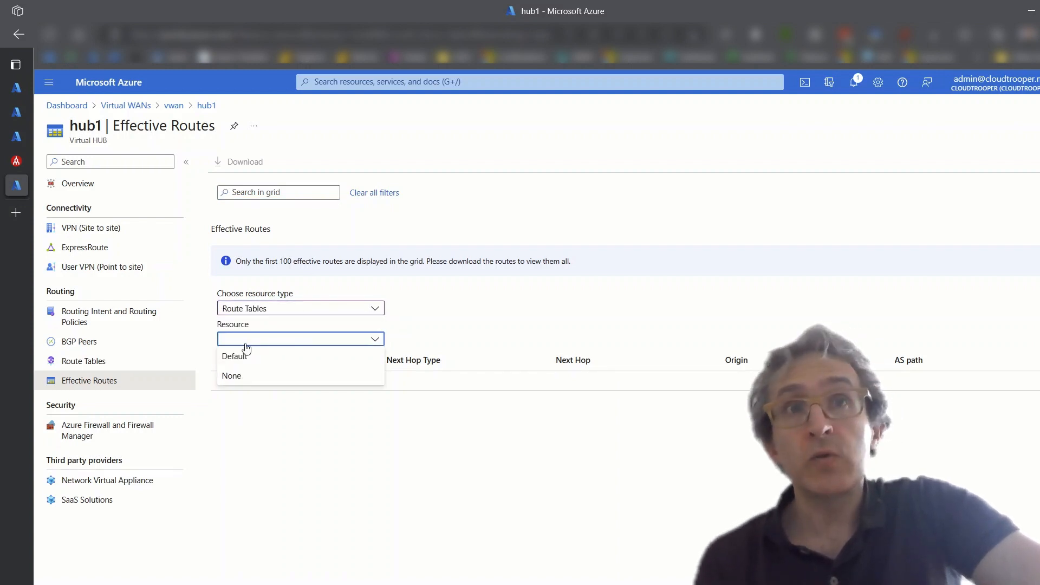
left_click(235, 356)
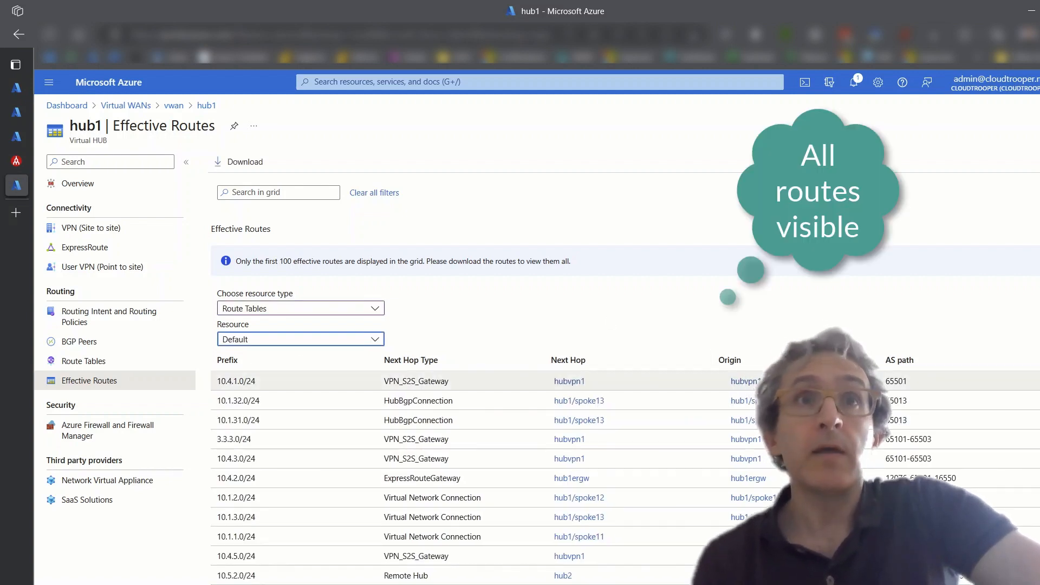
scroll("down", 3)
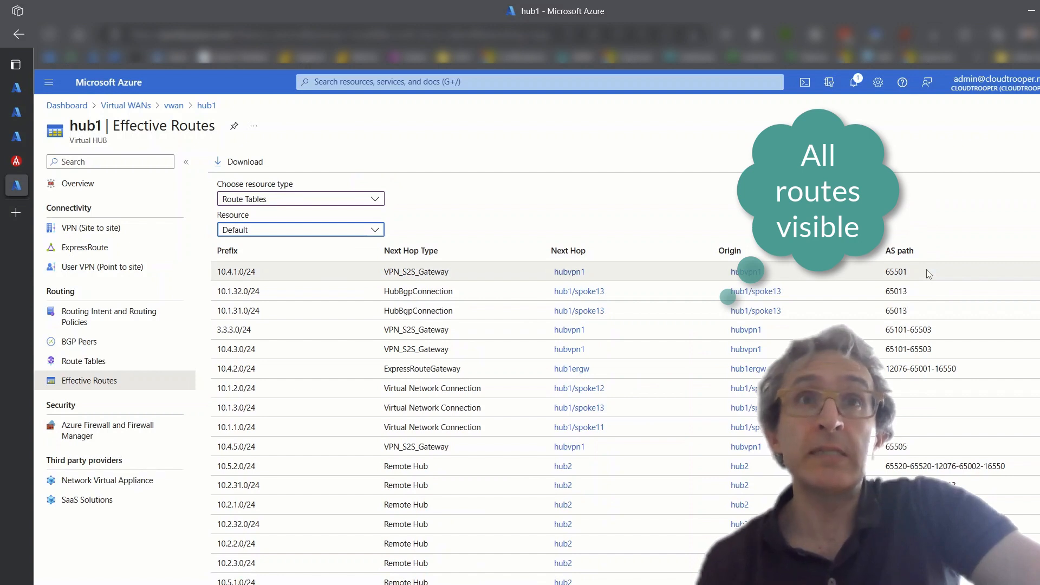
mouse_move(978, 221)
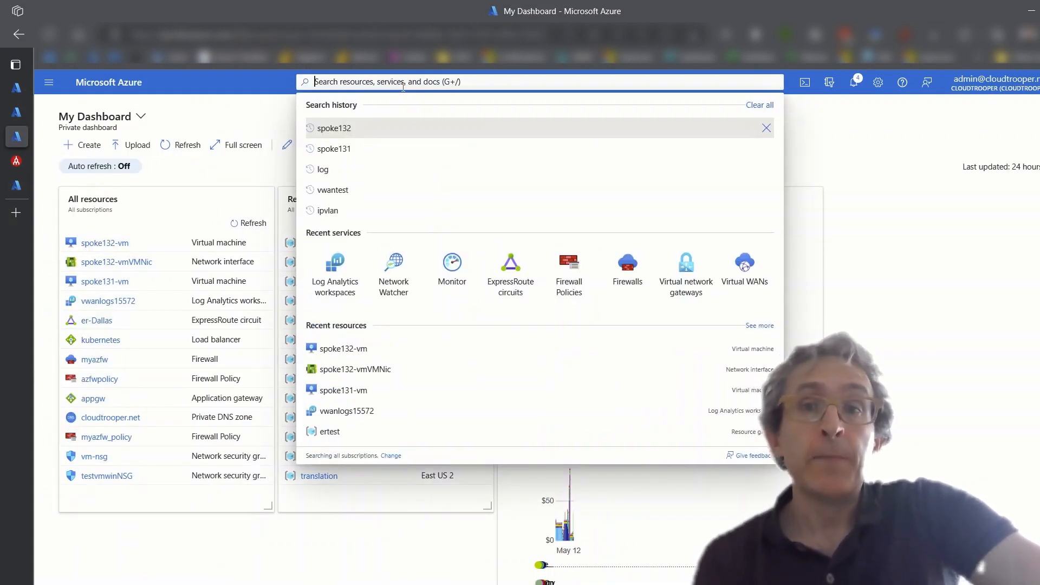
Find spoke11-vmVMNic, review its effective routes table, then switch to the terminal
type("spoke11")
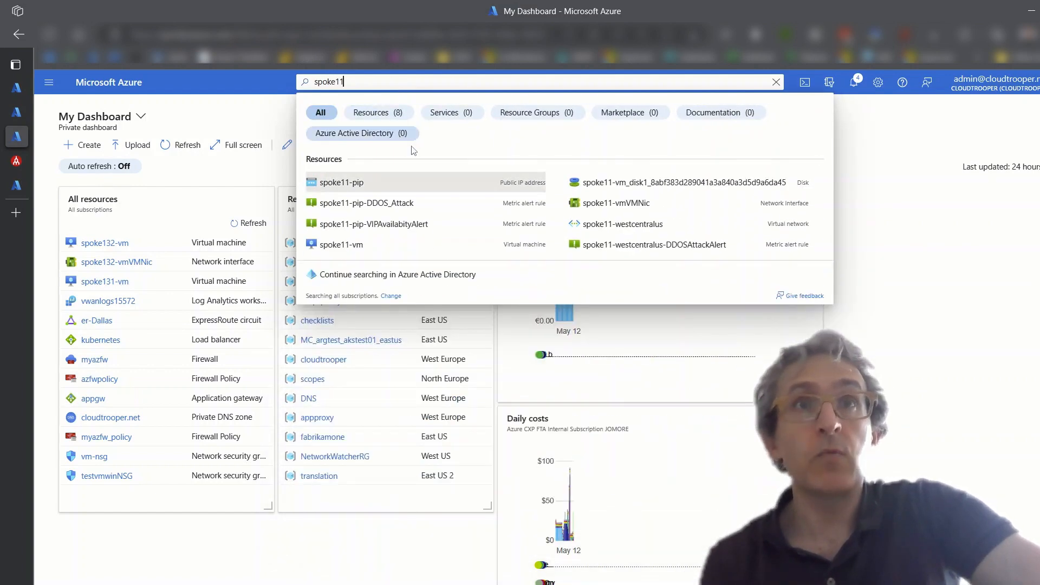
left_click(615, 203)
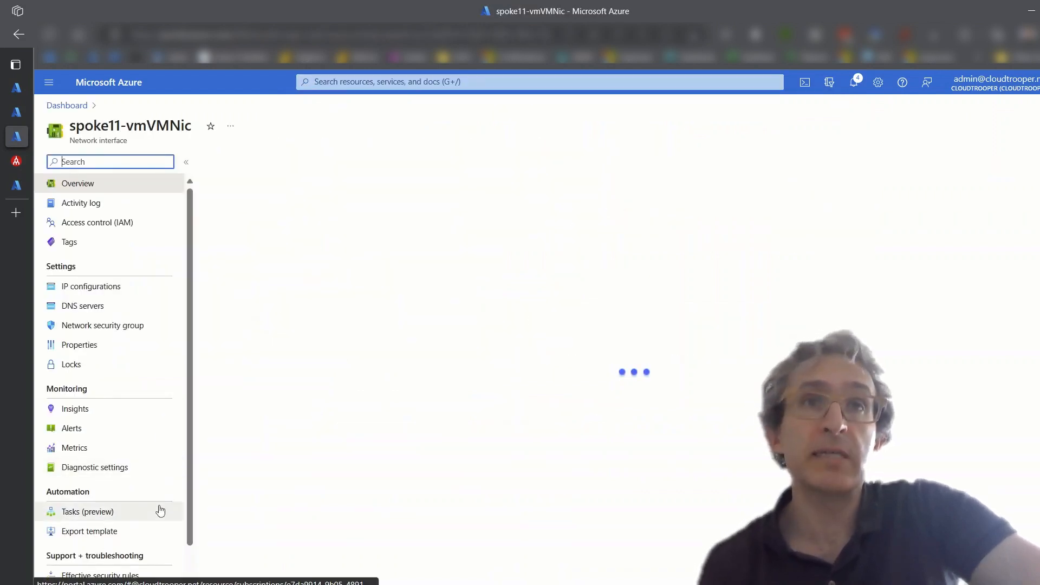
left_click(88, 558)
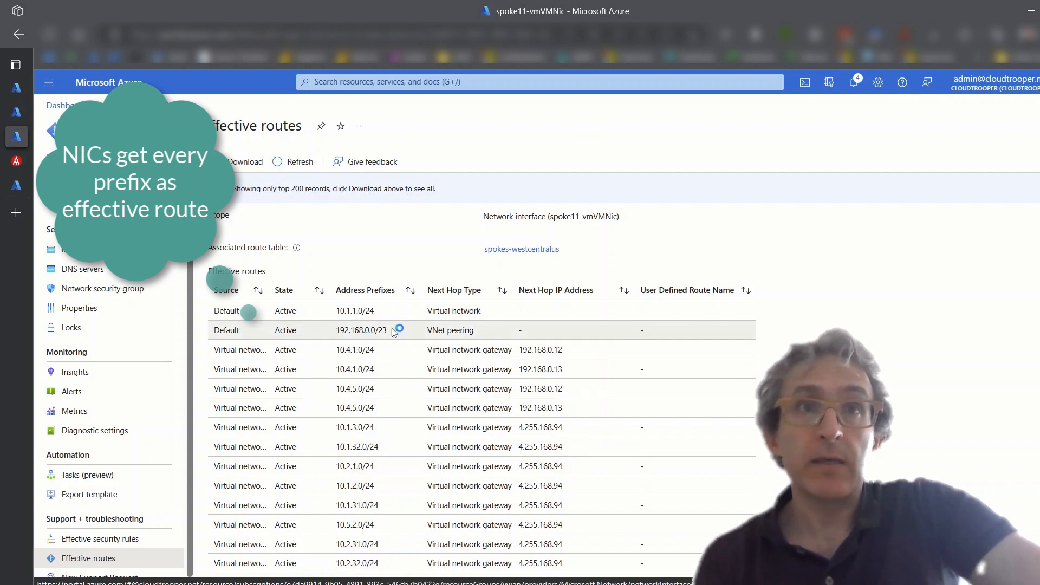
scroll("down", 3)
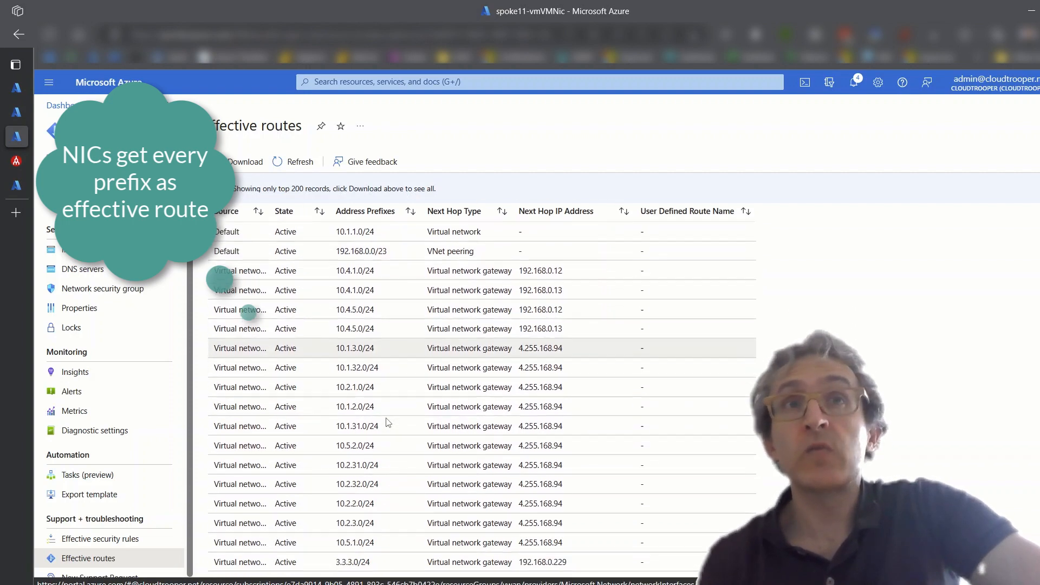
scroll("down", 3)
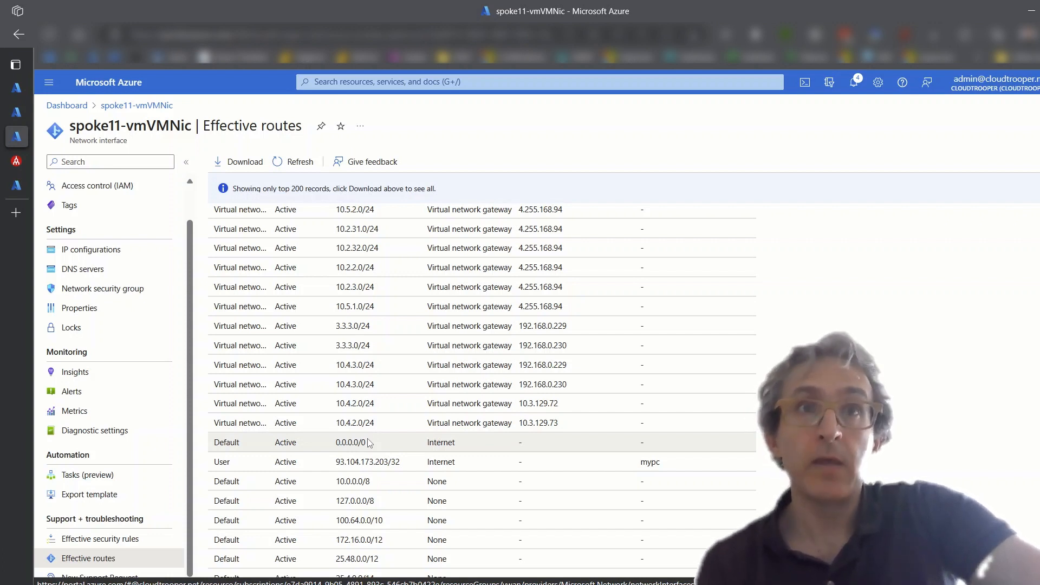
key("alt+tab")
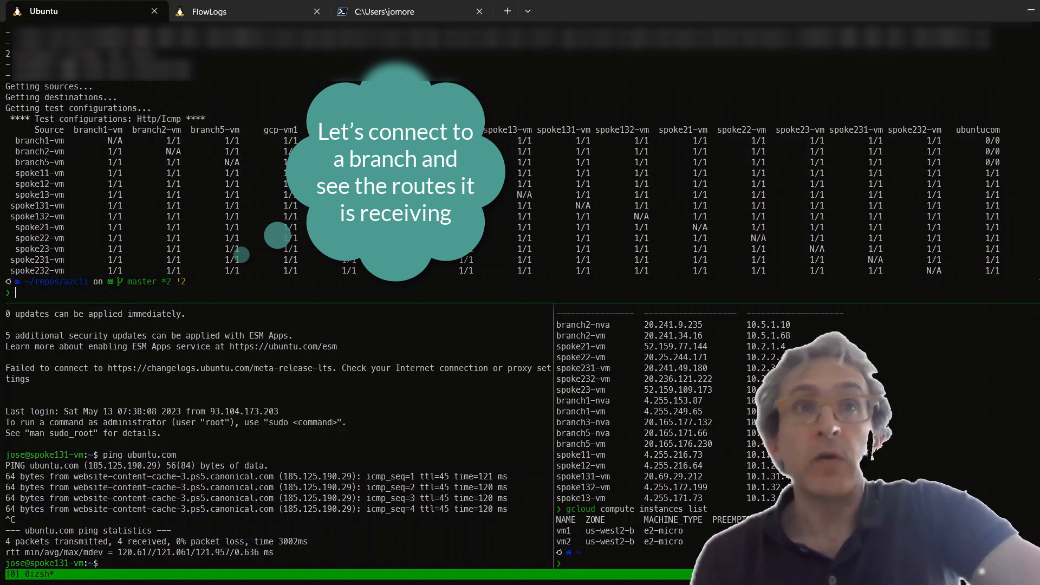
SSH to 20.69.29.212 (branch2-nva), run 'sh ip route bgp' through --More--, then exit
type("ssh 20.69.29.212")
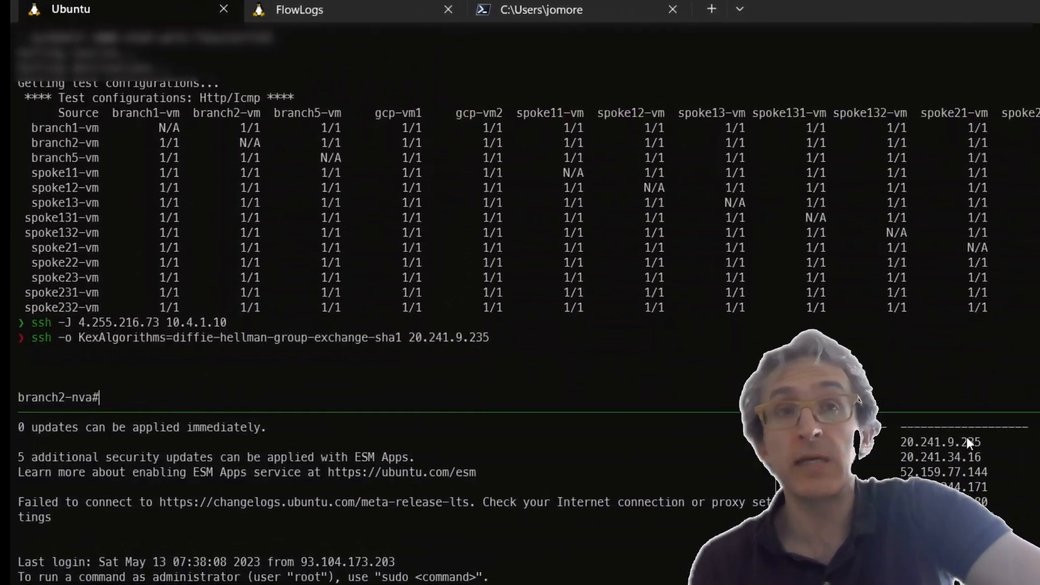
type("sh ip route bgp")
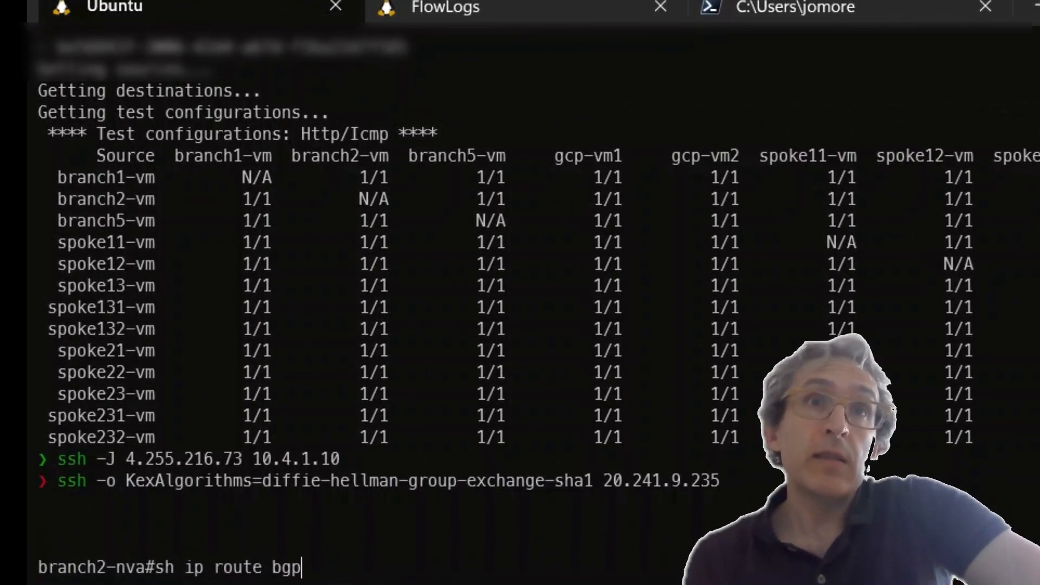
key("enter")
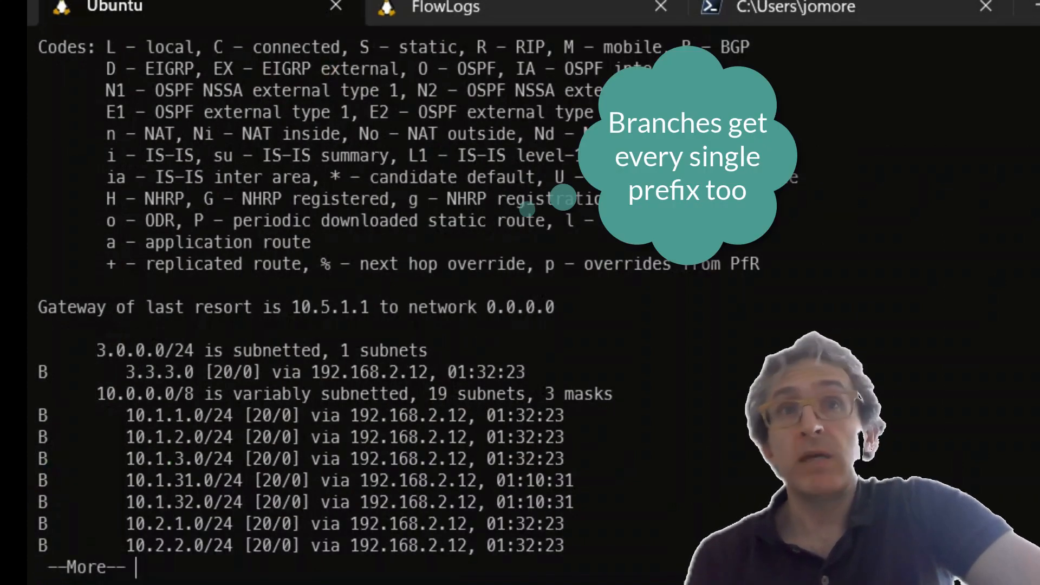
key("space")
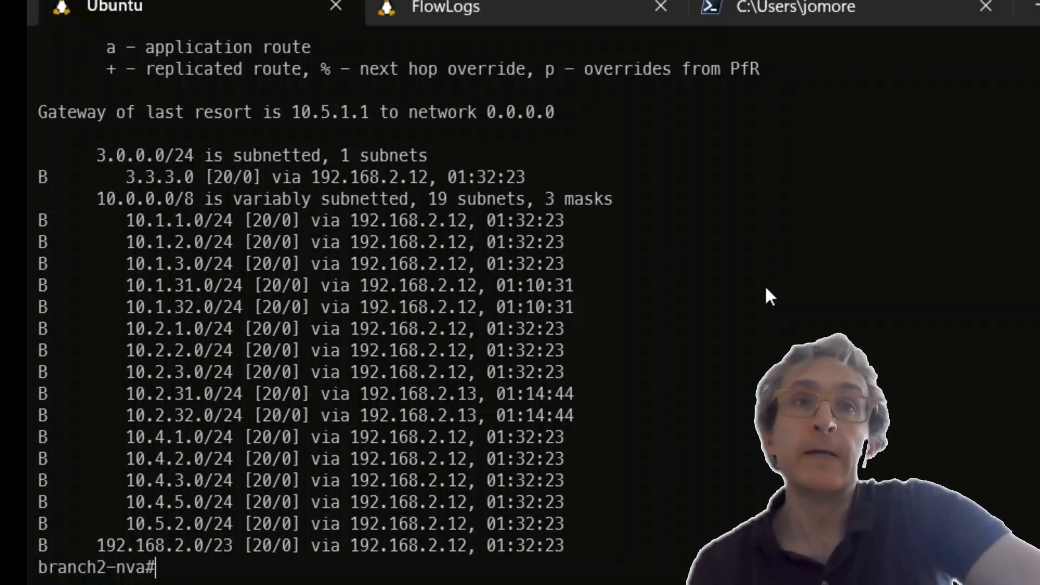
type("e@spoke131-vm:~$ ex")
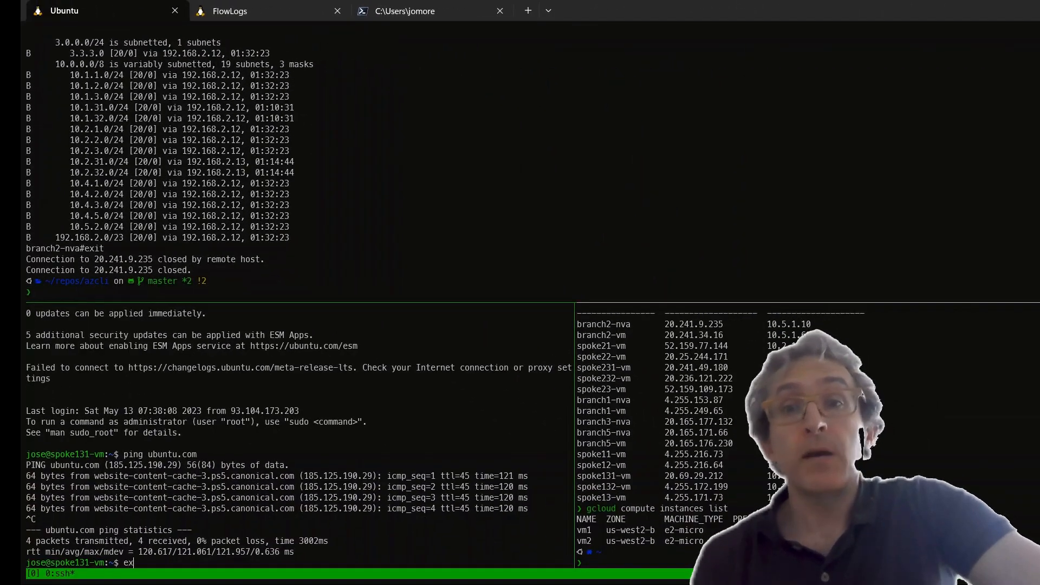
key("alt+tab")
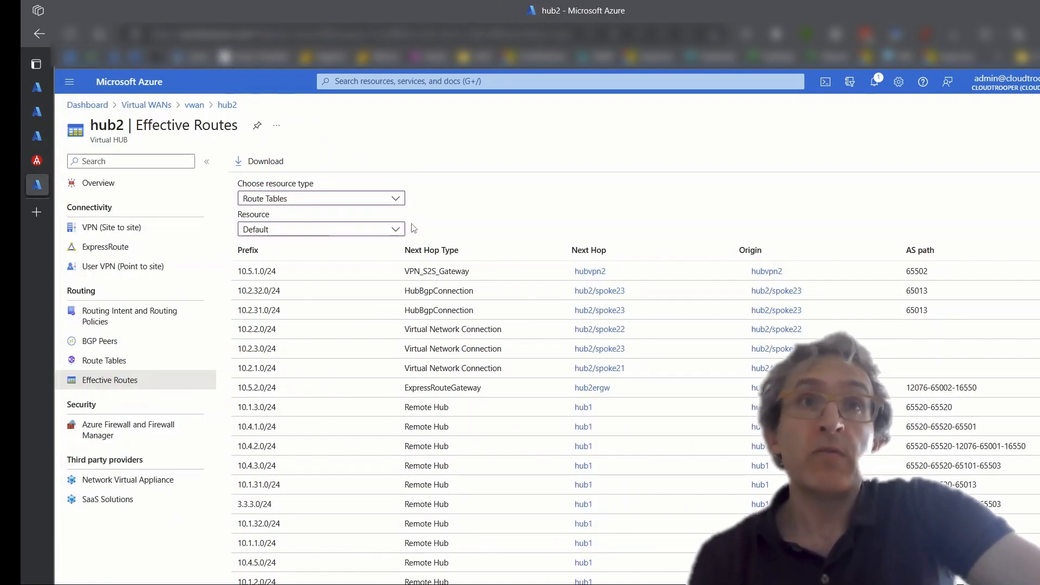
Open hub2's Routing Intent and Routing Policies, discard edits, and keep private traffic at None
left_click(129, 316)
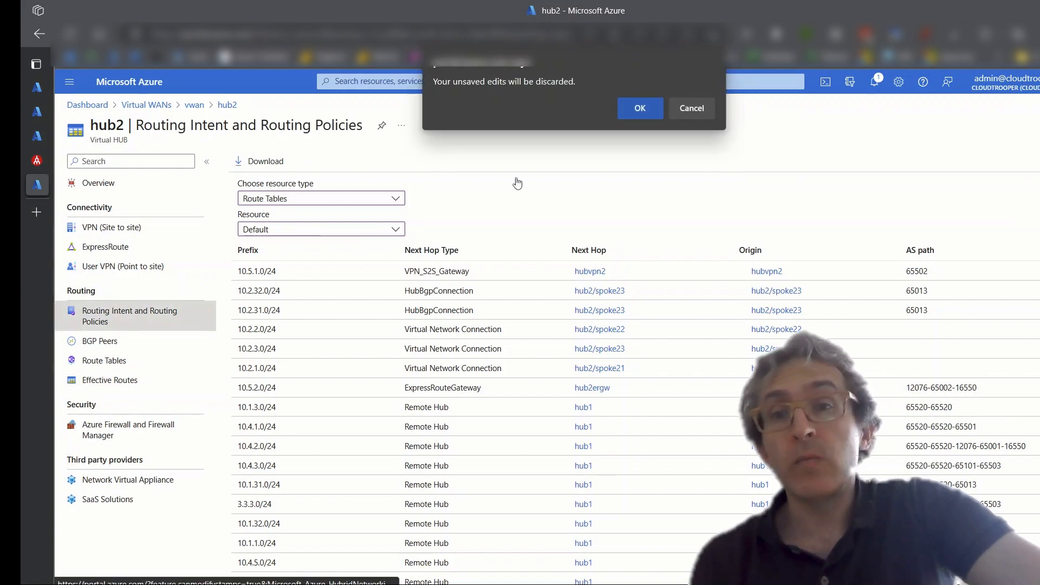
left_click(639, 108)
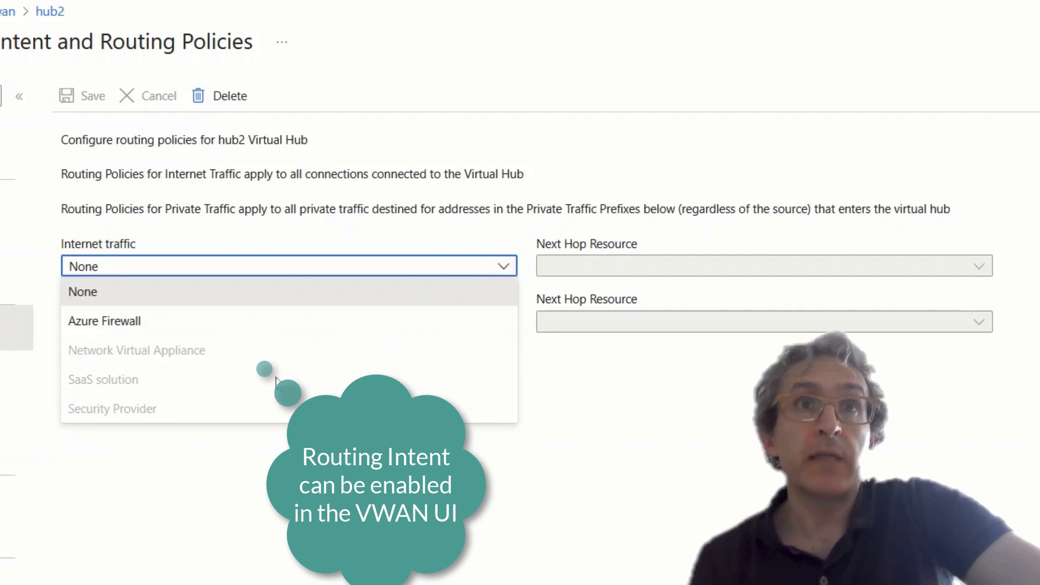
left_click(82, 292)
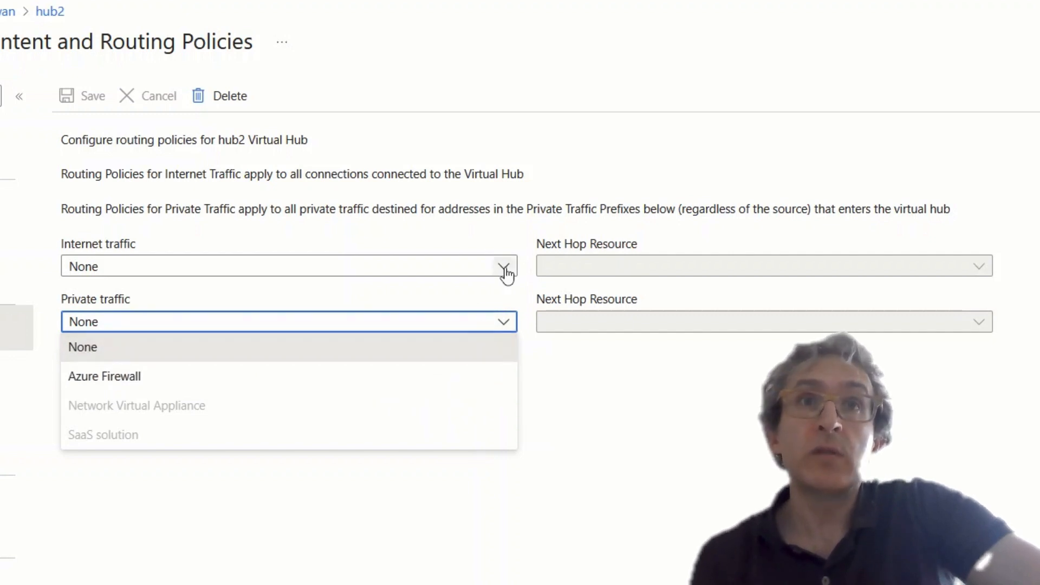
left_click(83, 347)
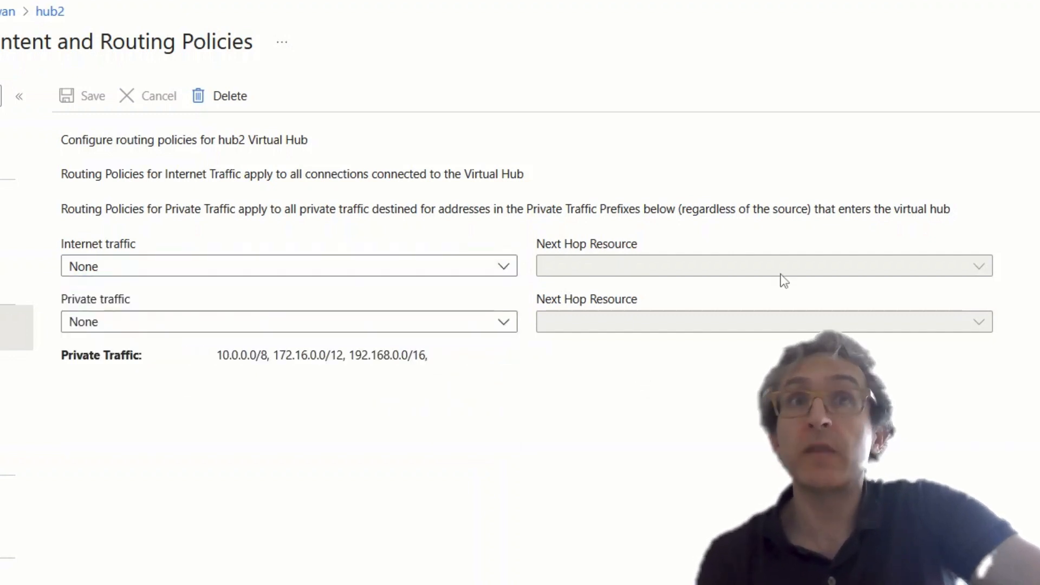
mouse_move(633, 310)
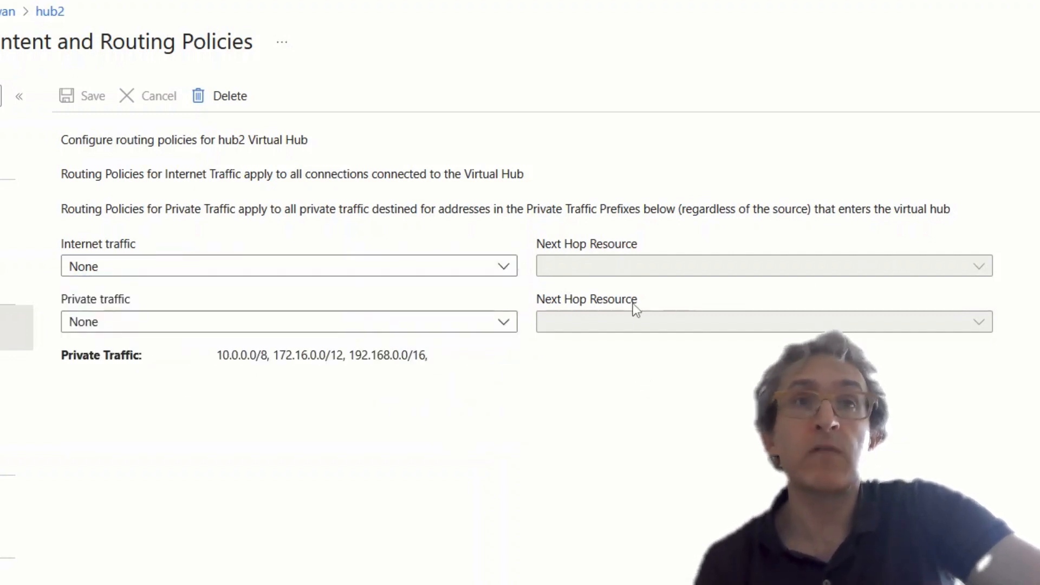
left_click(495, 81)
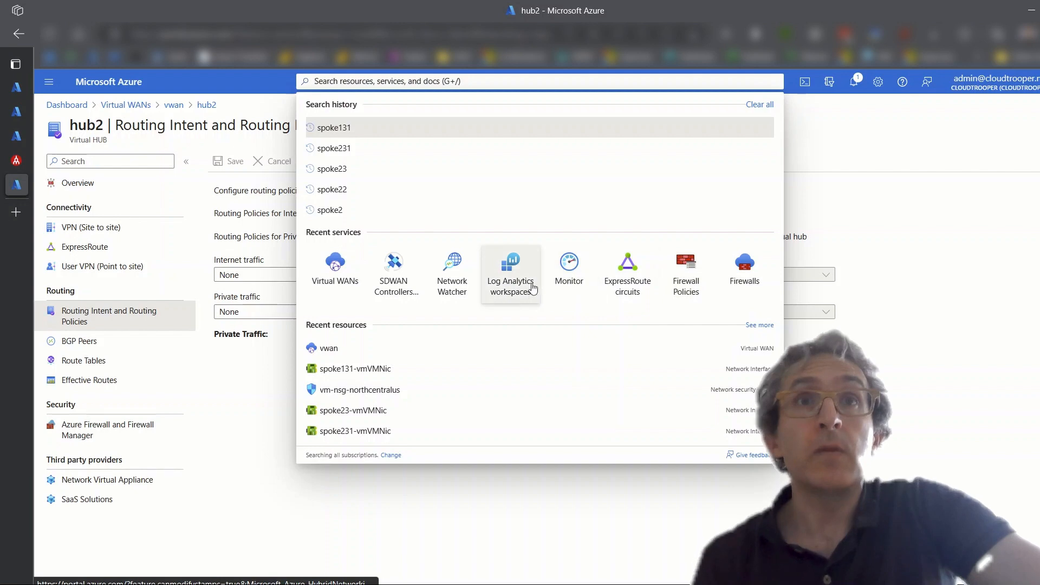
Search 'firewall manager' and open Azure Firewall Manager from the results
type("firewall manager")
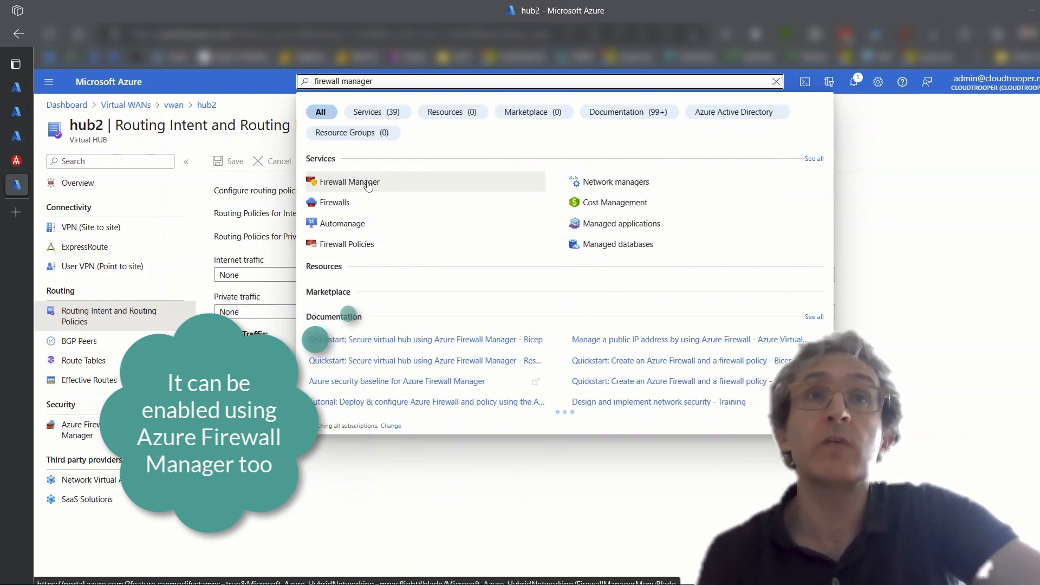
right_click(348, 182)
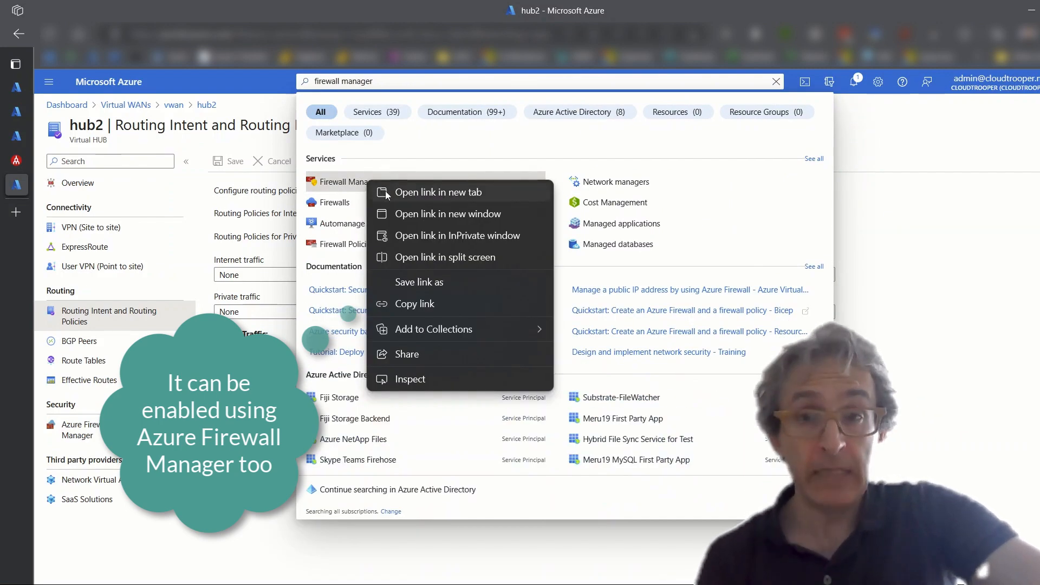
left_click(394, 200)
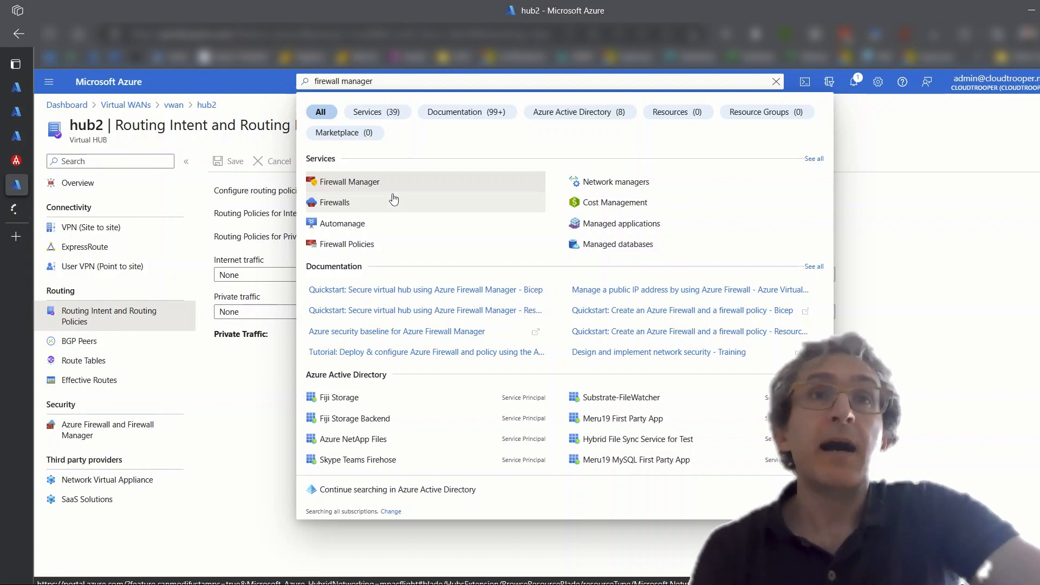
left_click(350, 181)
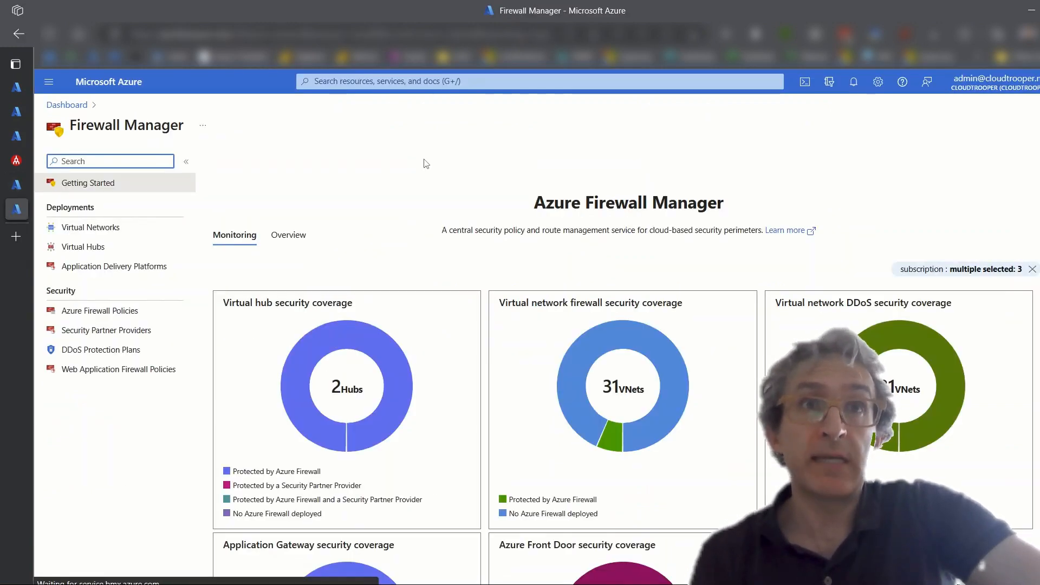
Go to Firewall Manager's Virtual Hubs, select hub1 and show its Security configuration
left_click(83, 246)
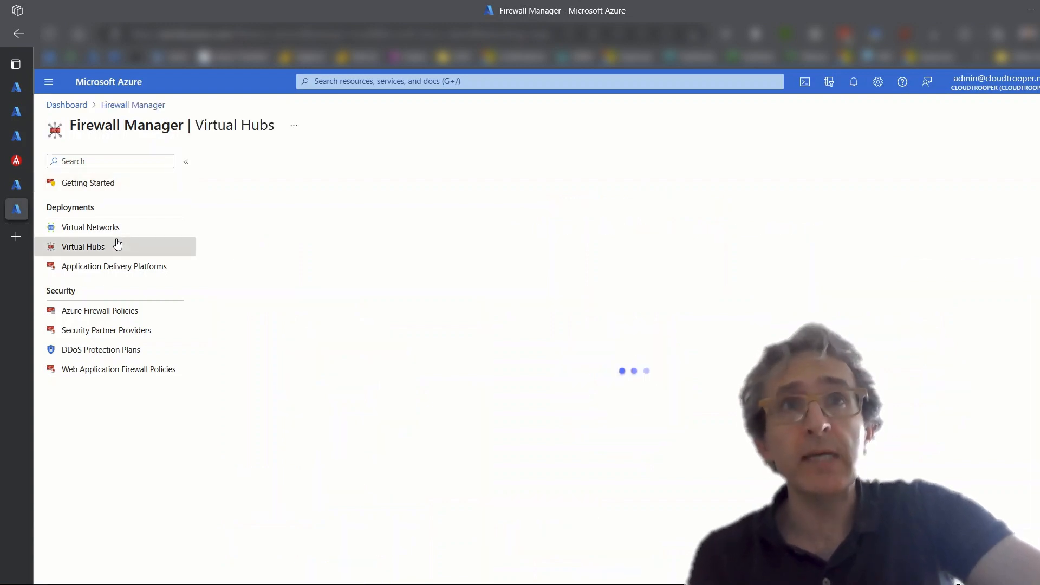
left_click(83, 246)
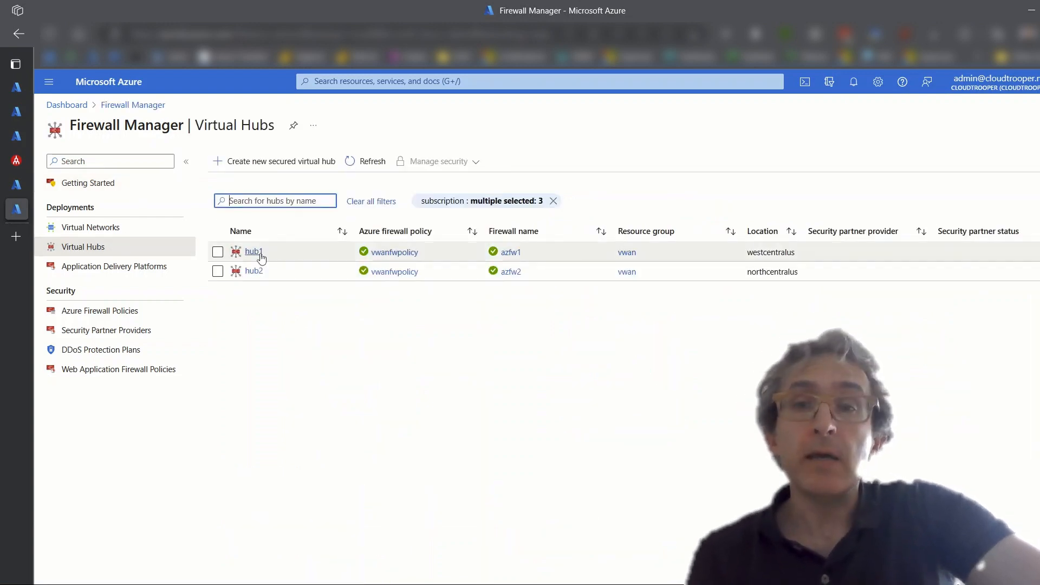
left_click(254, 251)
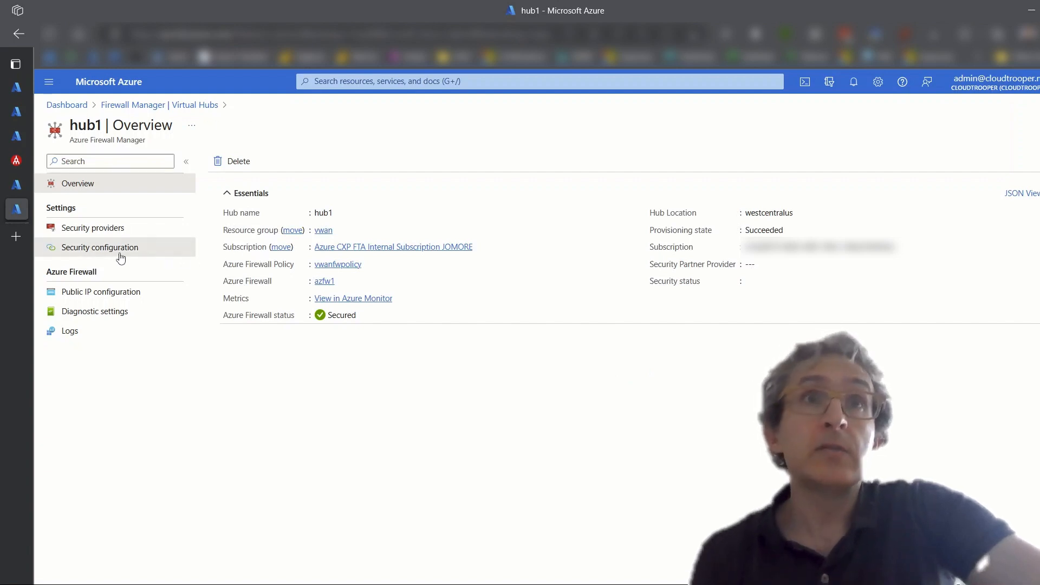
left_click(99, 247)
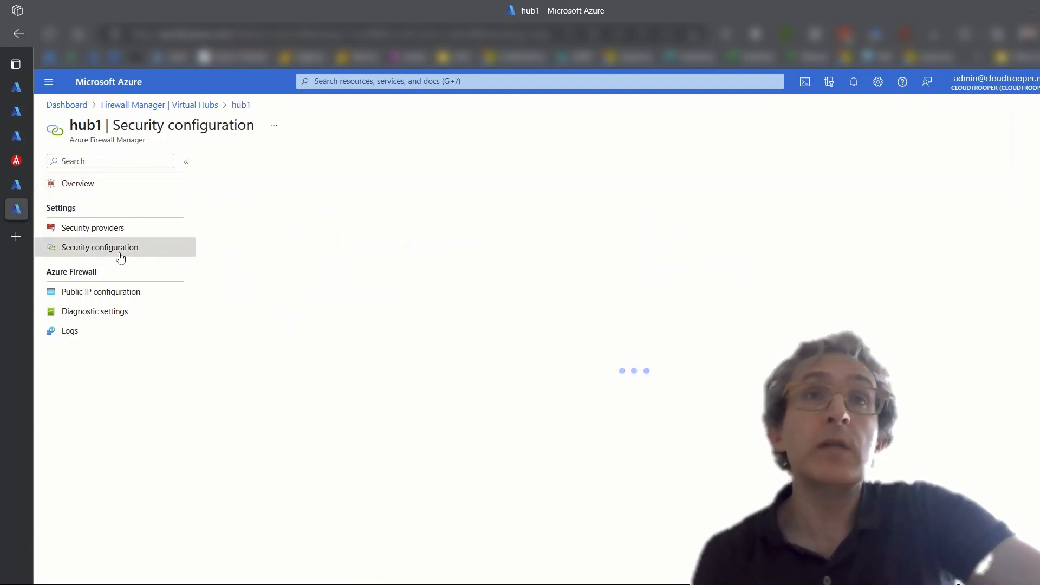
left_click(100, 247)
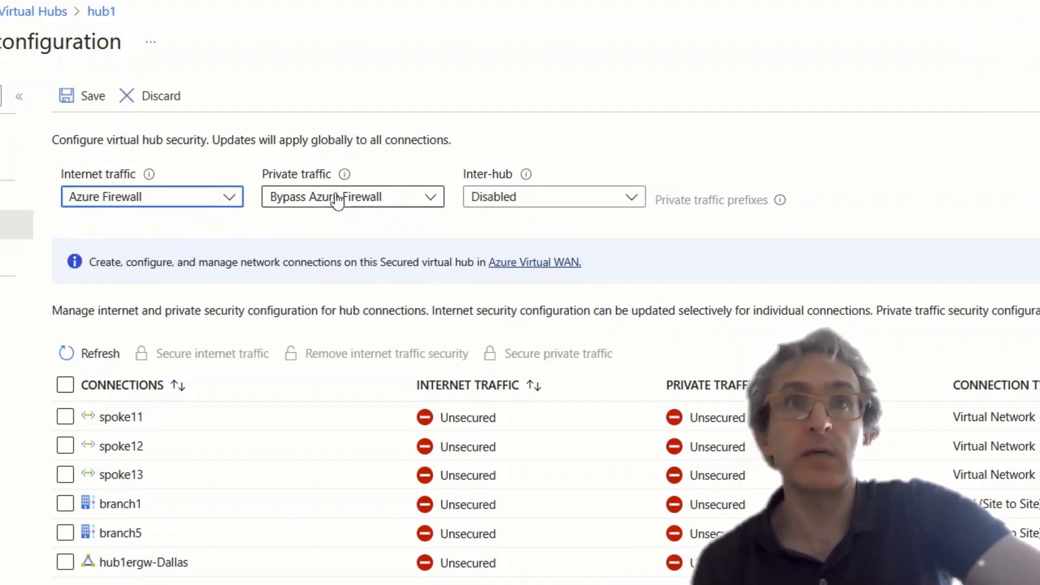
Set hub1 private traffic to Send via Azure Firewall and Inter-hub to Enabled
left_click(352, 196)
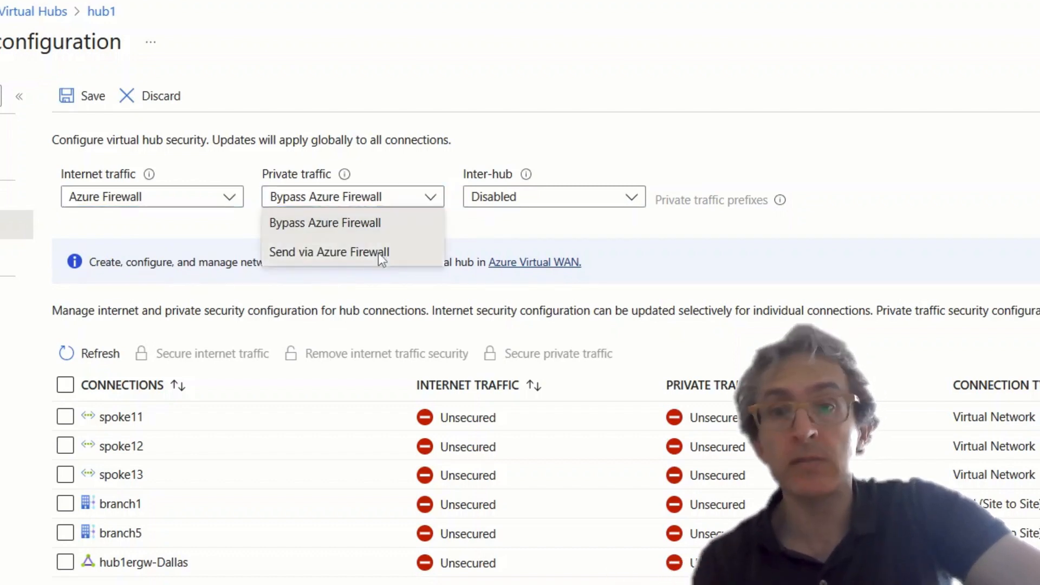
left_click(327, 251)
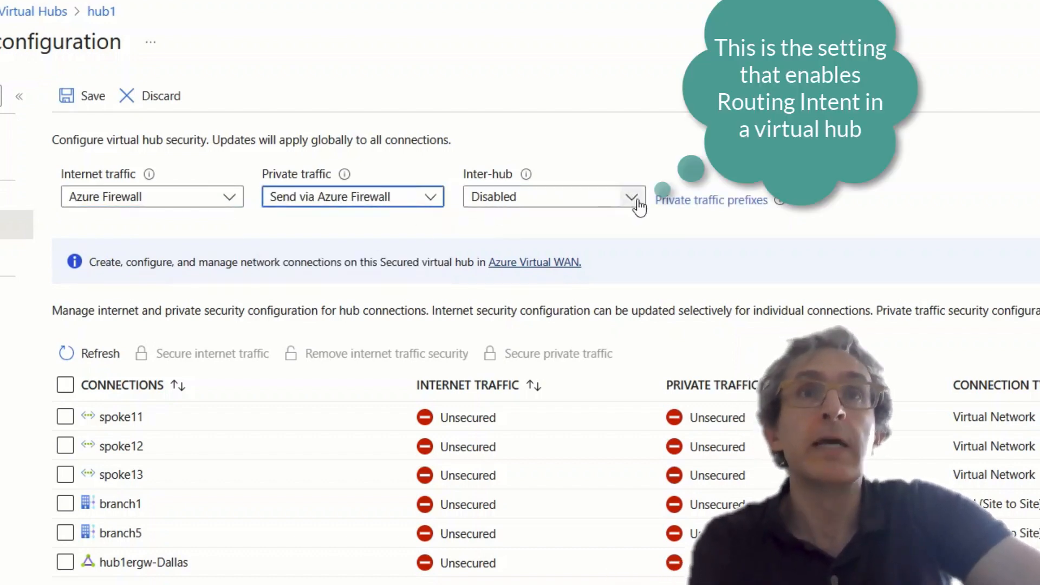
left_click(554, 196)
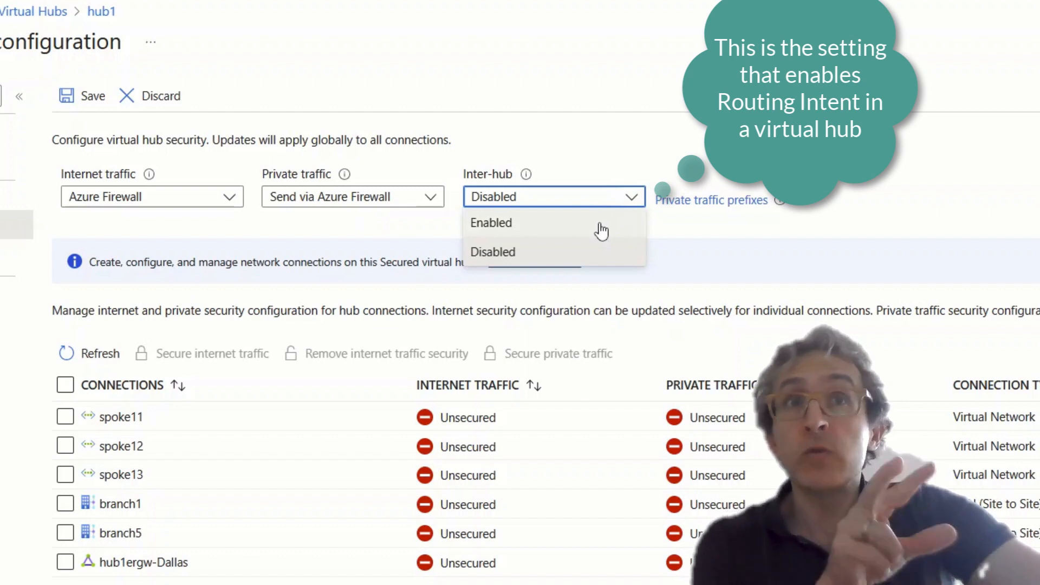
left_click(491, 223)
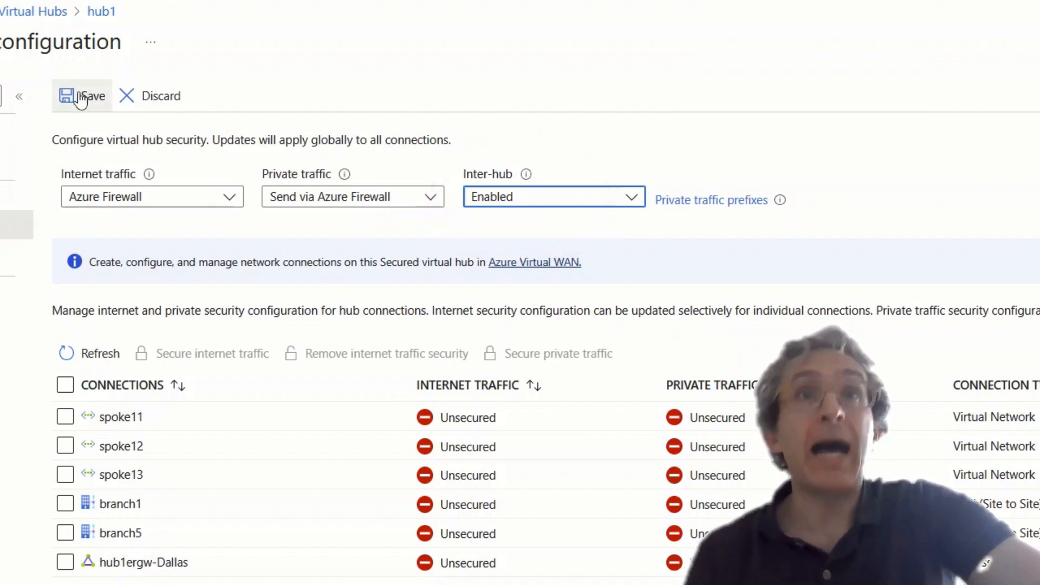
mouse_move(81, 97)
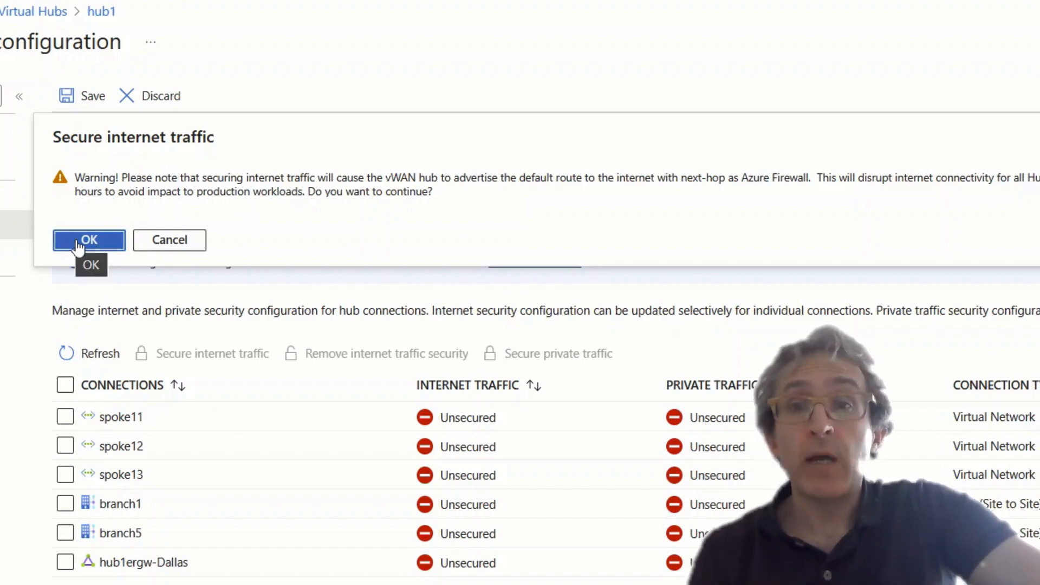
Accept the secure internet traffic warning and the migration of hub1 to inter-hub routing intent
left_click(88, 239)
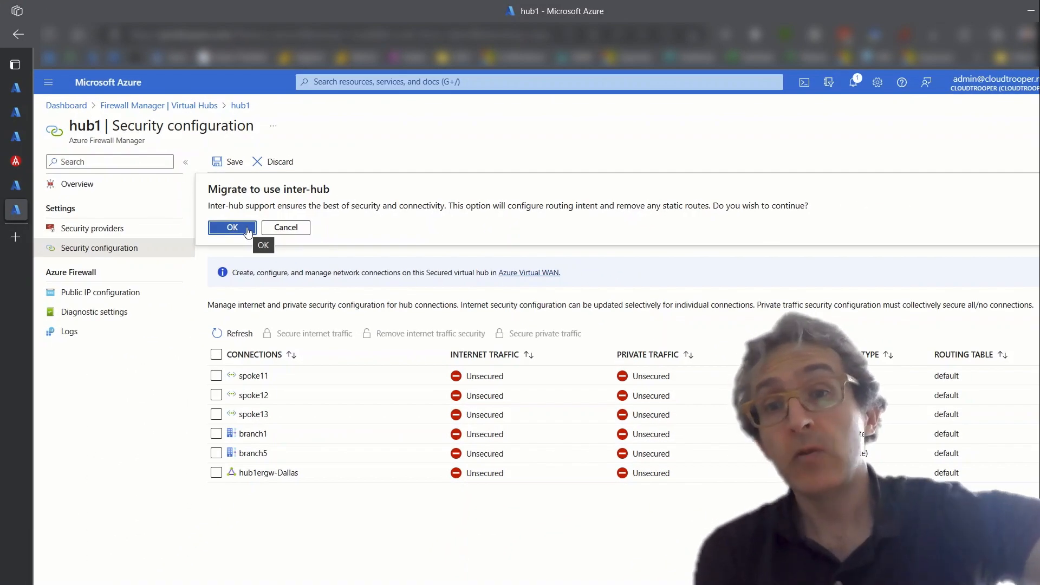
left_click(232, 227)
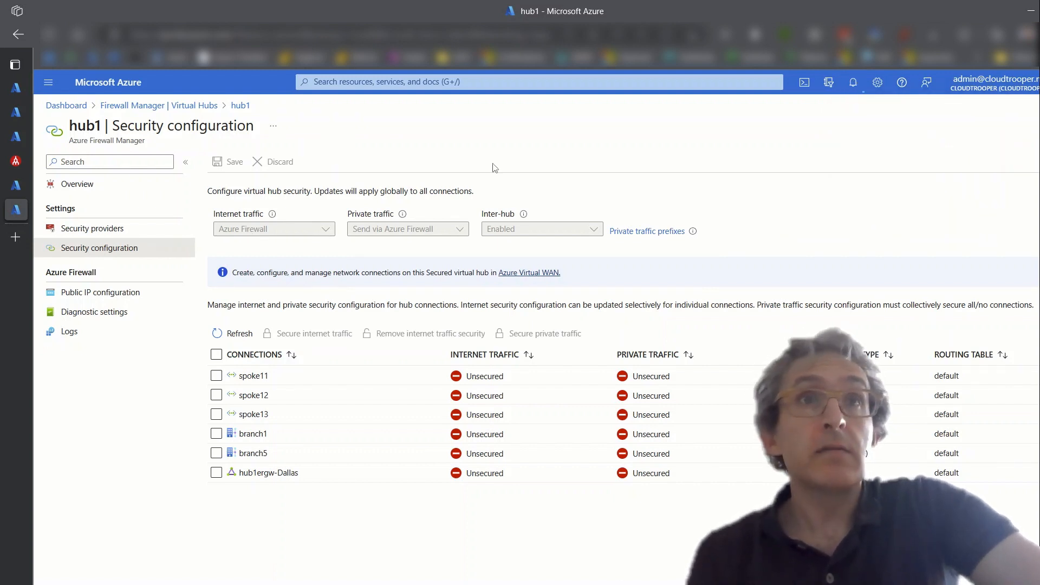
Reopen Firewall Manager, go to Virtual Hubs, select hub2 and show its Security configuration
type("firewall manager")
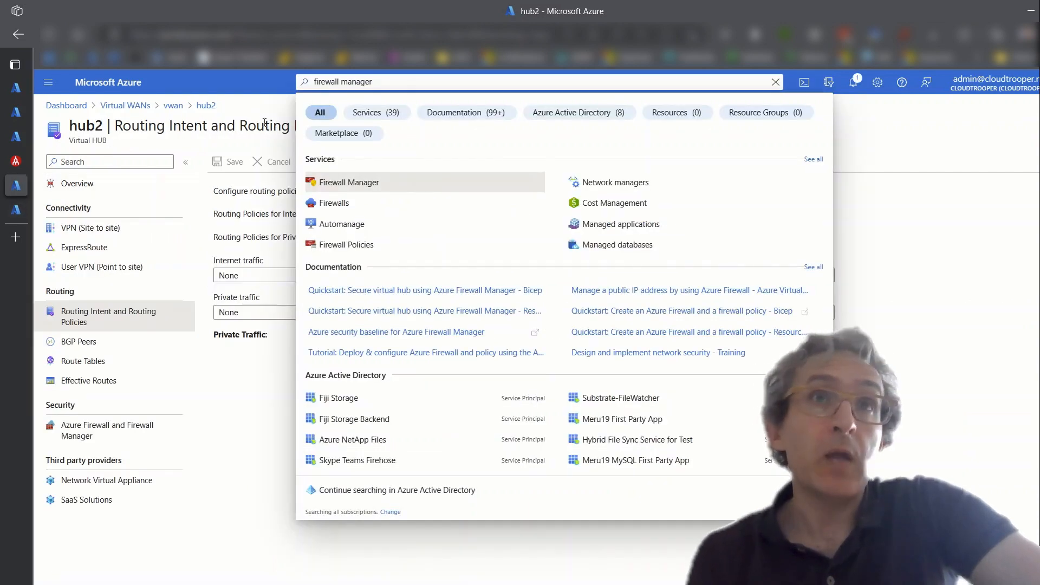
left_click(348, 182)
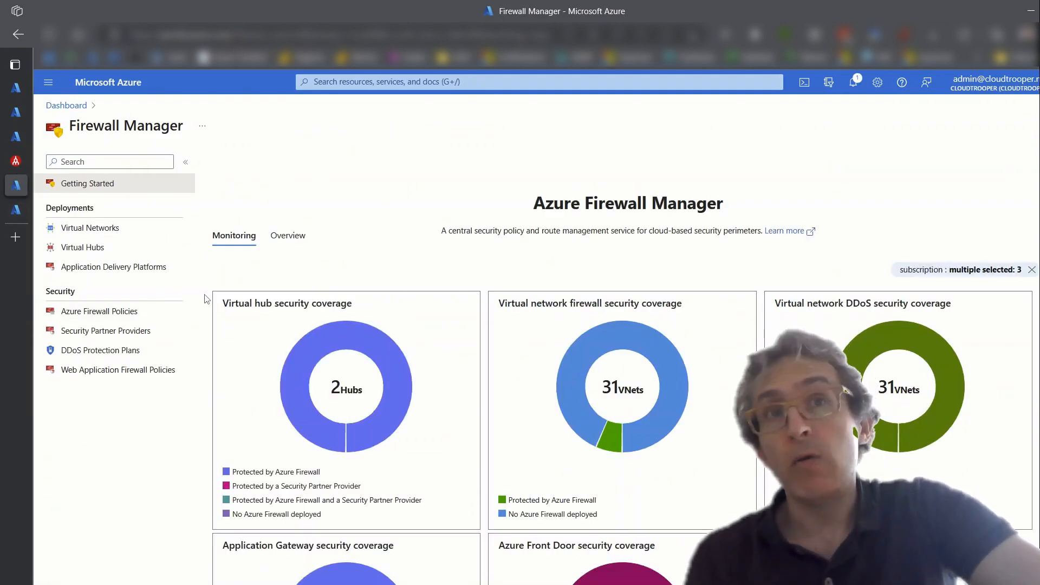
left_click(84, 247)
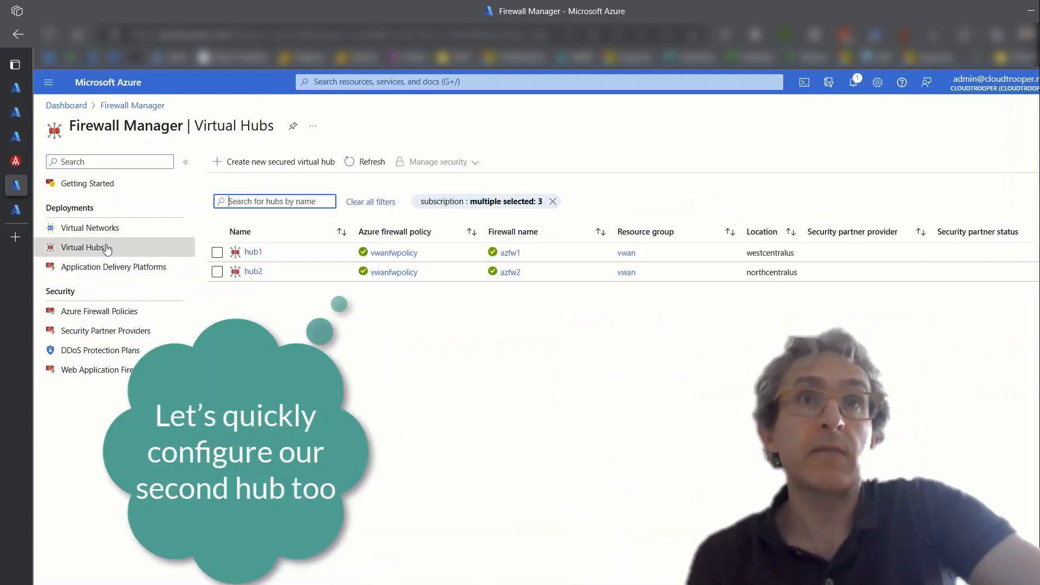
left_click(252, 271)
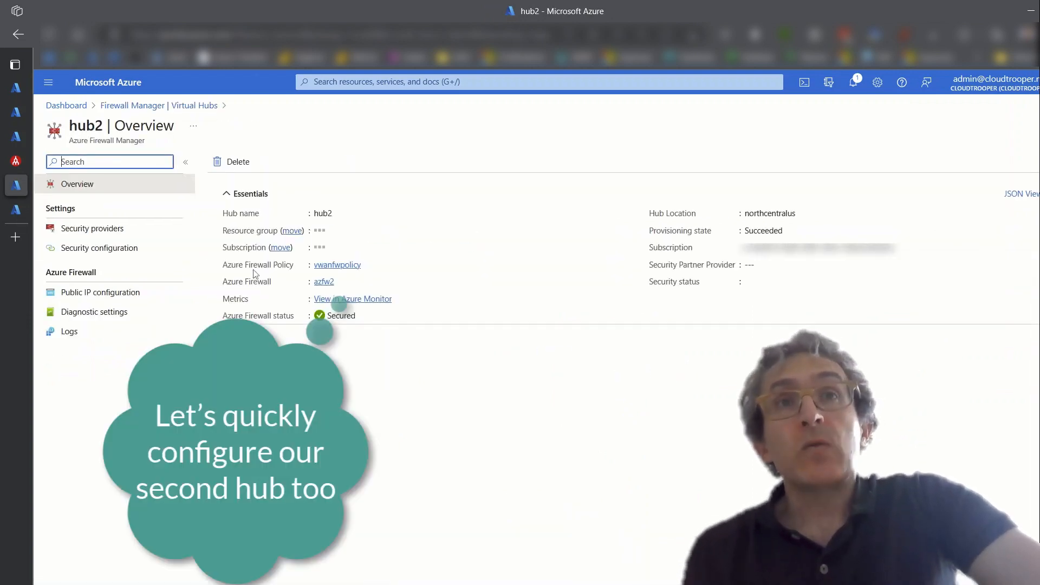
left_click(100, 247)
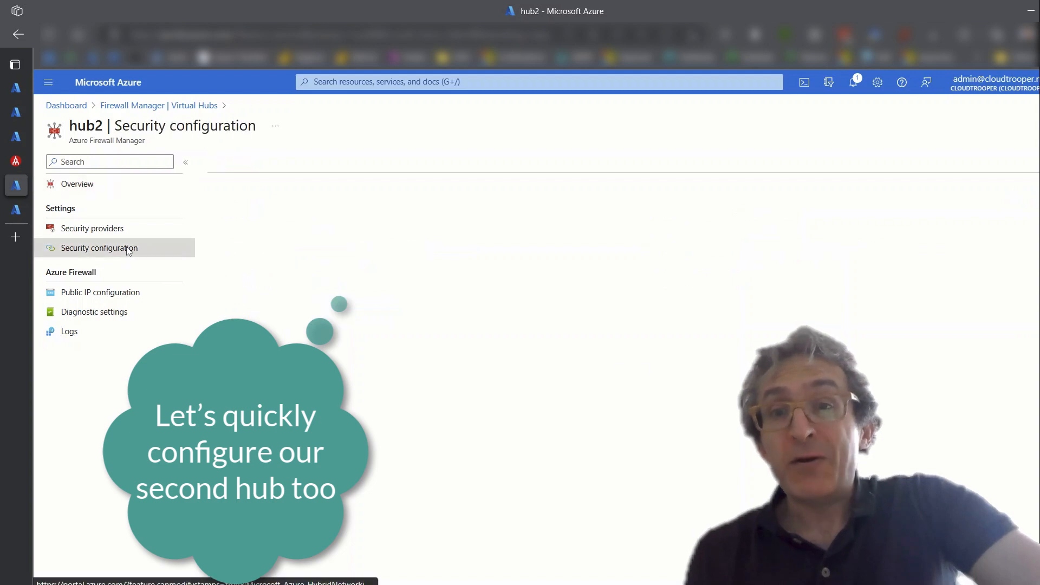
left_click(100, 248)
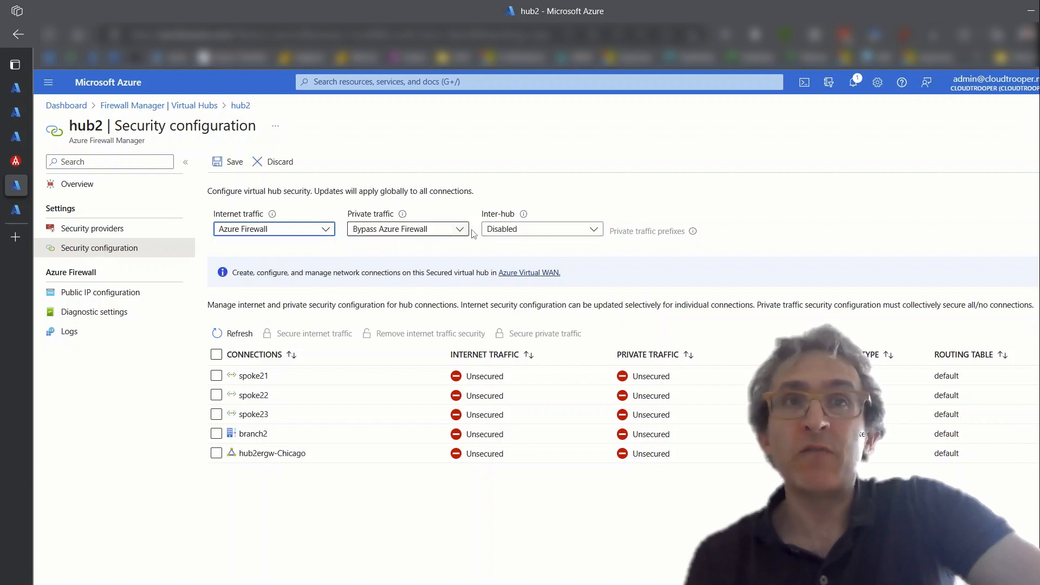
Set hub2 private traffic to Send via Azure Firewall and inter-hub to Enabled
left_click(406, 228)
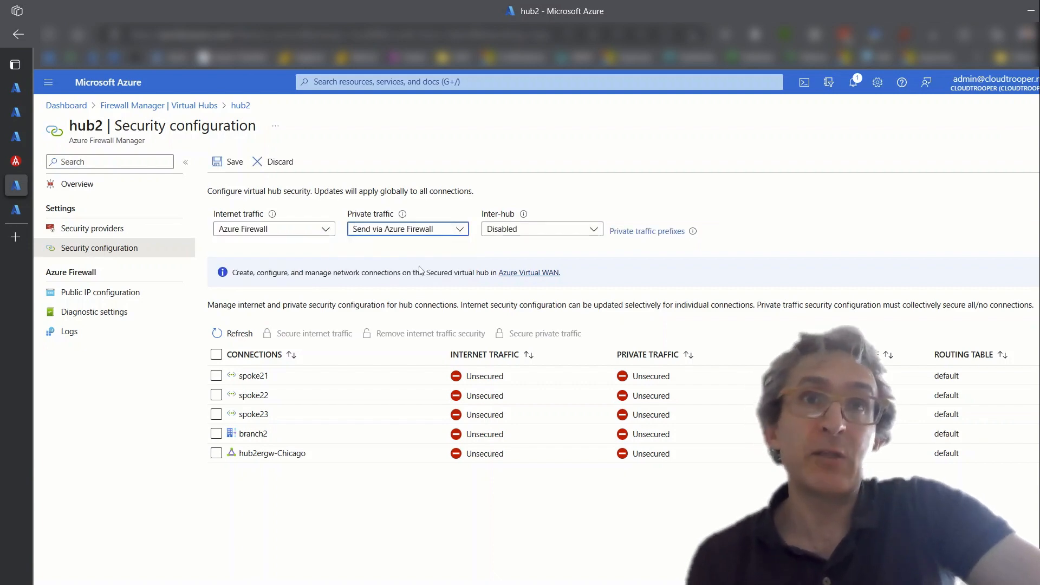
left_click(541, 228)
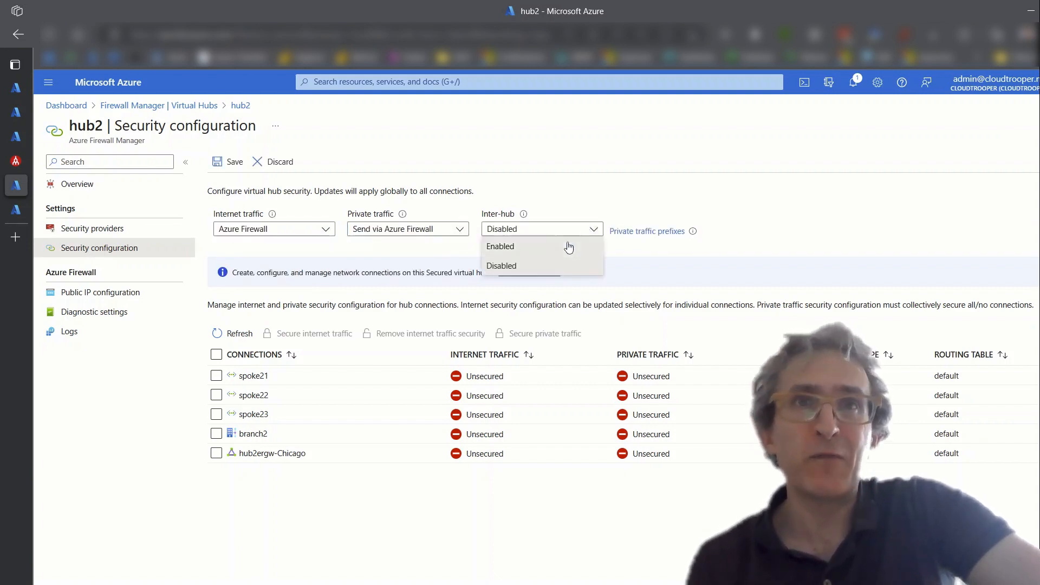
left_click(500, 246)
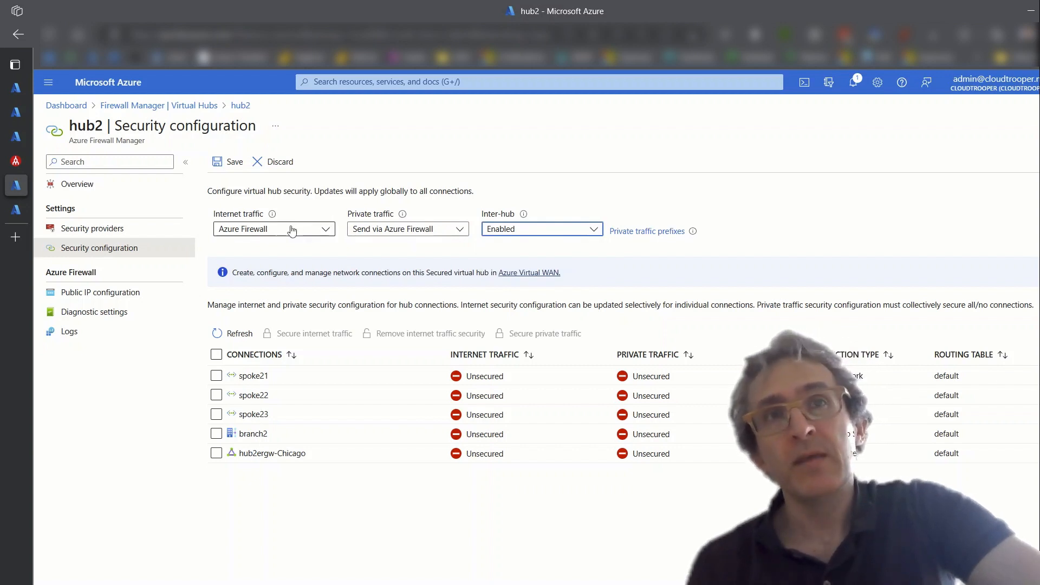
Save hub2's security settings, accepting the internet-traffic warning and routing intent migration
left_click(234, 161)
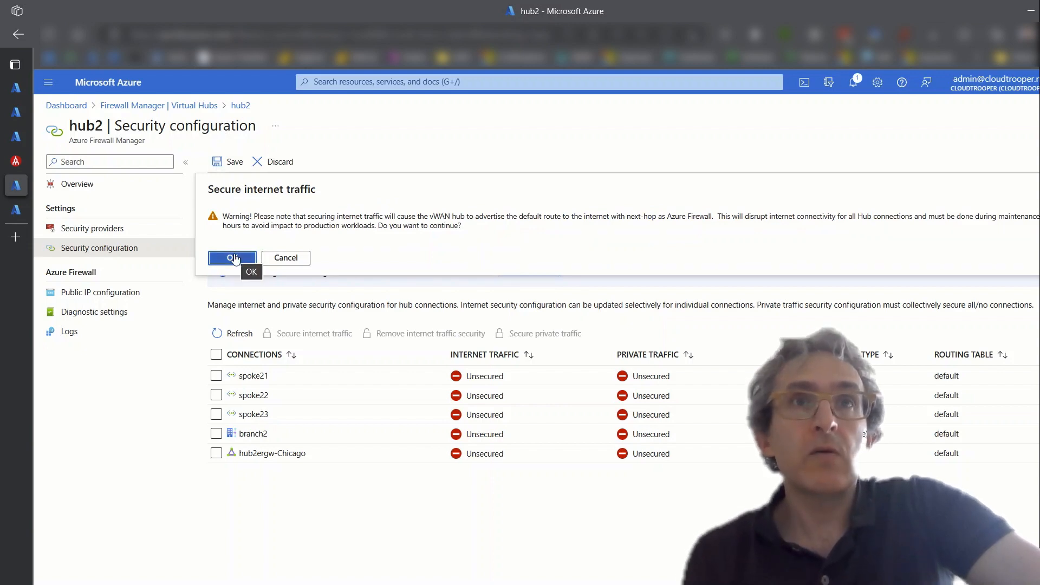
left_click(232, 258)
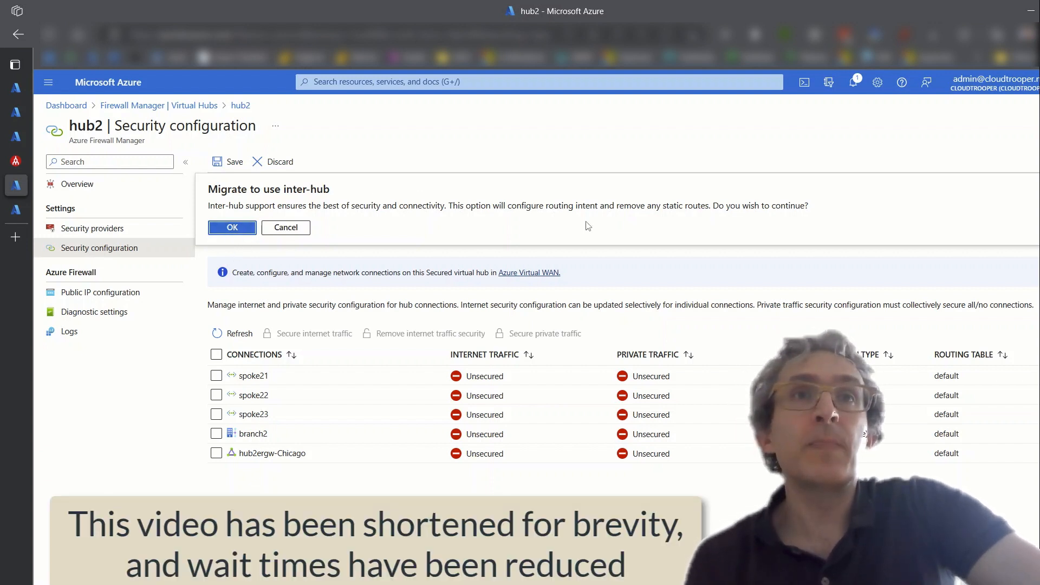
left_click(231, 227)
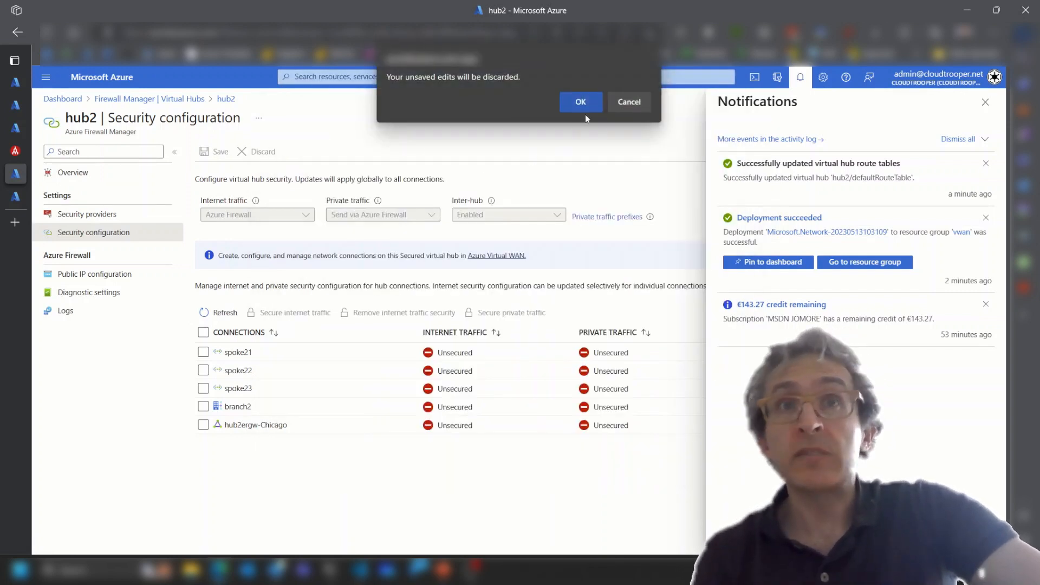
Leave the page discarding edits and navigate from the vwan Virtual WAN into hub1
left_click(579, 102)
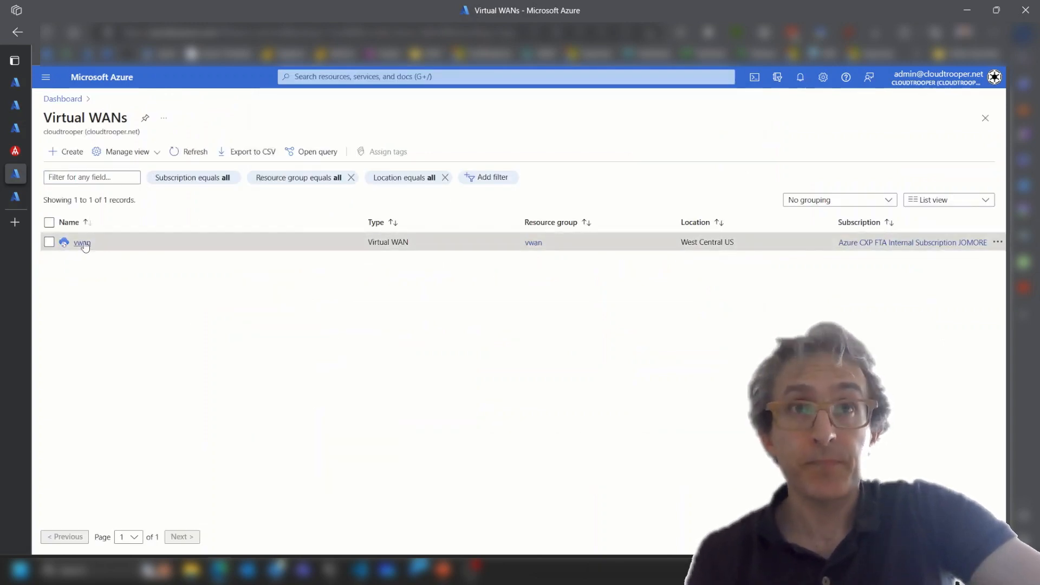
left_click(81, 241)
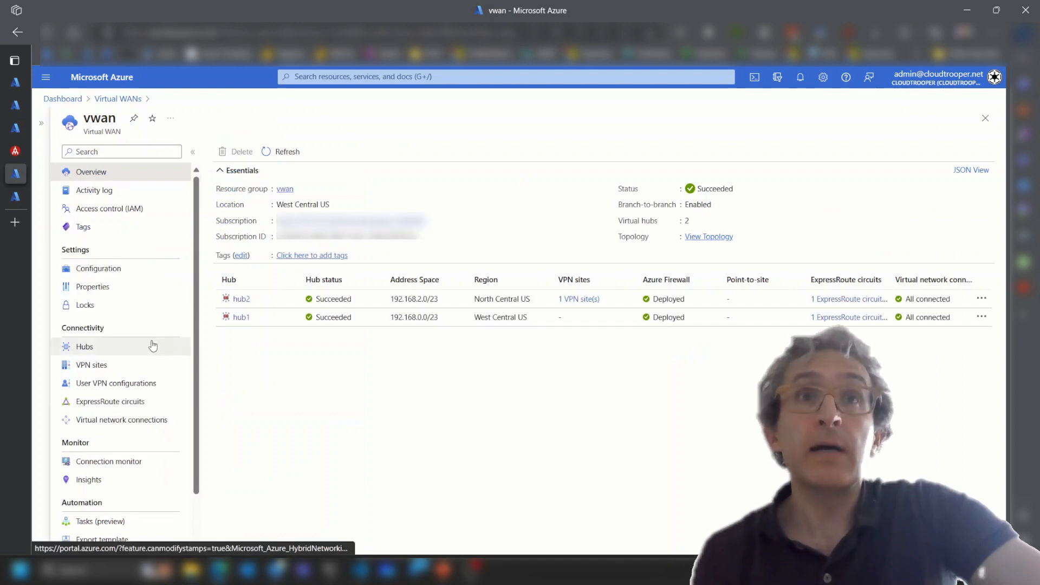
left_click(84, 346)
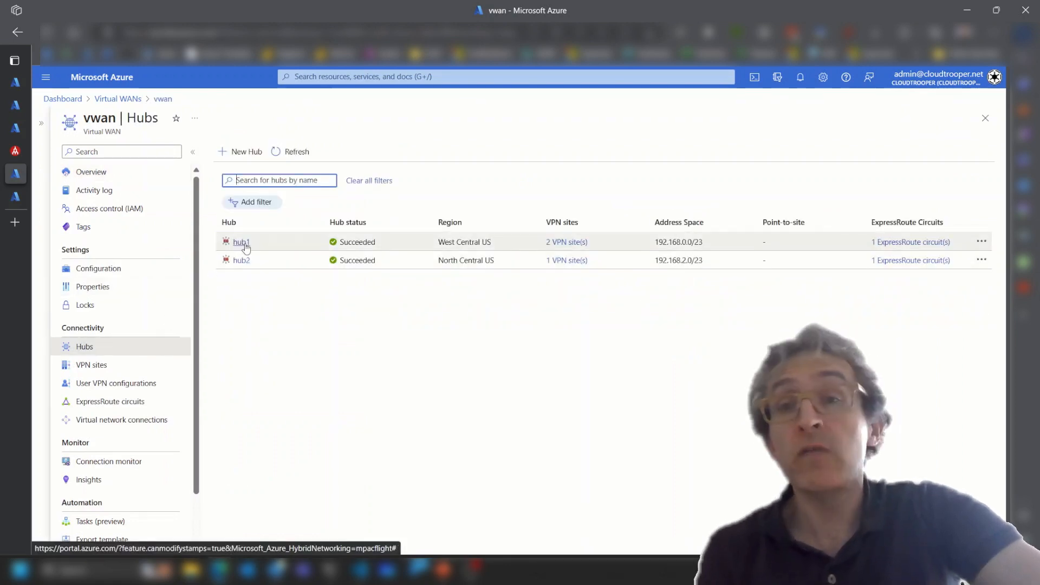
left_click(241, 242)
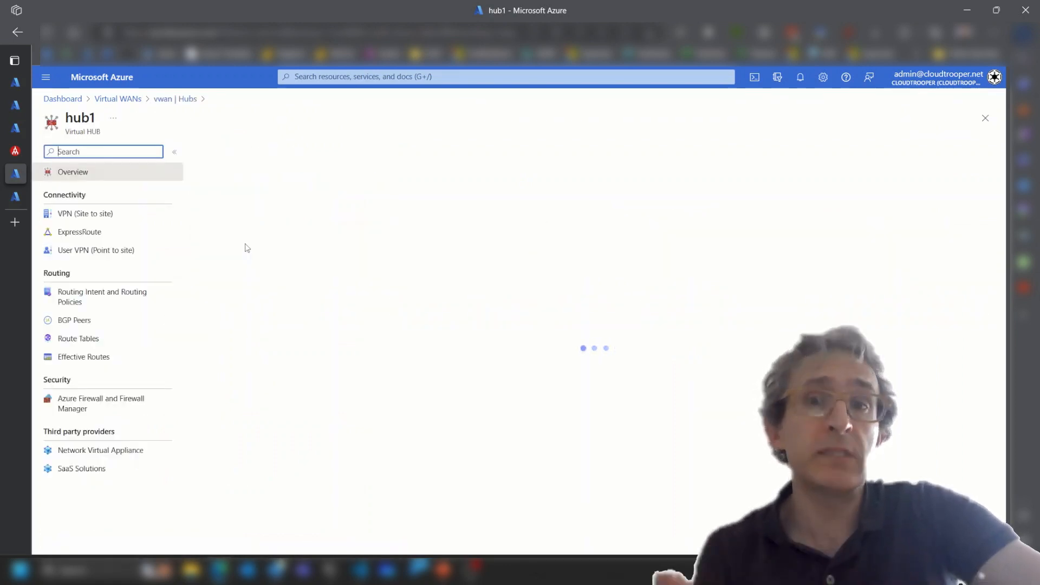
mouse_move(102, 297)
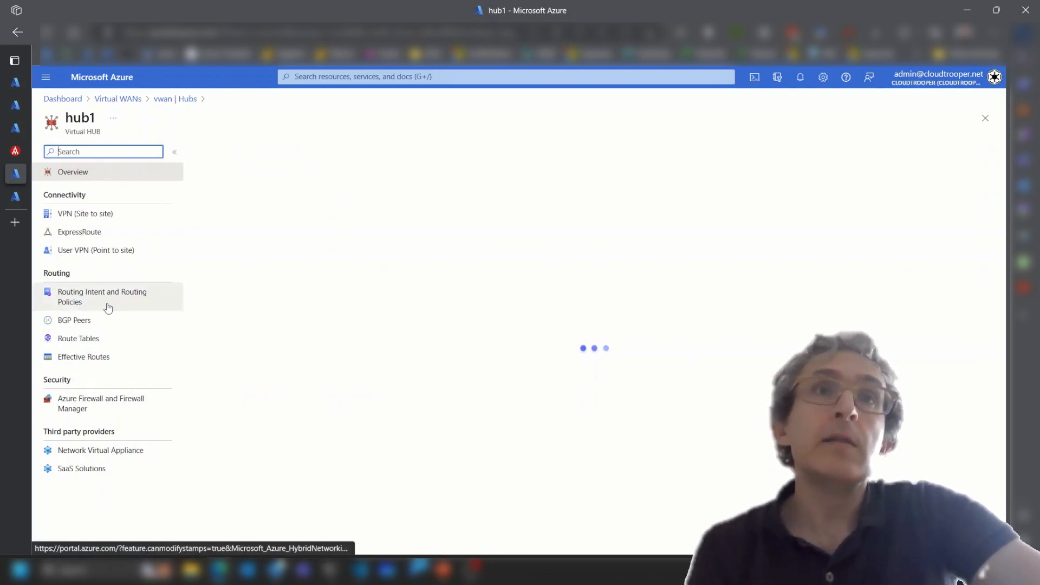
Show hub1's effective routes for the Route Tables resource Default
left_click(84, 357)
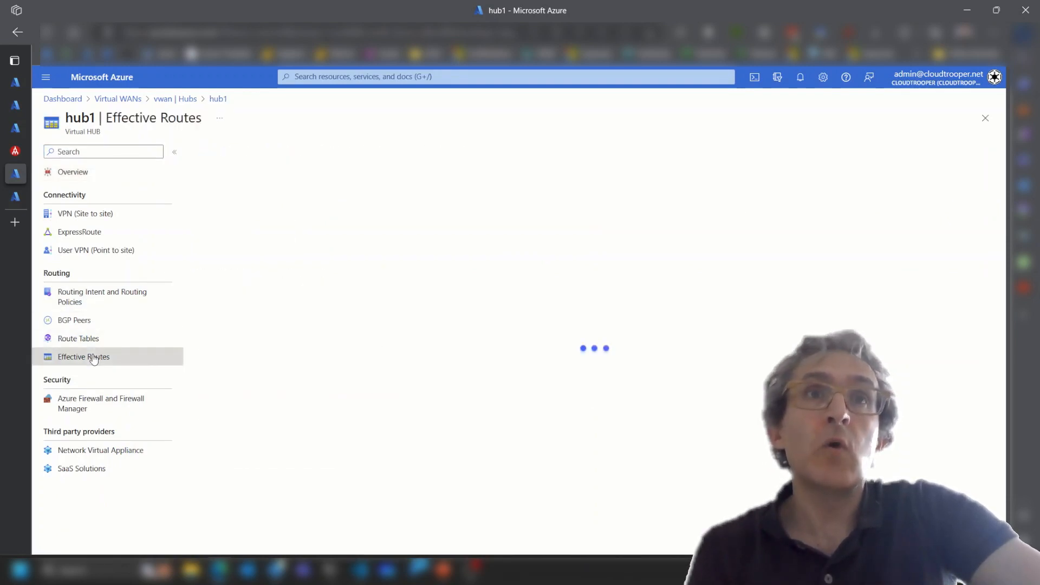
left_click(84, 356)
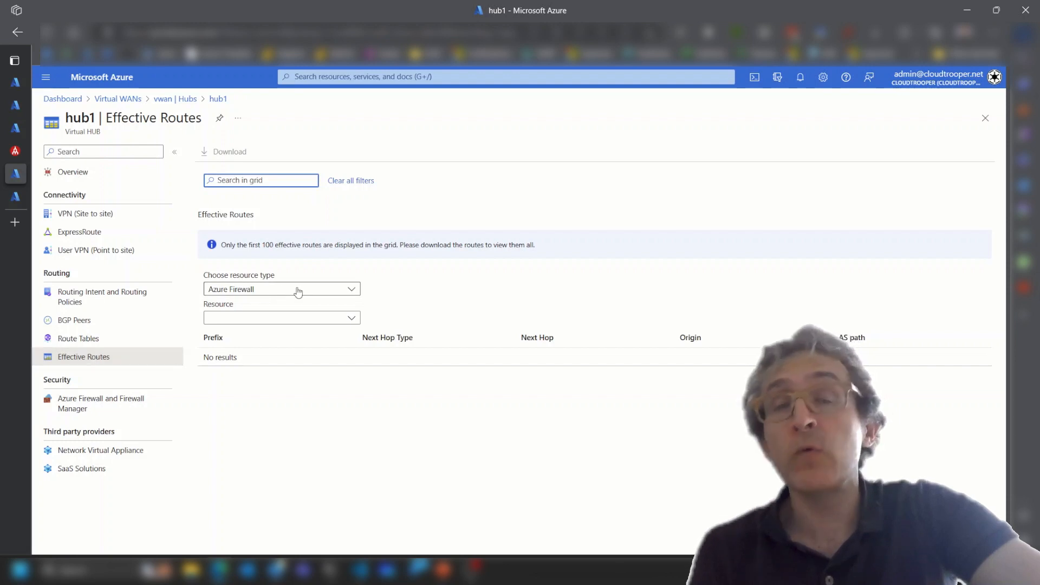
left_click(281, 288)
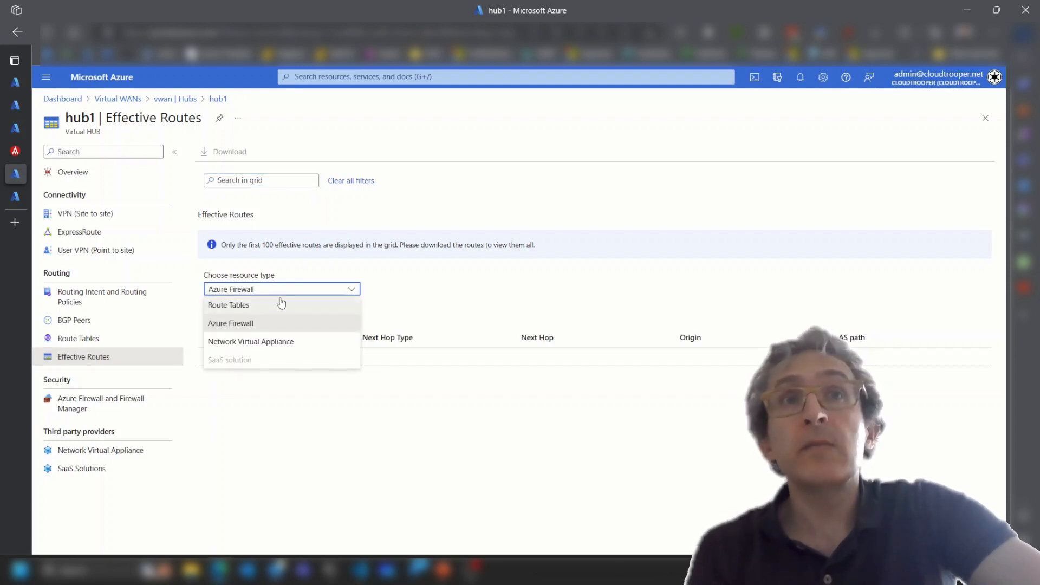
left_click(229, 304)
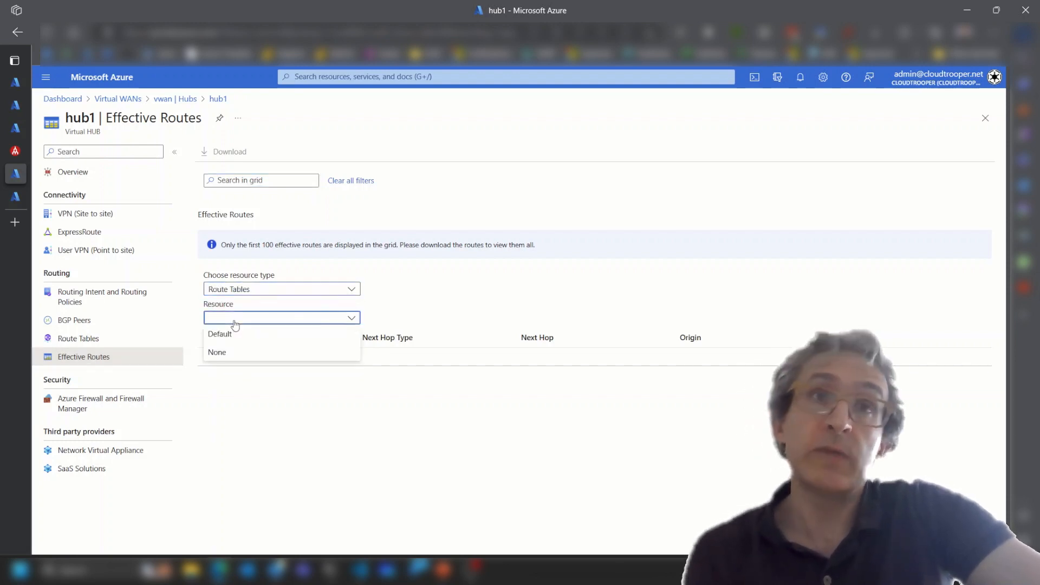
left_click(220, 333)
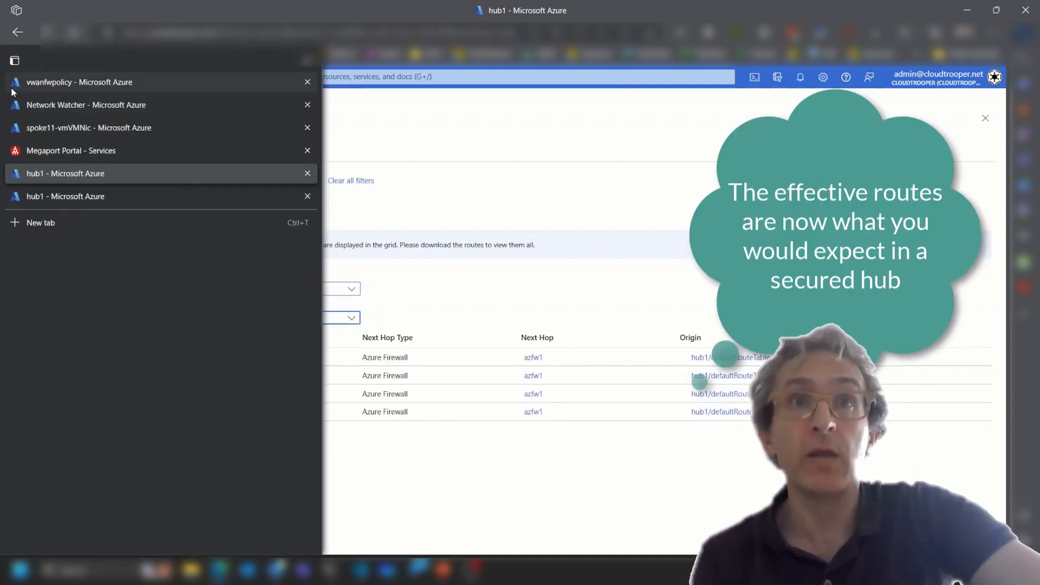
Refresh spoke11-vmVMNic's effective routes, now pointing to 192.168.0.132, then return to the terminal
left_click(88, 128)
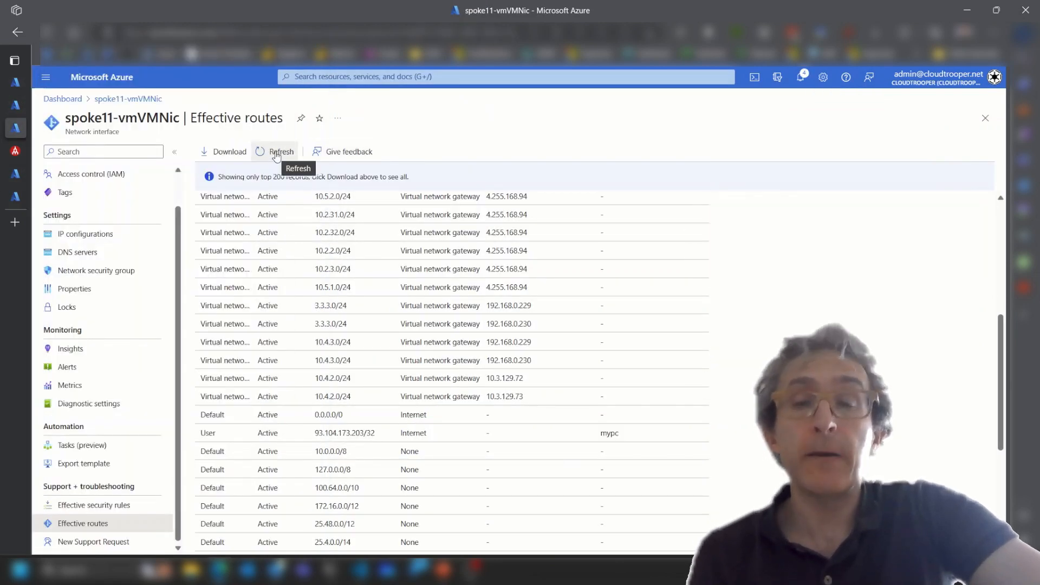
left_click(279, 152)
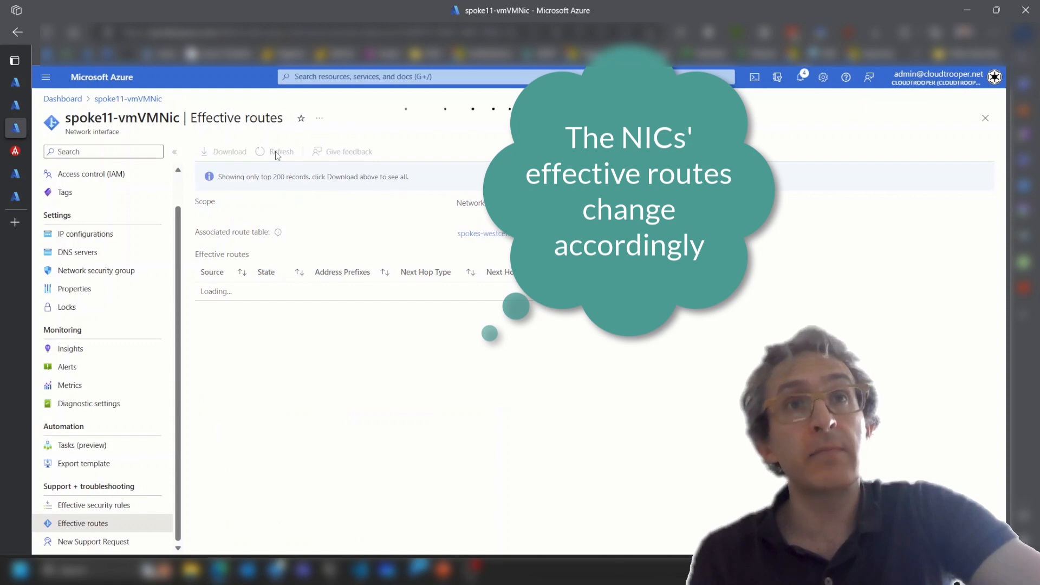
left_click(279, 152)
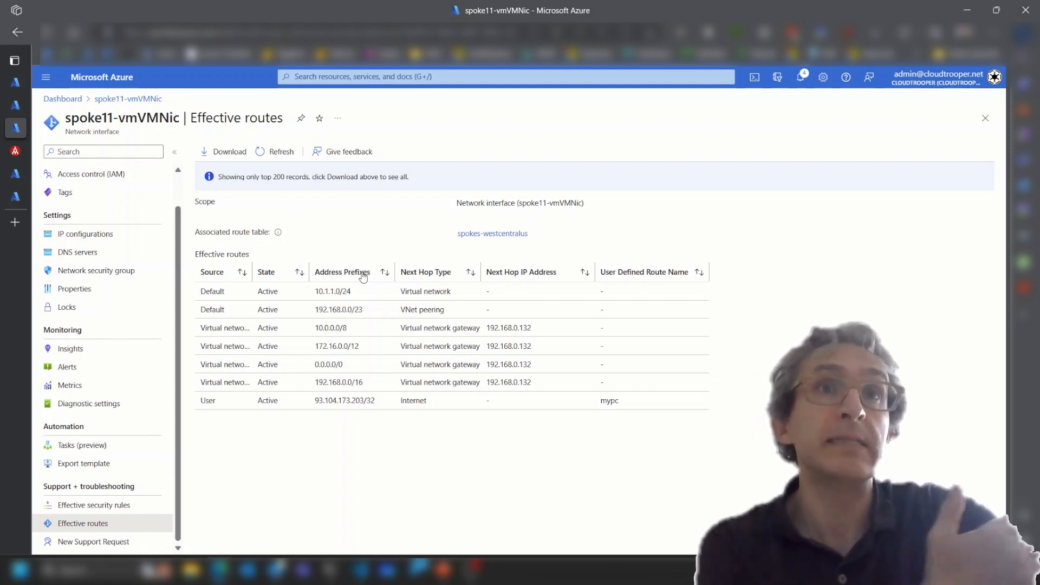
key("alt+tab")
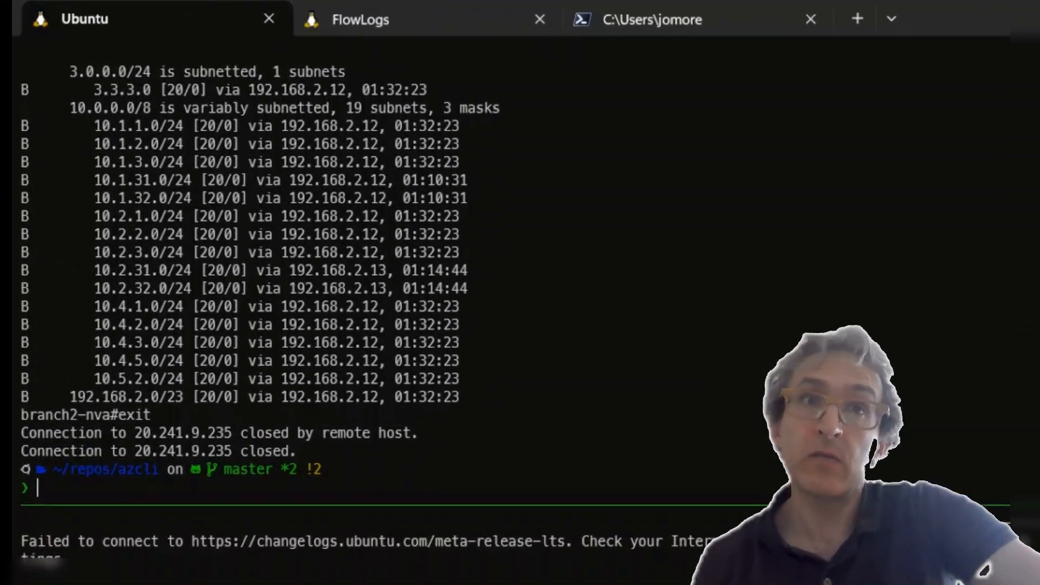
SSH to 20.241.9.235 with KexAlgorithms=diffie-hellman-group-exchange-sha1 from the Ubuntu shell
type("ssh -o KexAlgorithms=diffie-hellman-group-exchange-sha1 20.241.9.235")
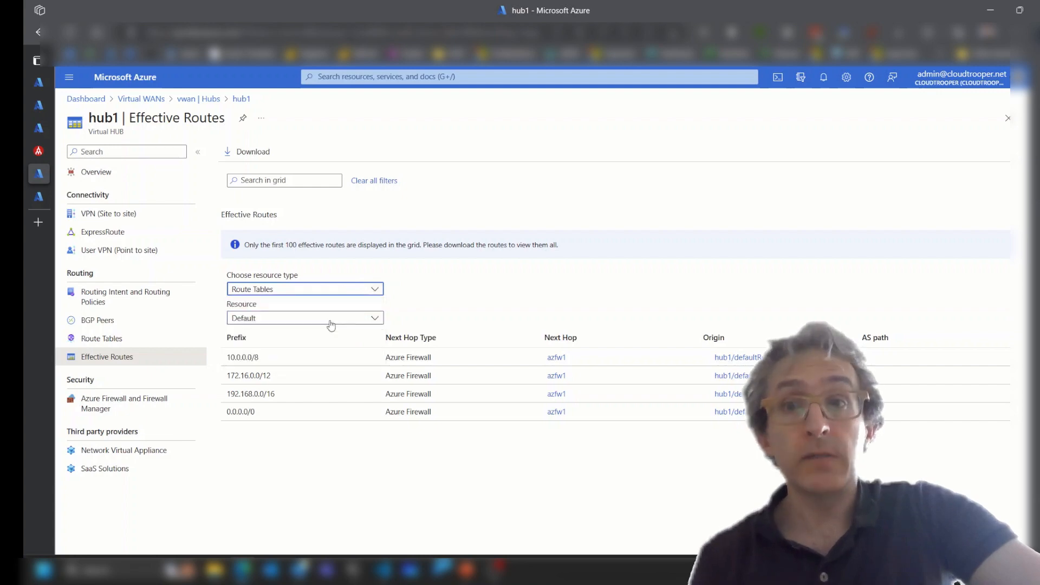
Switch hub1 effective routes to the azfw1 Azure Firewall and scroll through its route list
left_click(305, 288)
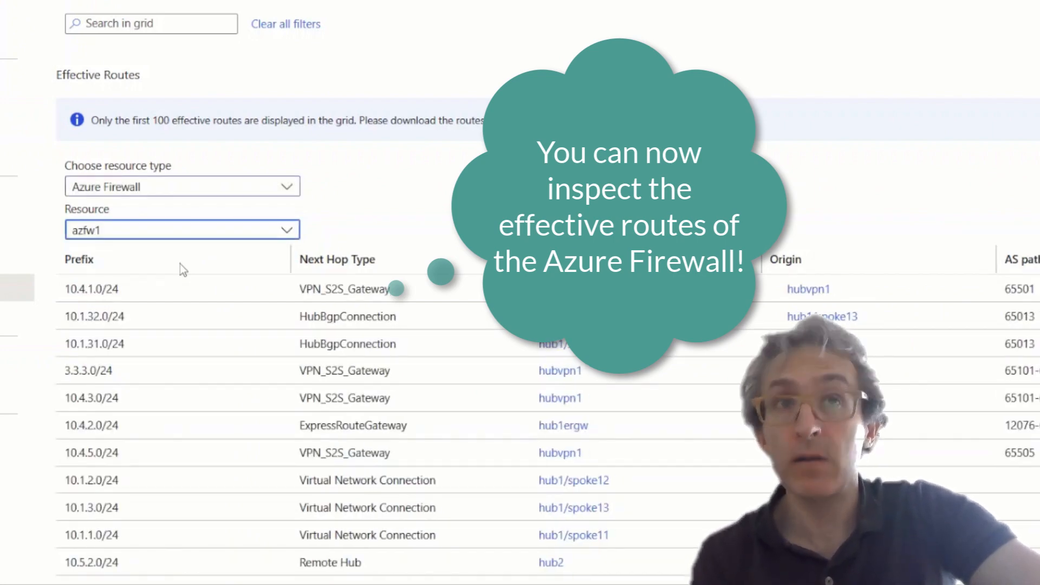
scroll("down", 3)
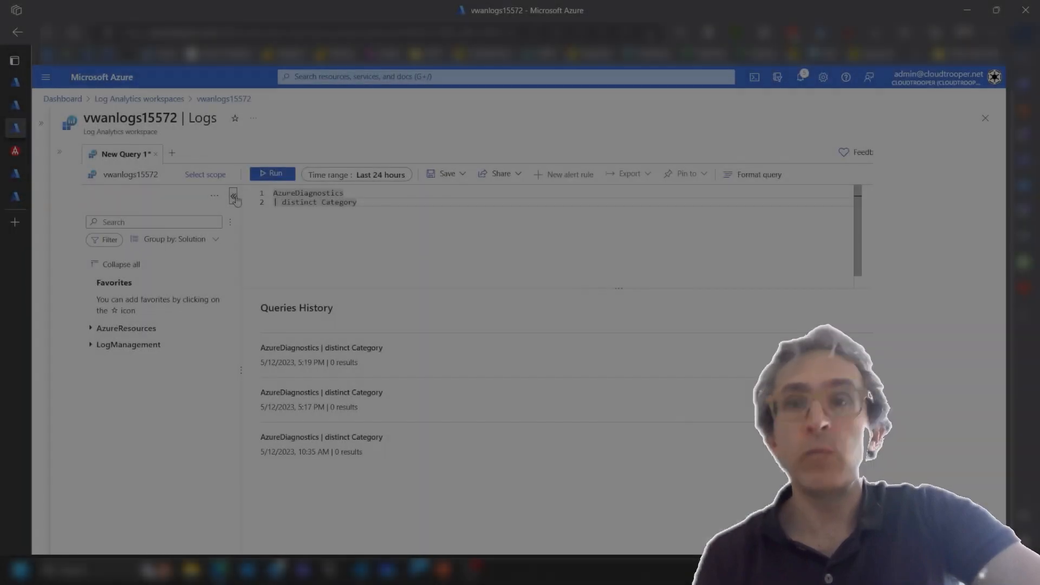
Collapse the schema pane and run the AzureDiagnostics distinct Category query
left_click(233, 196)
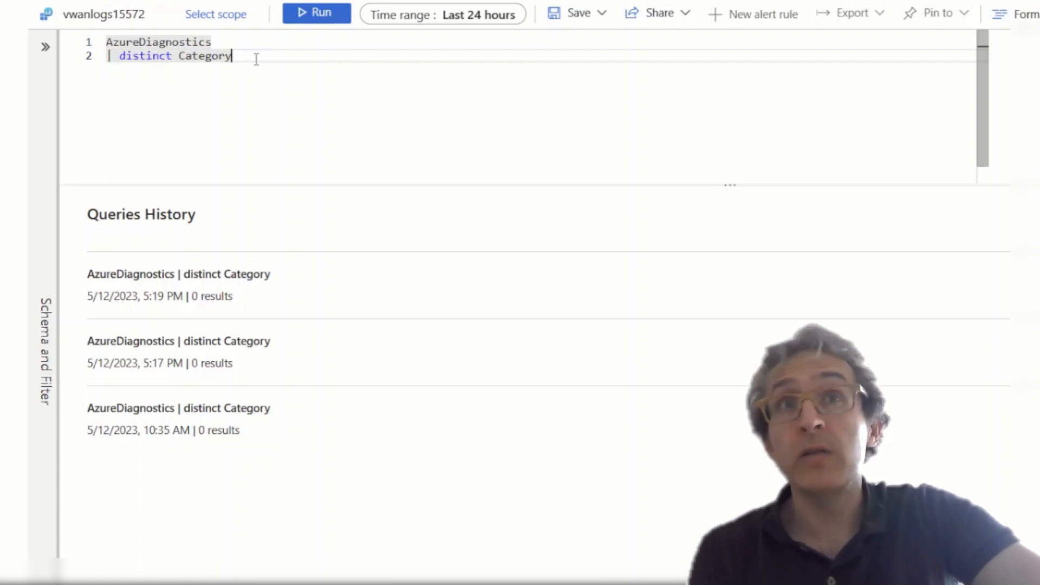
left_click(316, 13)
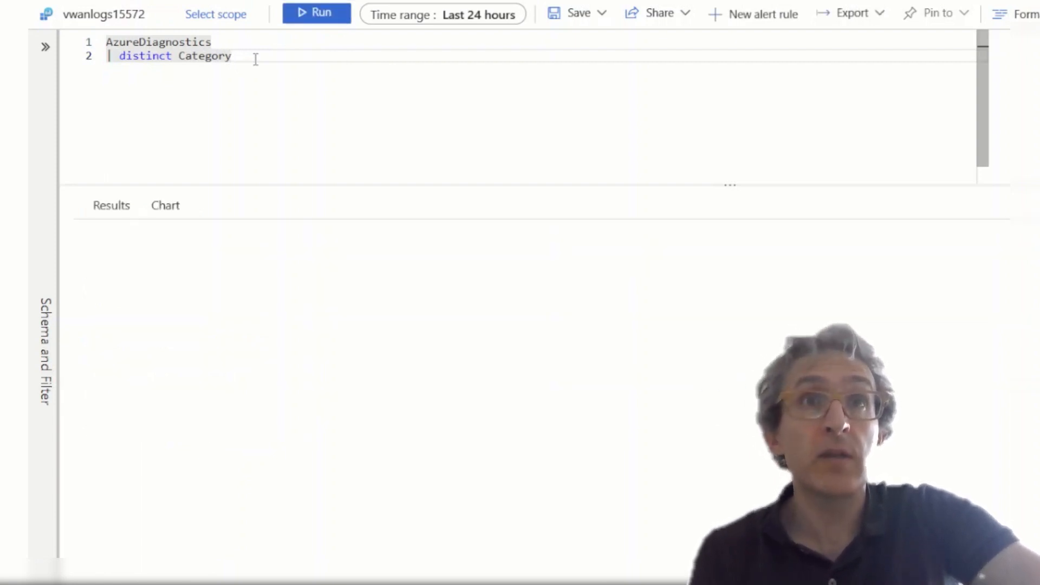
left_click(315, 13)
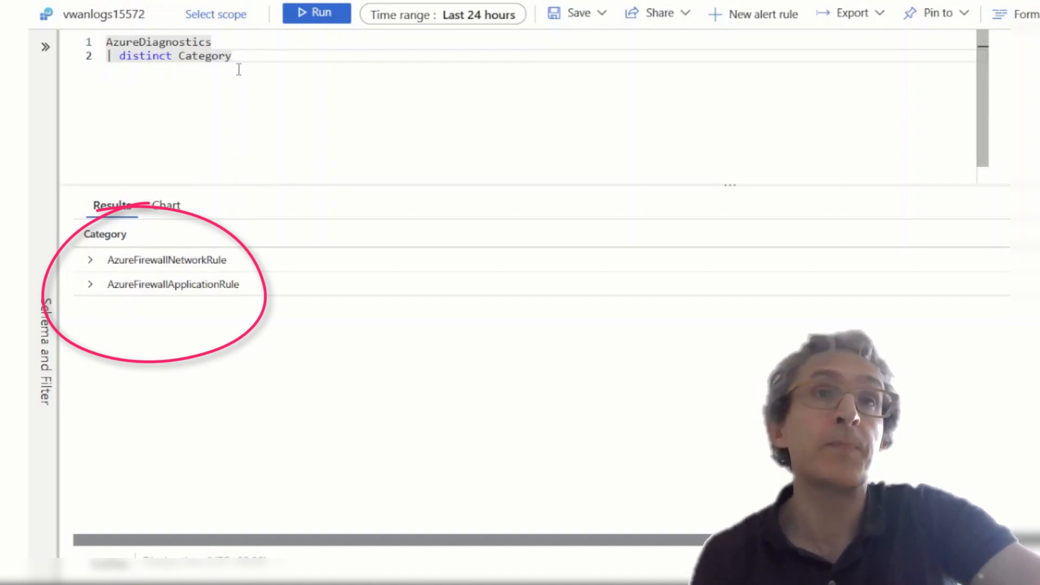
Filter the query to TimeGenerated > ago(5m), project TimeGenerated and msg_s, and run it
type("w")
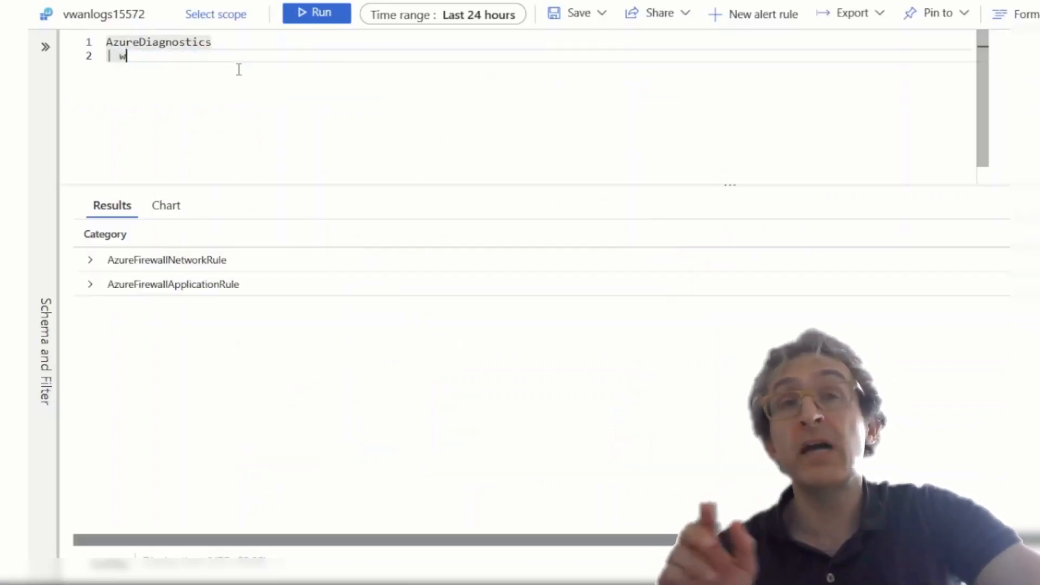
type("here Time")
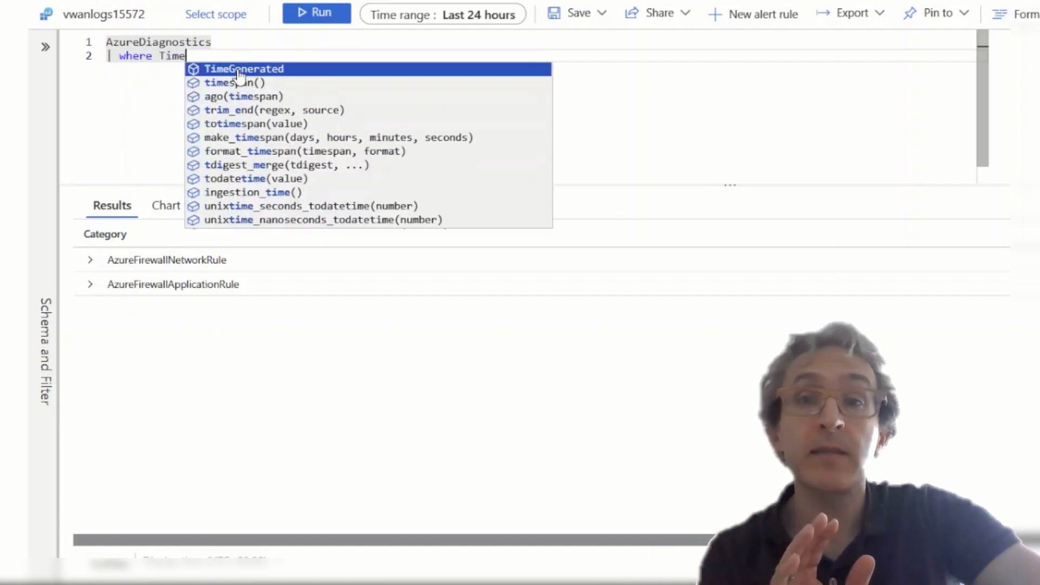
type("Generated > ago")
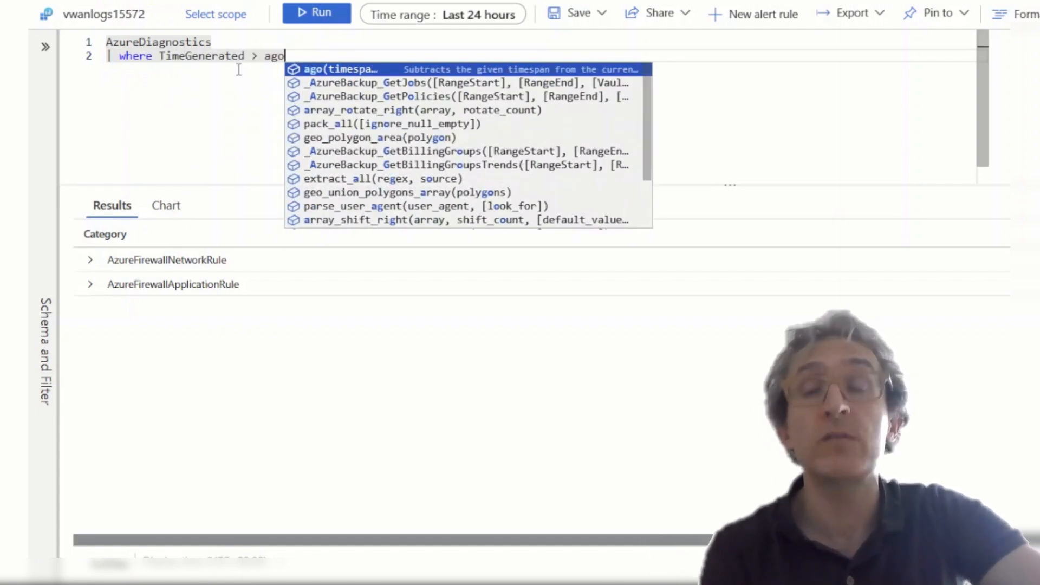
type("(5m)")
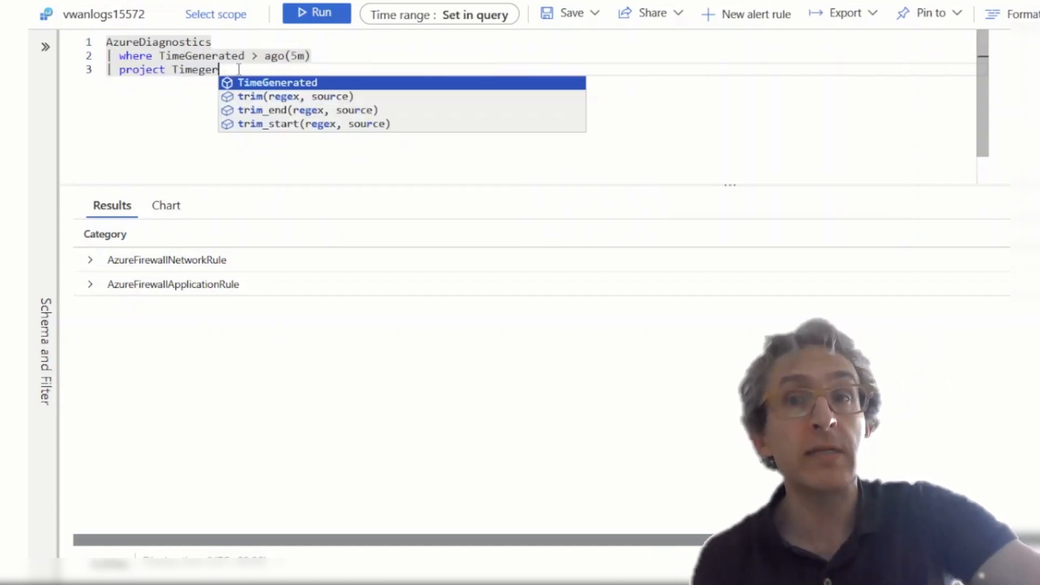
type("TimeGenerated, msg_s")
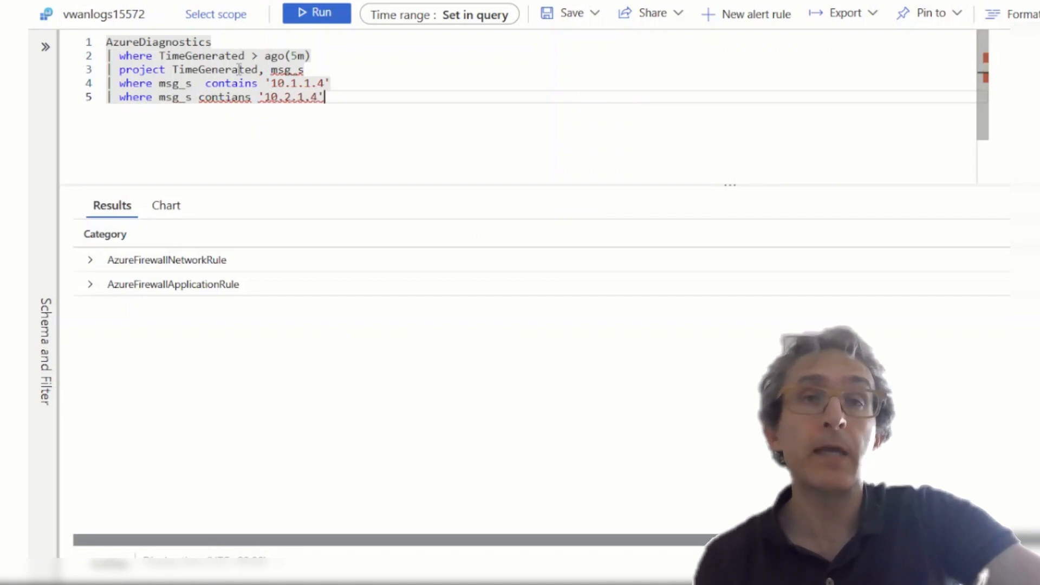
left_click(321, 13)
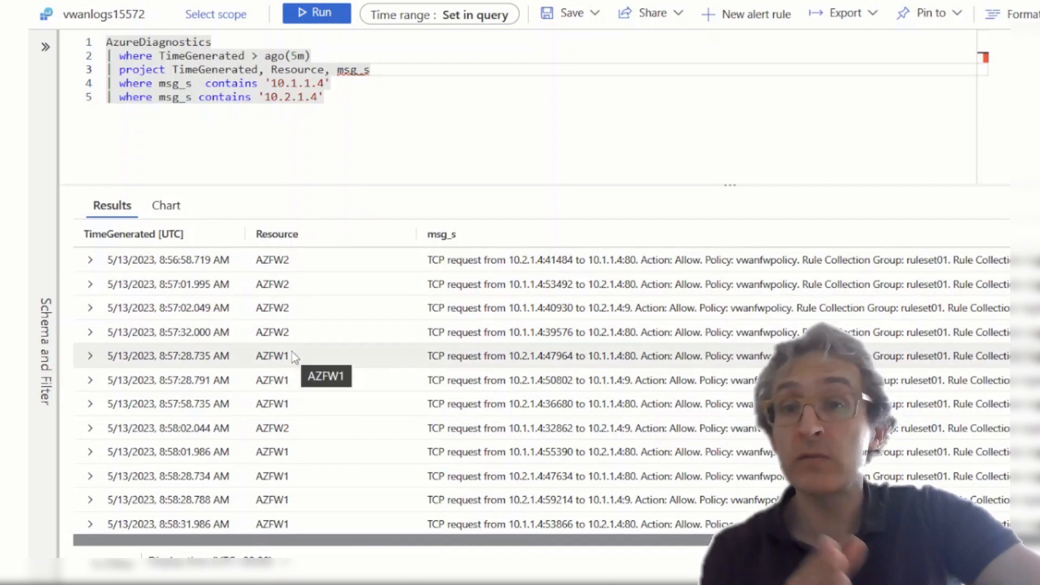
mouse_move(713, 281)
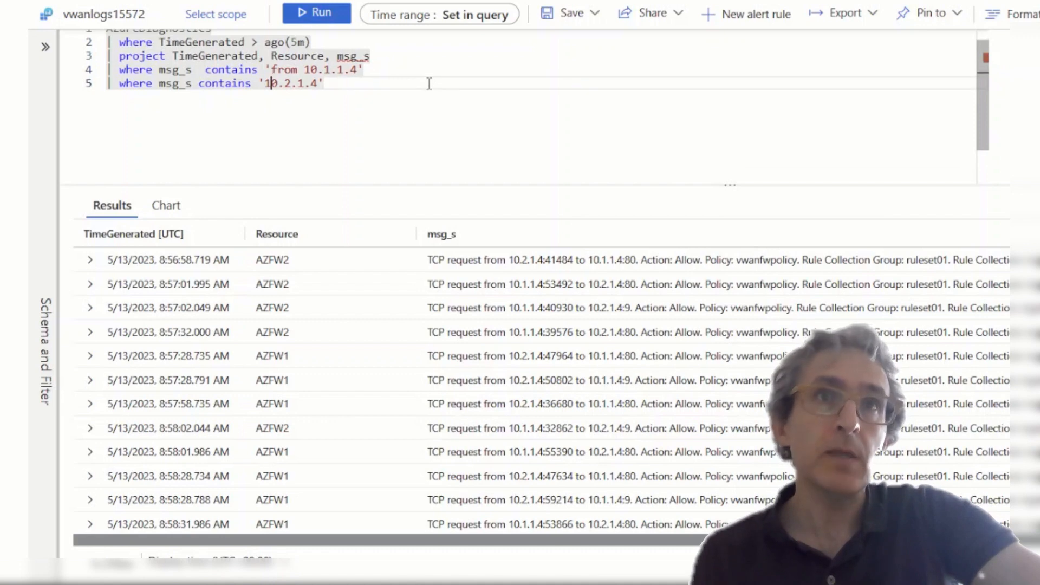
Refine the destination filter to 10.5.1.68 port 80 and rerun the firewall log query
left_click(316, 13)
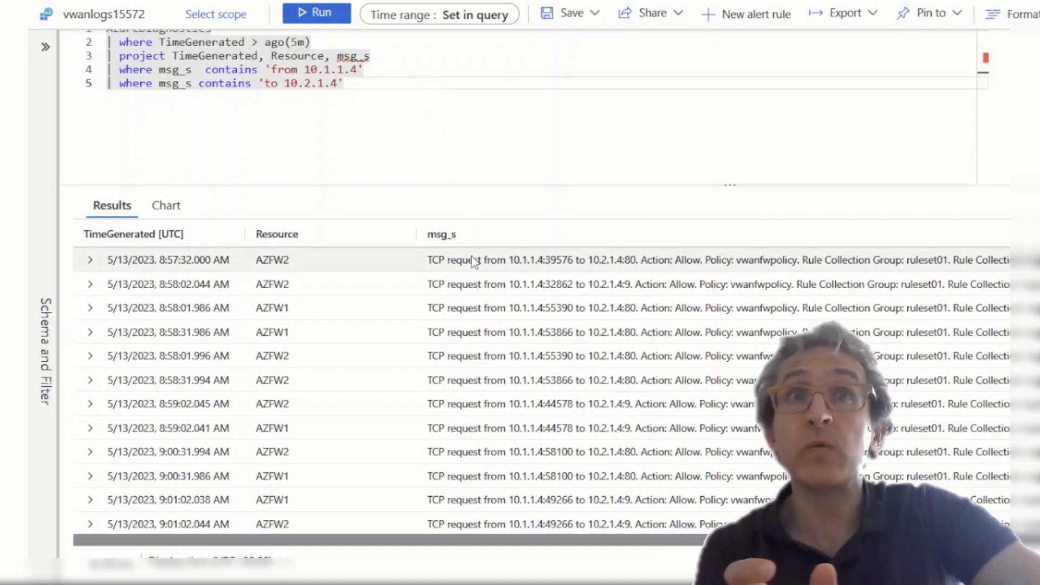
left_click(315, 13)
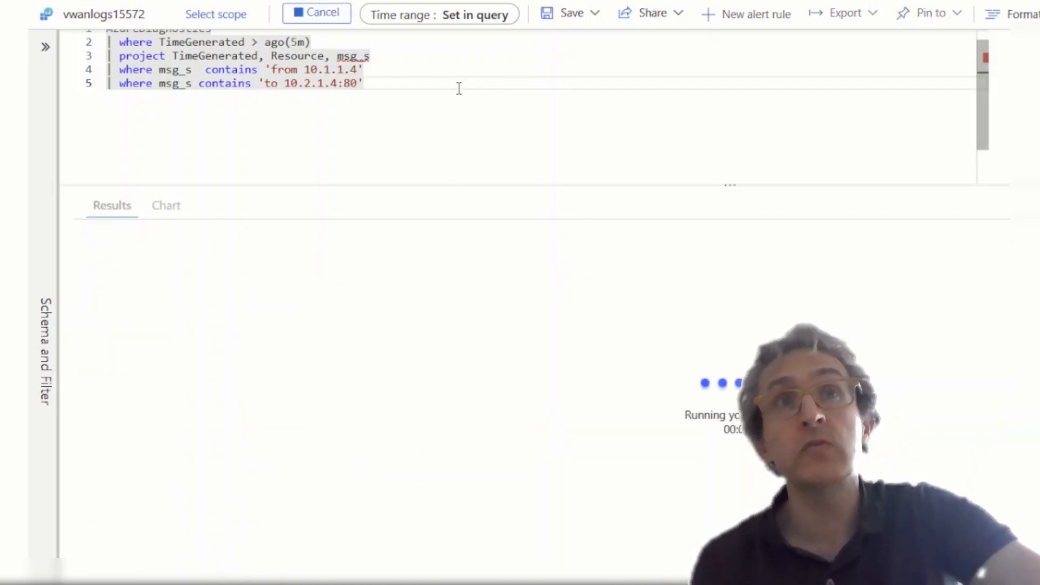
left_click(316, 13)
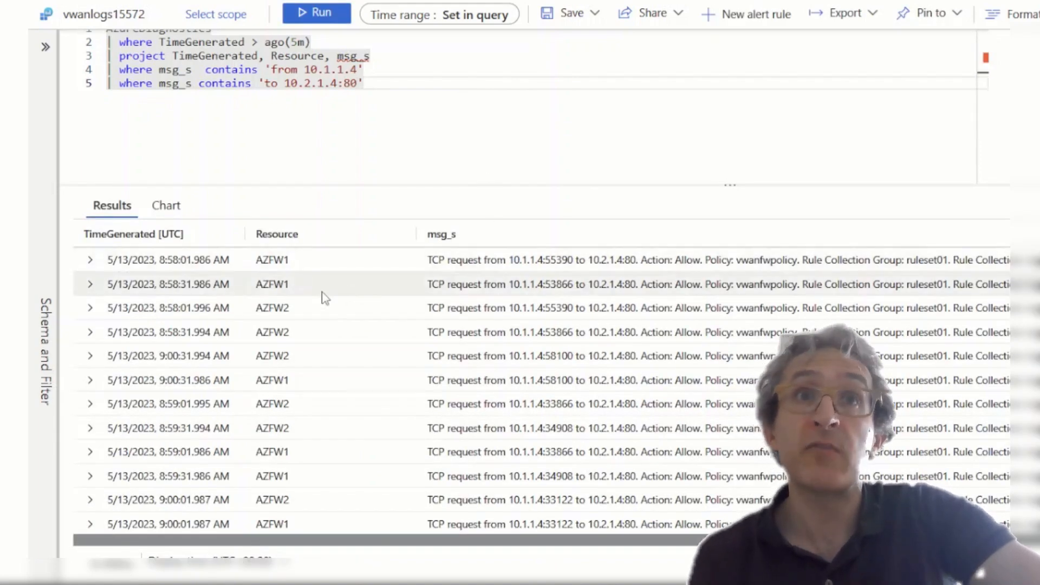
mouse_move(432, 291)
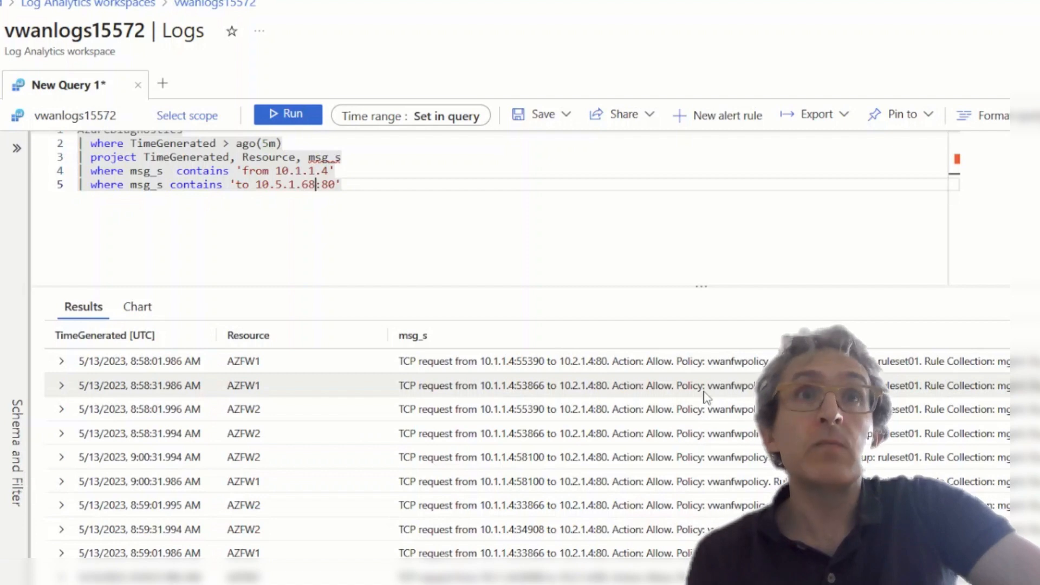
left_click(287, 114)
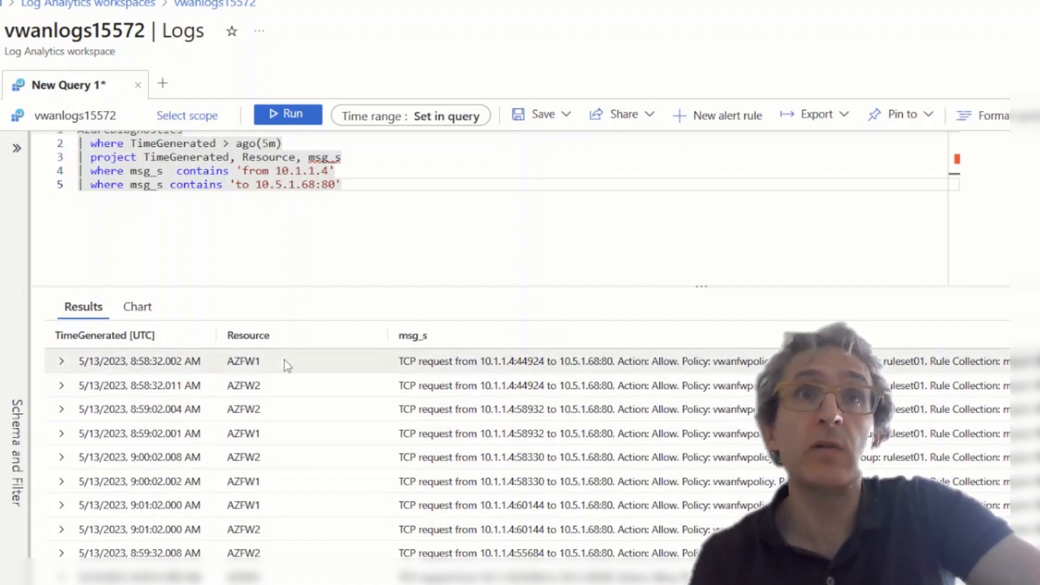
mouse_move(242, 481)
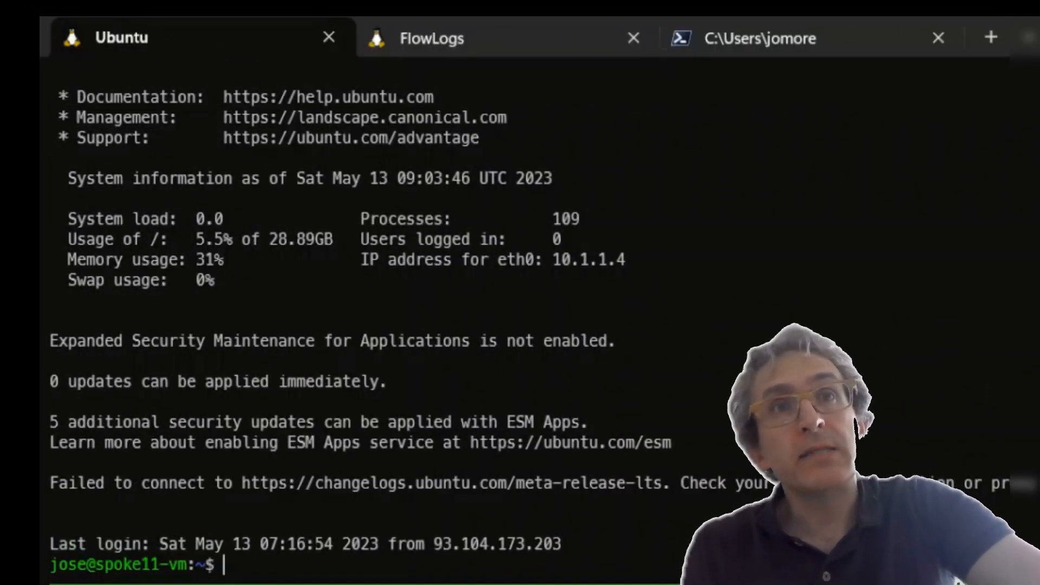
Ping 10.5.1.68 from the spoke11 VM in the Ubuntu tab, then return to the log query
type("ping 10.2.1.")
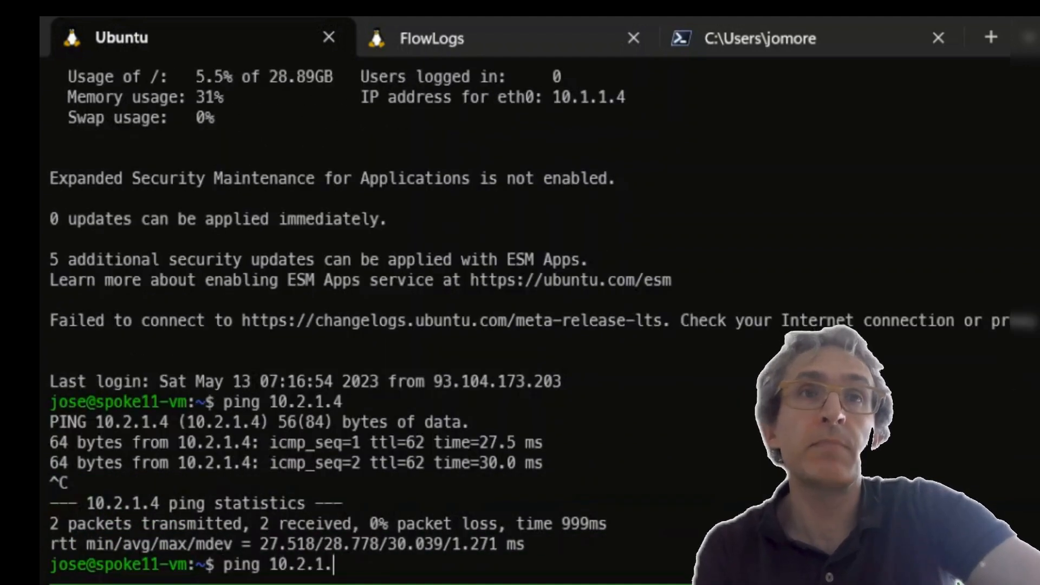
type("10.5.1")
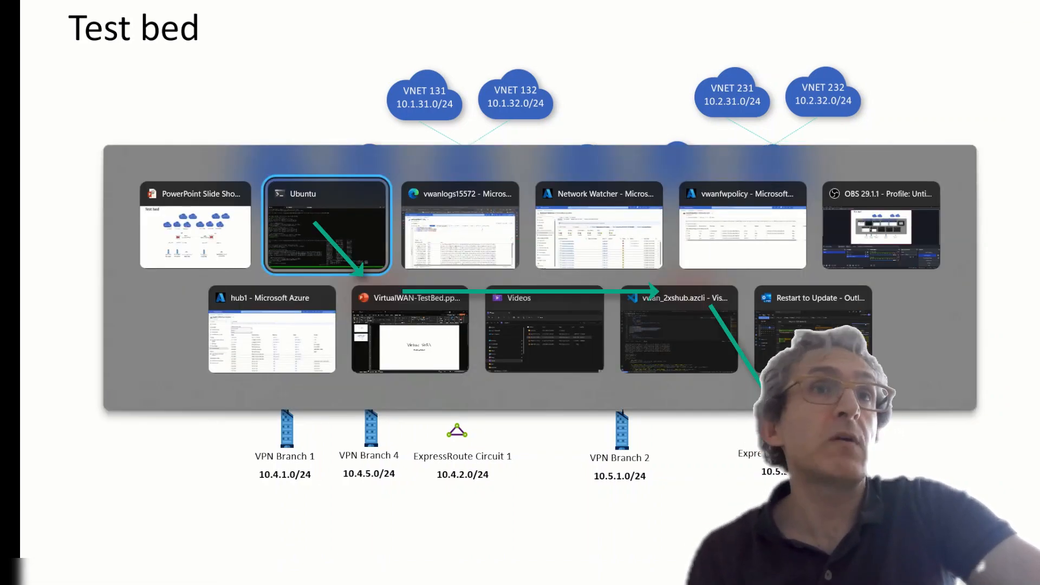
left_click(326, 224)
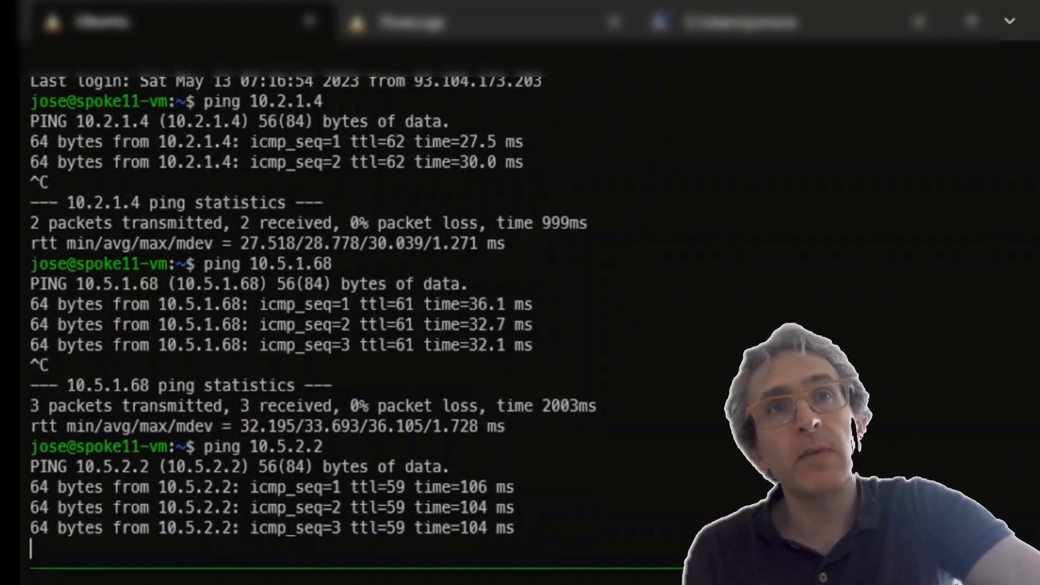
key("alt+tab")
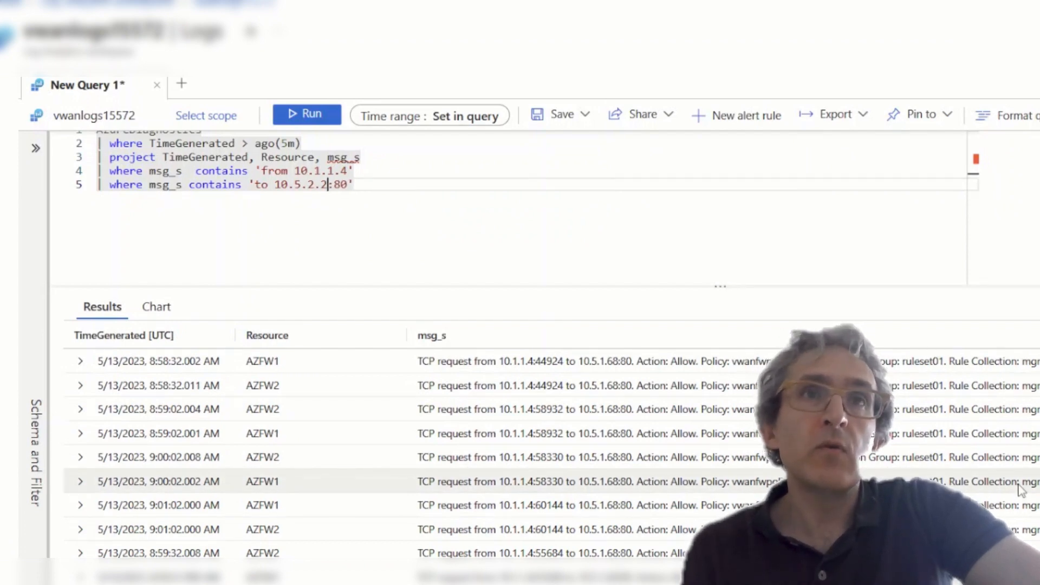
Run the firewall log query for traffic from 10.1.1.4 to 10.5.2.2:80
left_click(306, 114)
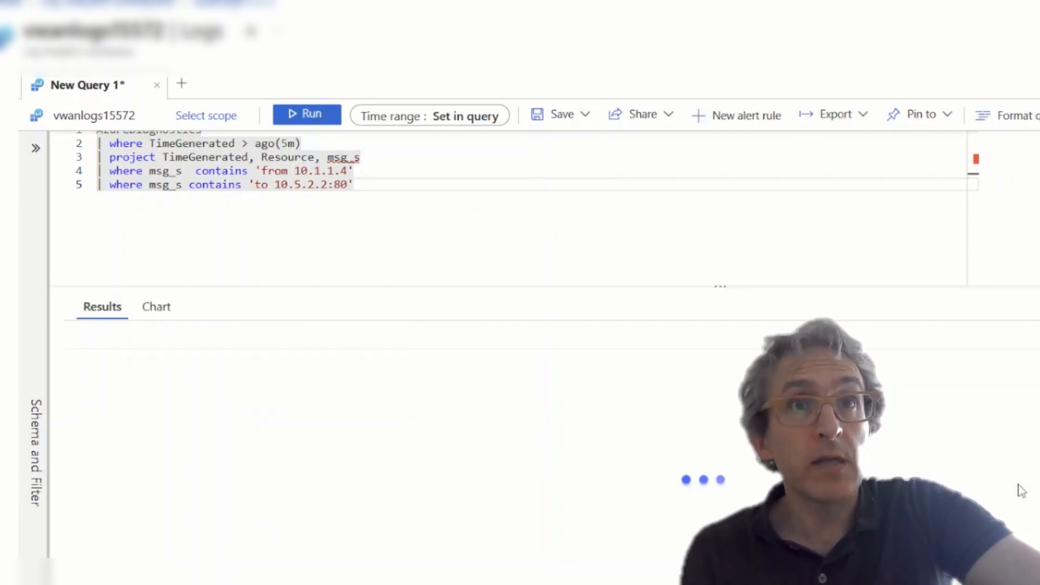
left_click(306, 114)
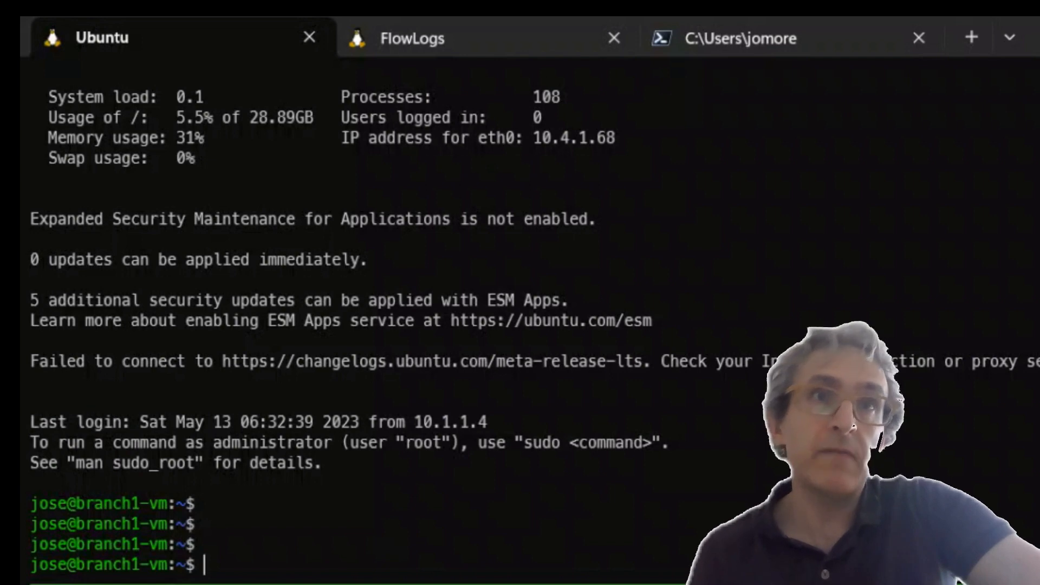
Ping 10.5.1.68 from branch1-vm and check its address with ip a
type("ping 10.5.1.68")
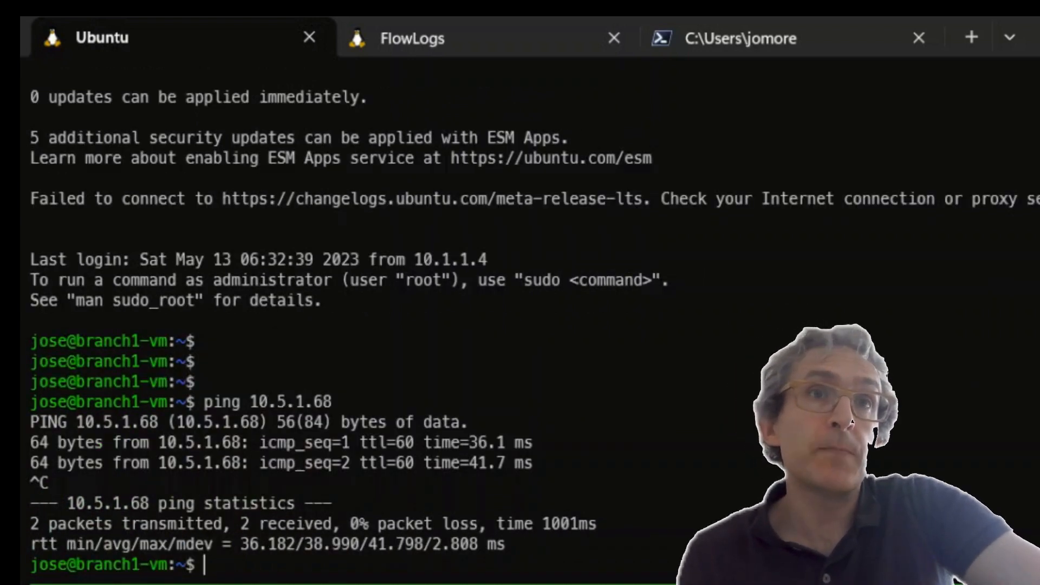
type("ip a")
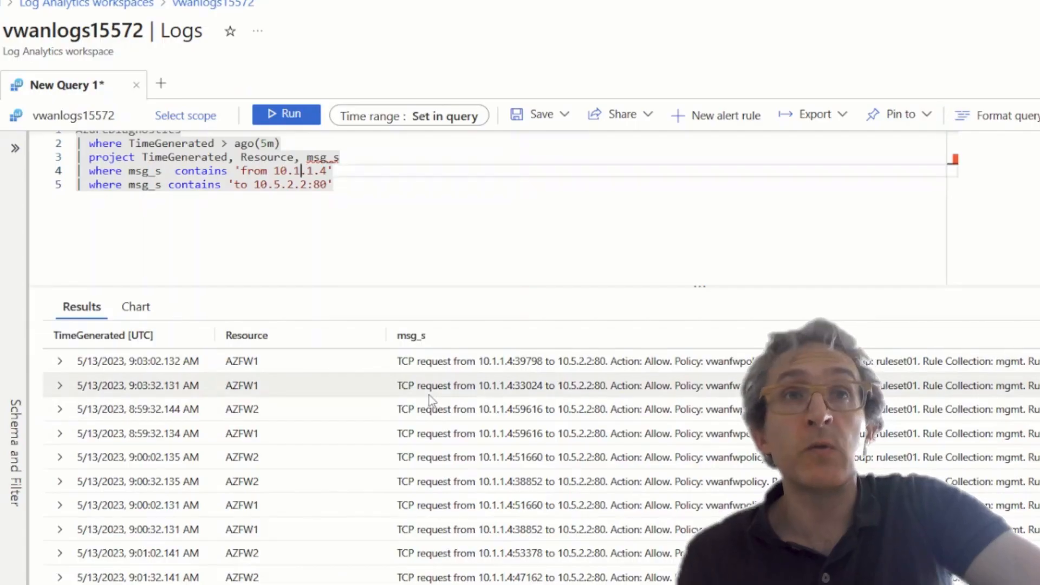
Change the query filters to source 10.4.1.68 and destination 10.5.1.68:80 and run it
key("BackSpace")
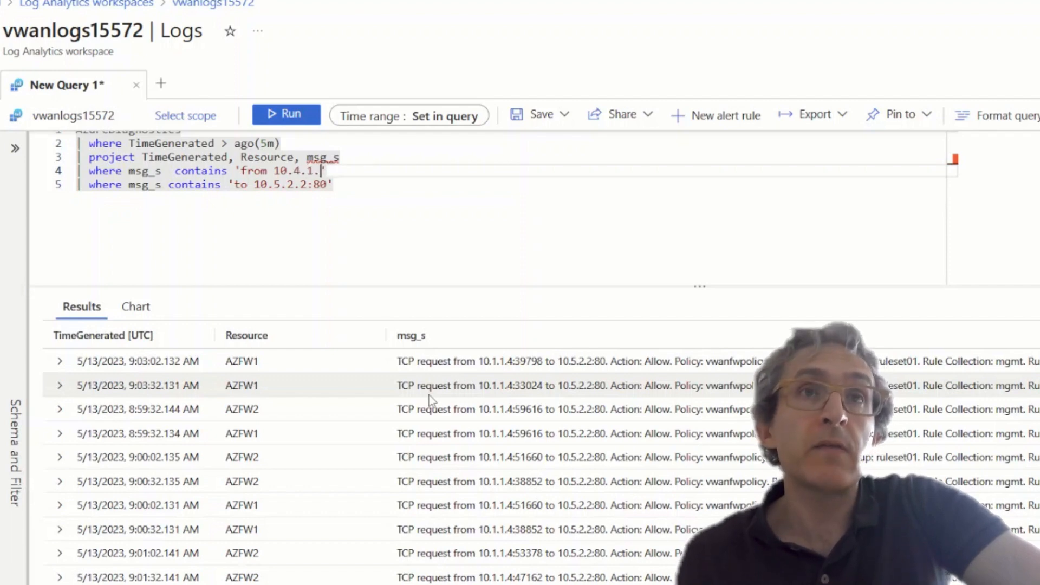
type("68")
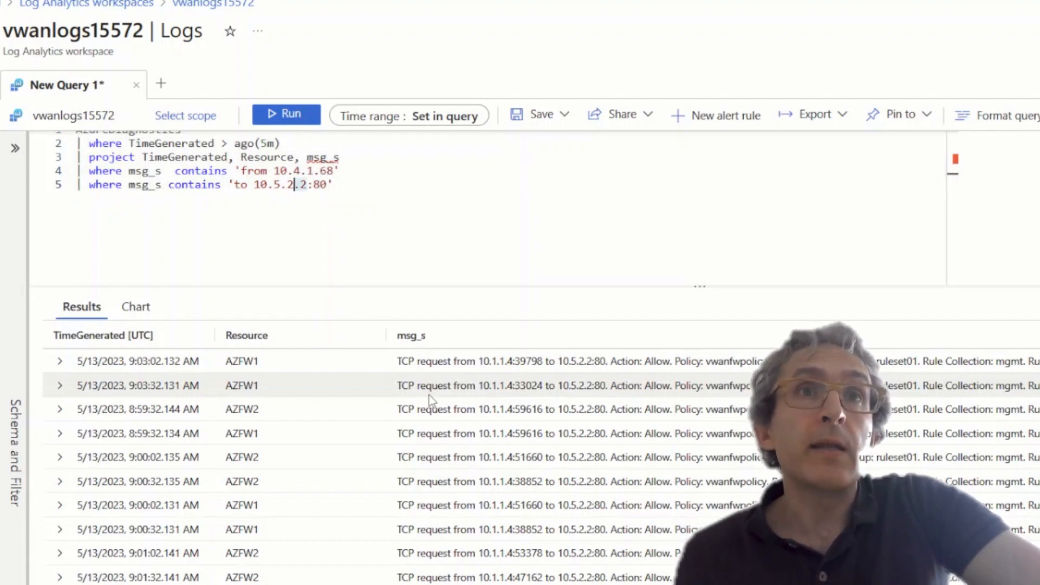
type("10.5.1.6")
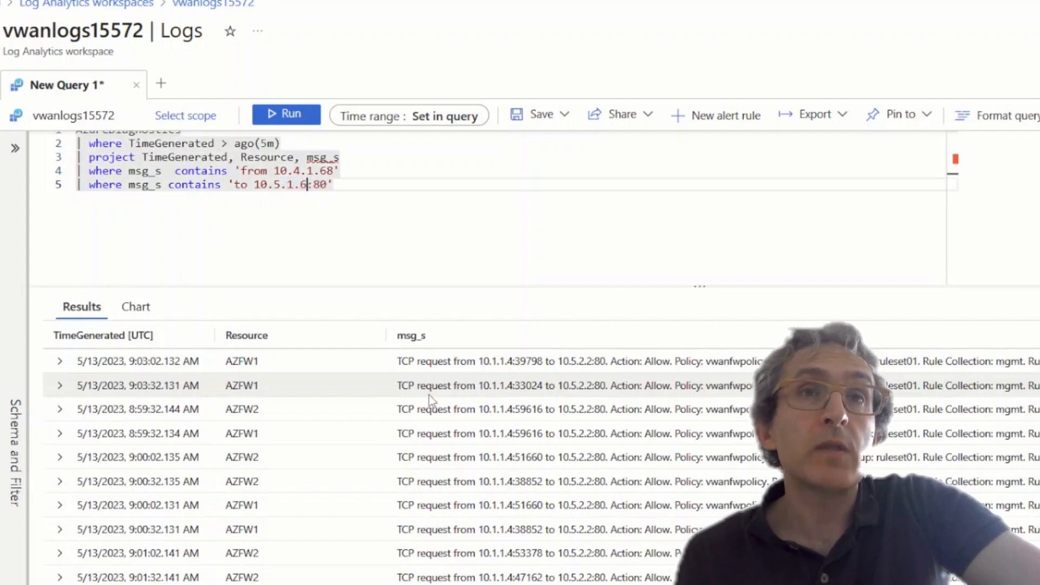
left_click(286, 113)
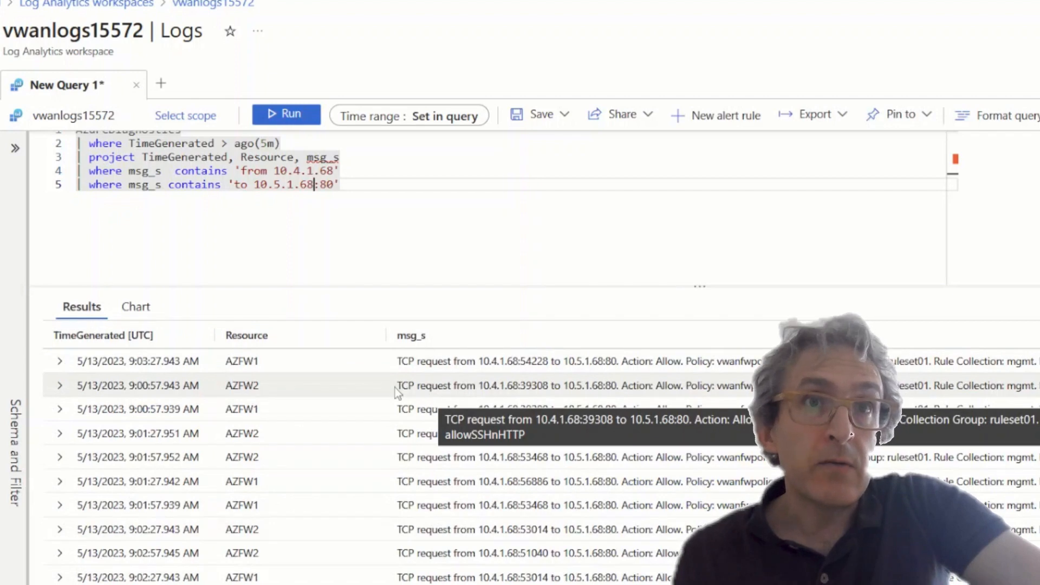
mouse_move(278, 504)
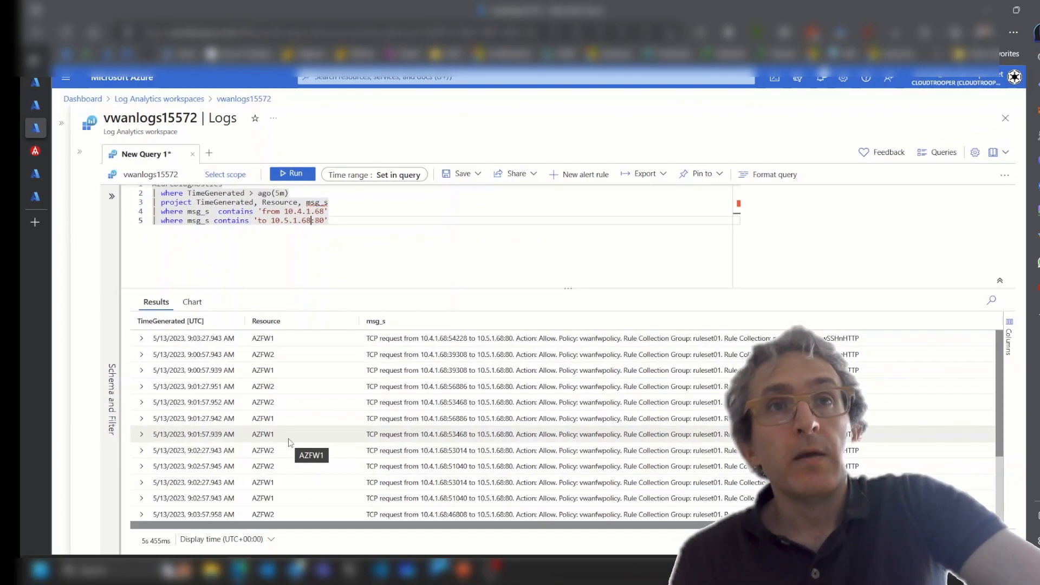
Bring up the branch1 Ubuntu terminal and start a ping toward 10.5.2.2
key("alt+tab")
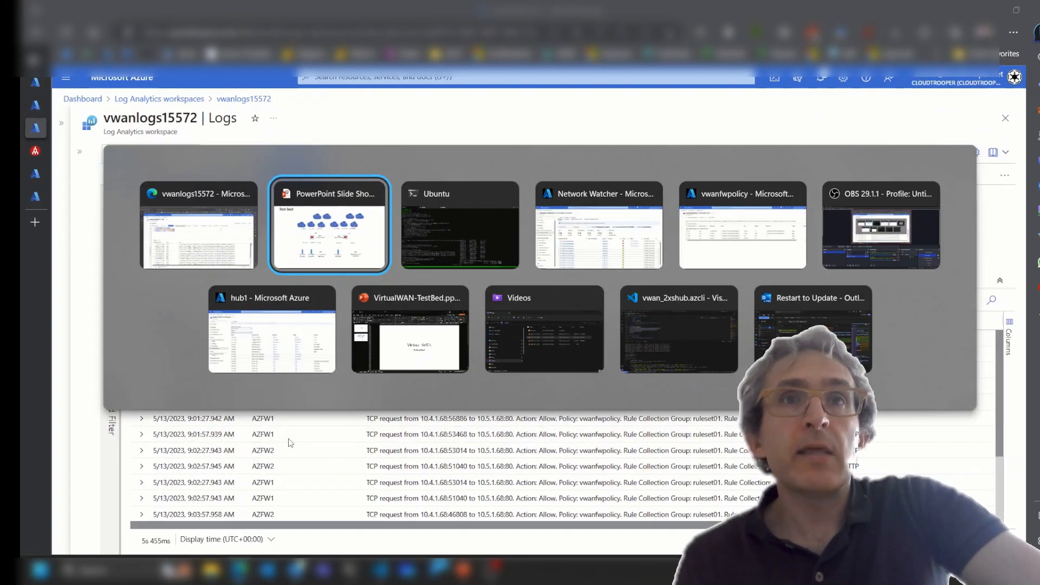
left_click(459, 225)
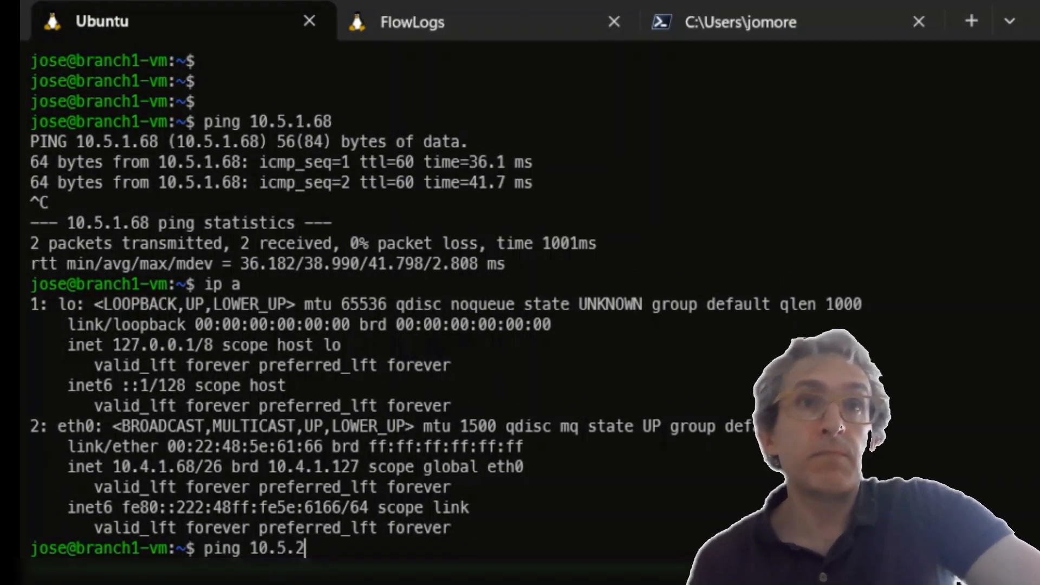
key("Return")
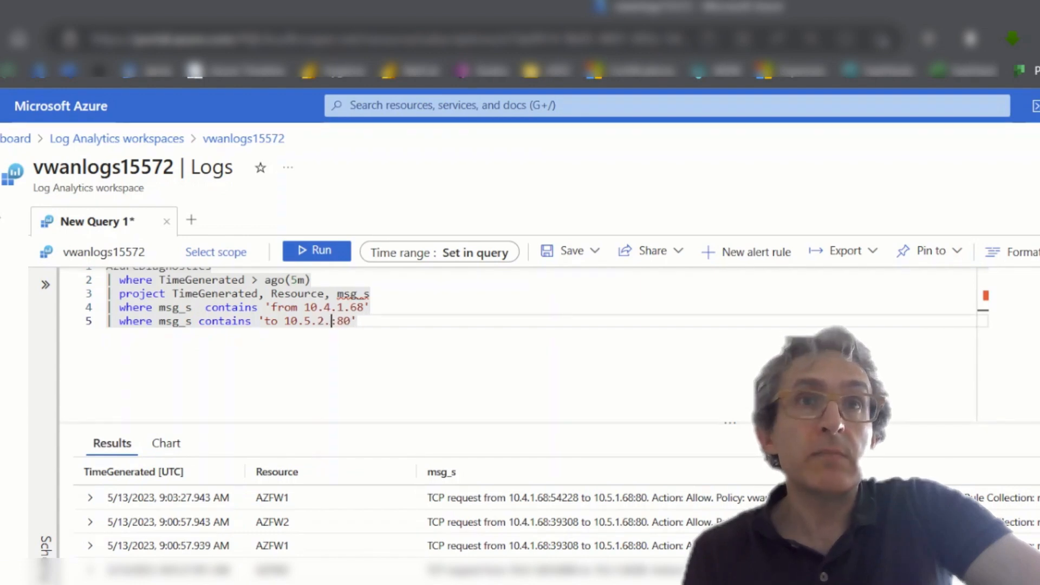
Run the log query for destination 10.5.2.2:80, then for 10.4.5.68:80, both logged by AZFW1
left_click(317, 251)
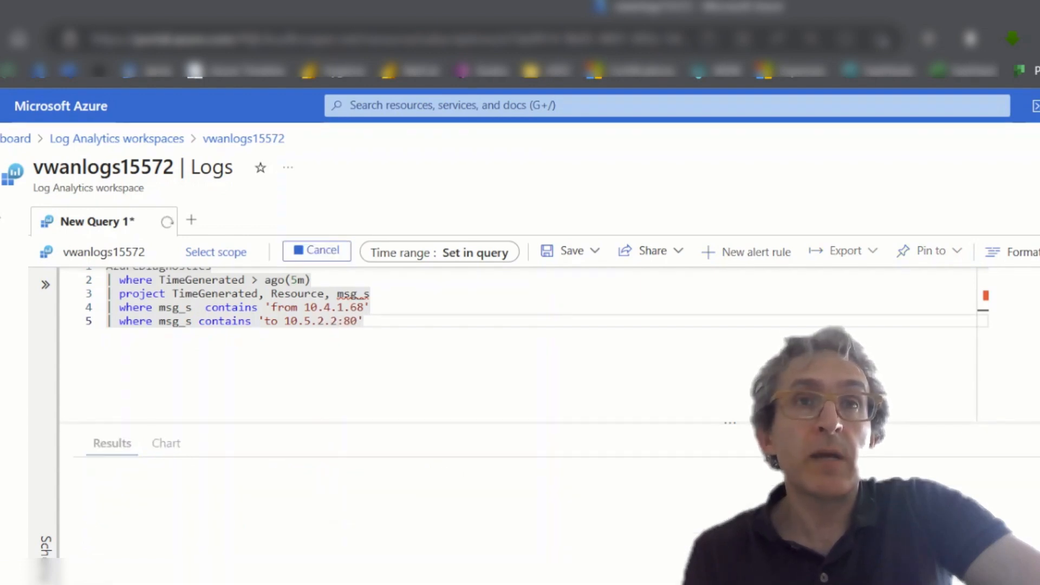
left_click(316, 250)
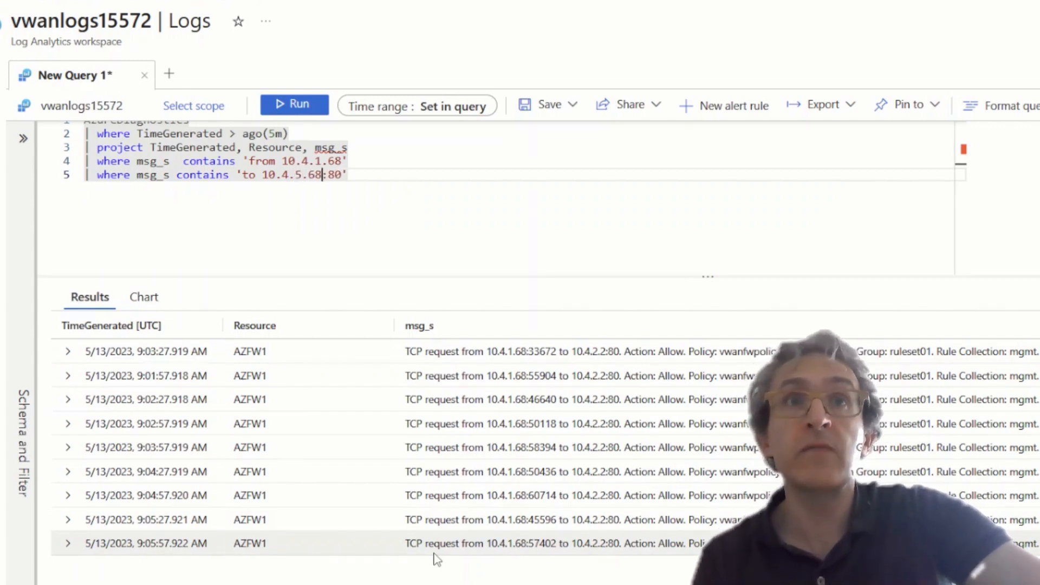
left_click(294, 105)
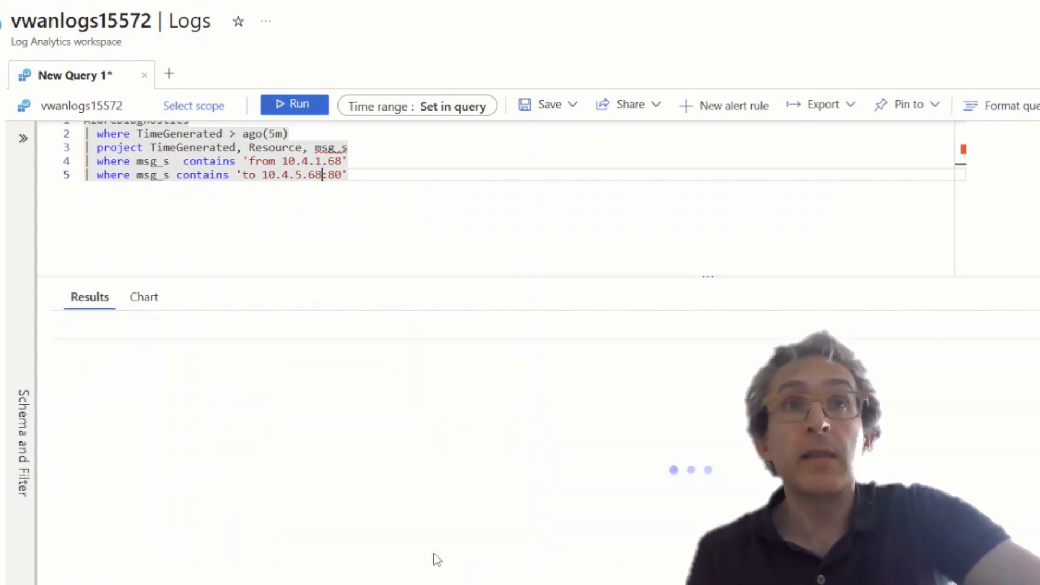
left_click(293, 104)
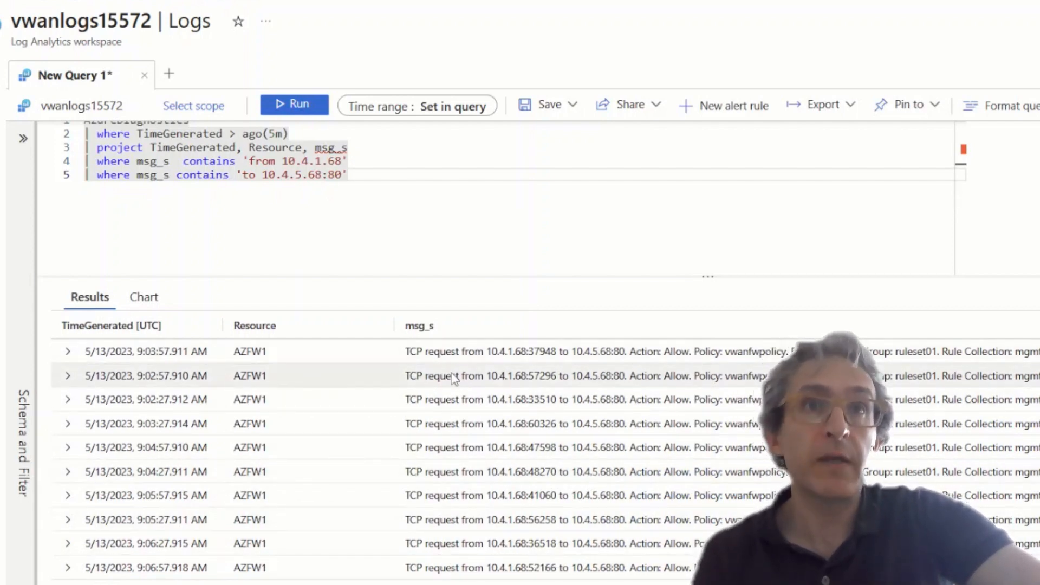
mouse_move(451, 376)
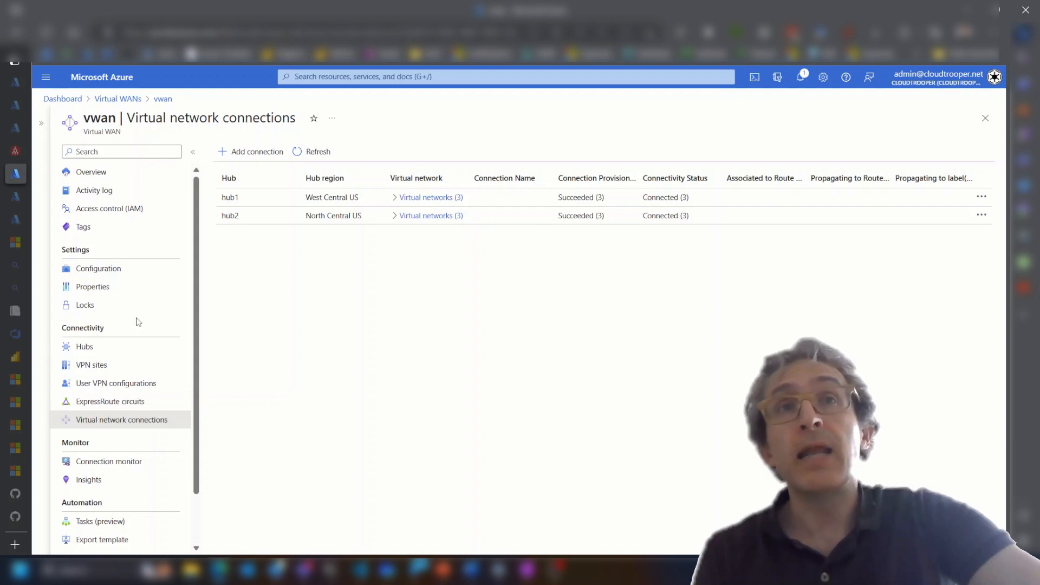
Draft connection 'testconnections' in argtest with vnet1, see routing locked, then discard it
left_click(250, 152)
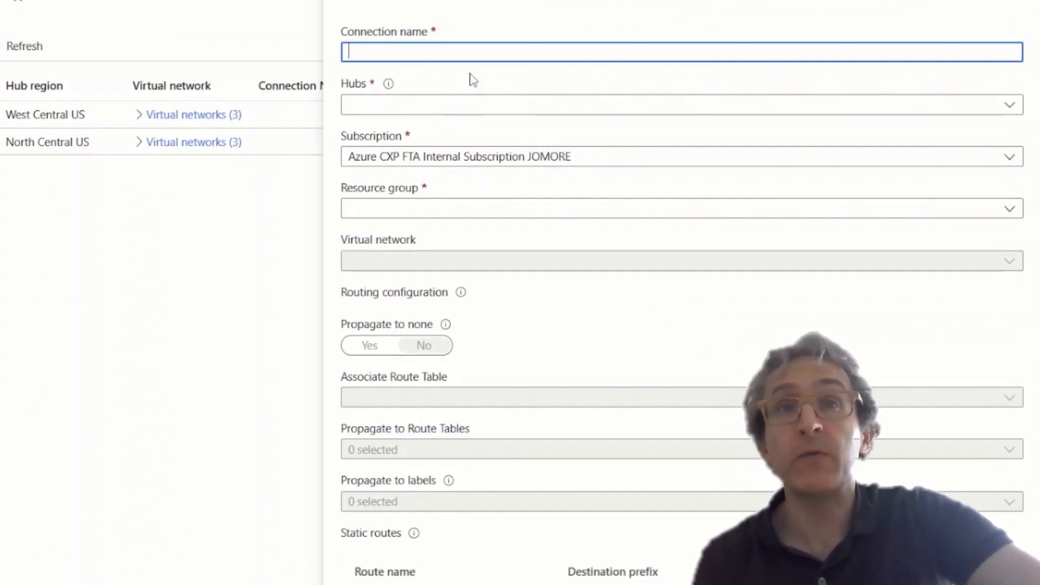
type("testconnections")
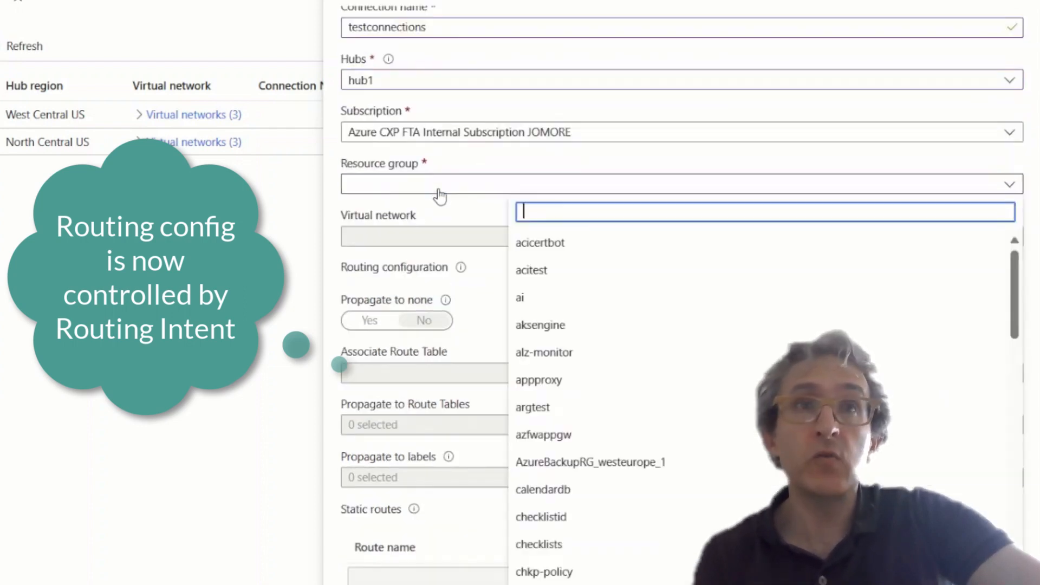
left_click(532, 407)
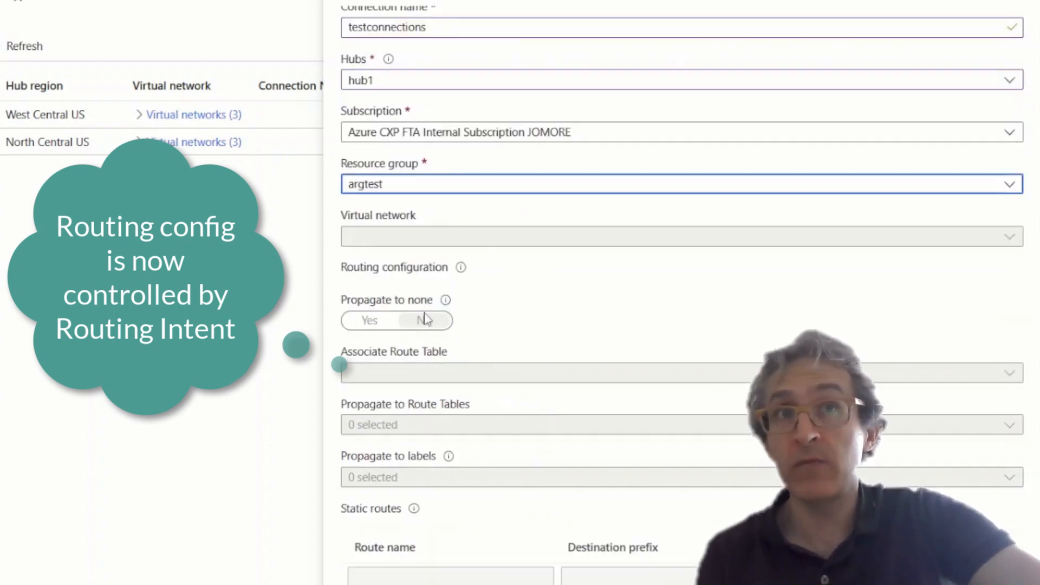
left_click(680, 236)
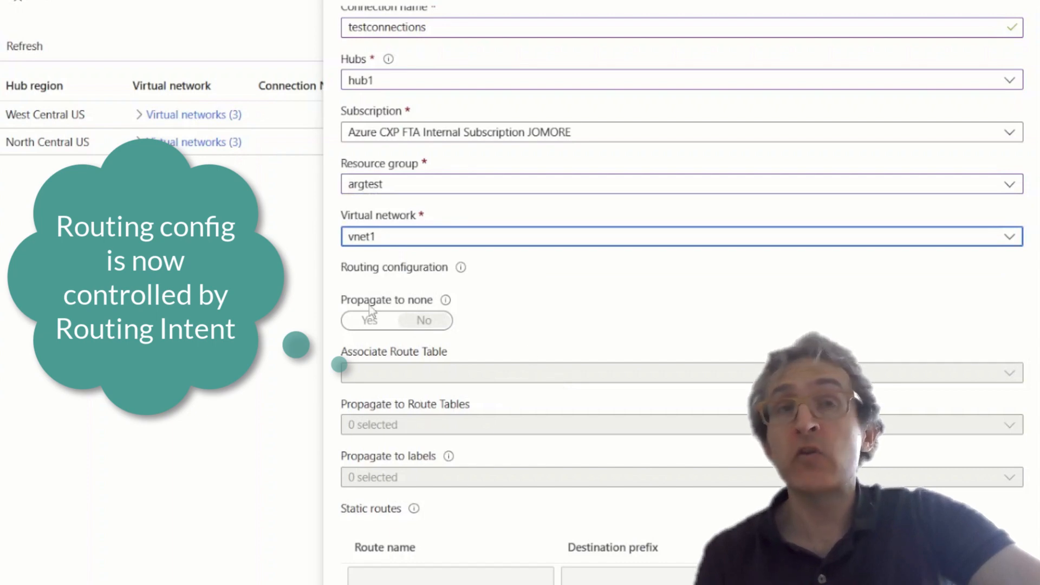
scroll("down", 3)
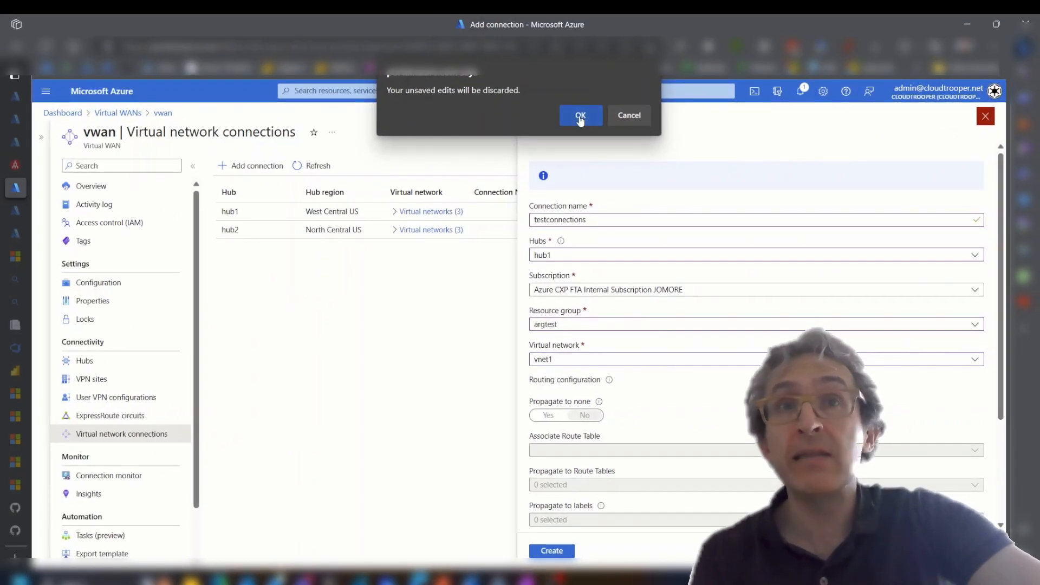
left_click(579, 115)
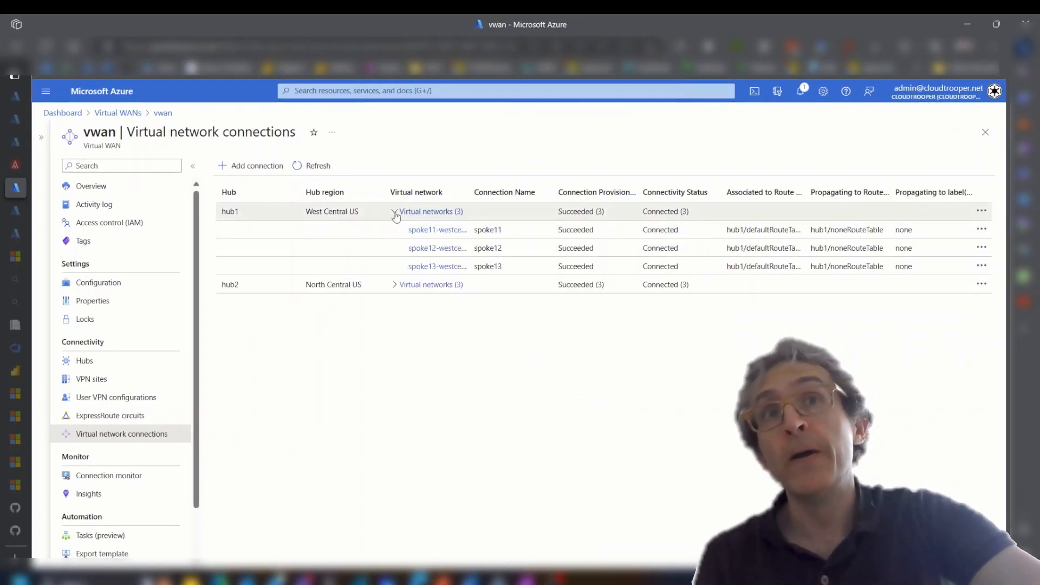
Review the spoke11 connection's actions, then go to the virtual WAN's Hubs list
left_click(981, 230)
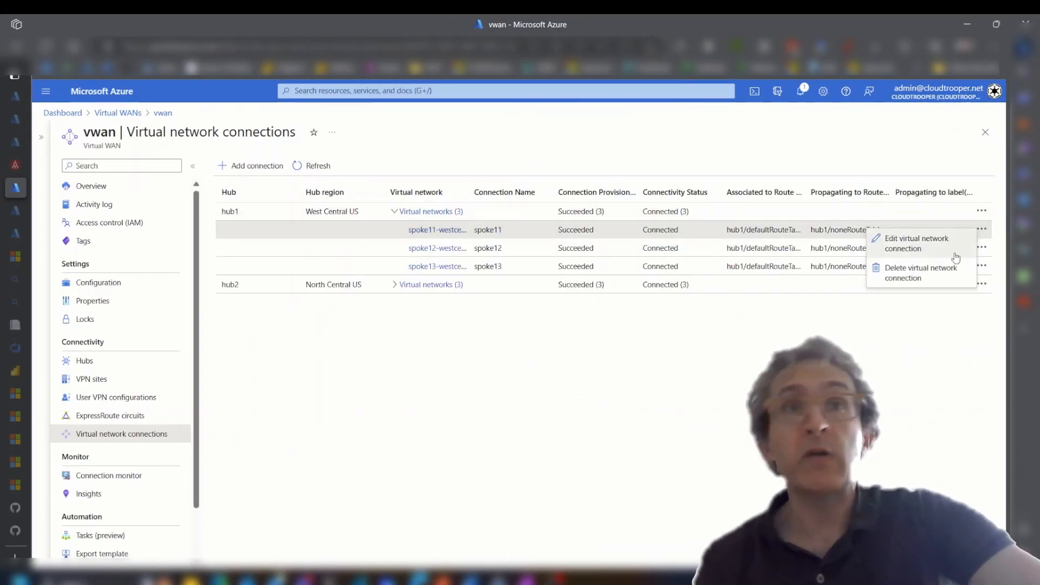
left_click(916, 243)
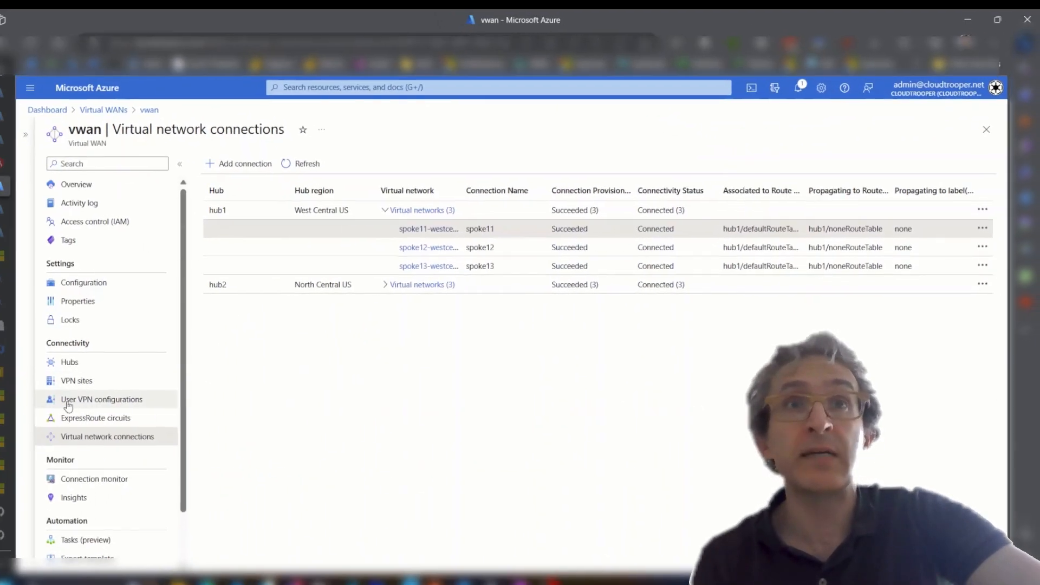
left_click(69, 361)
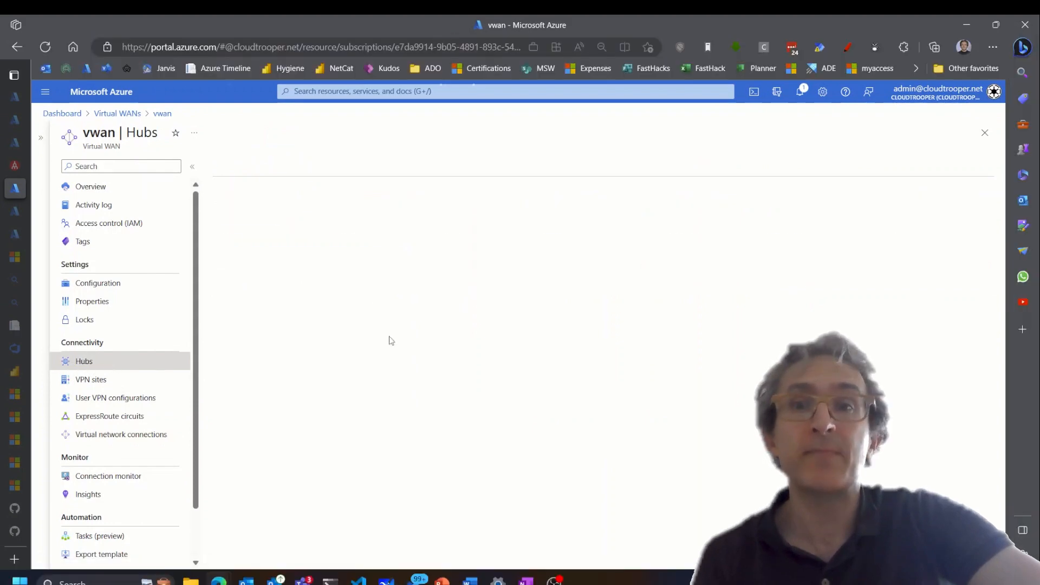